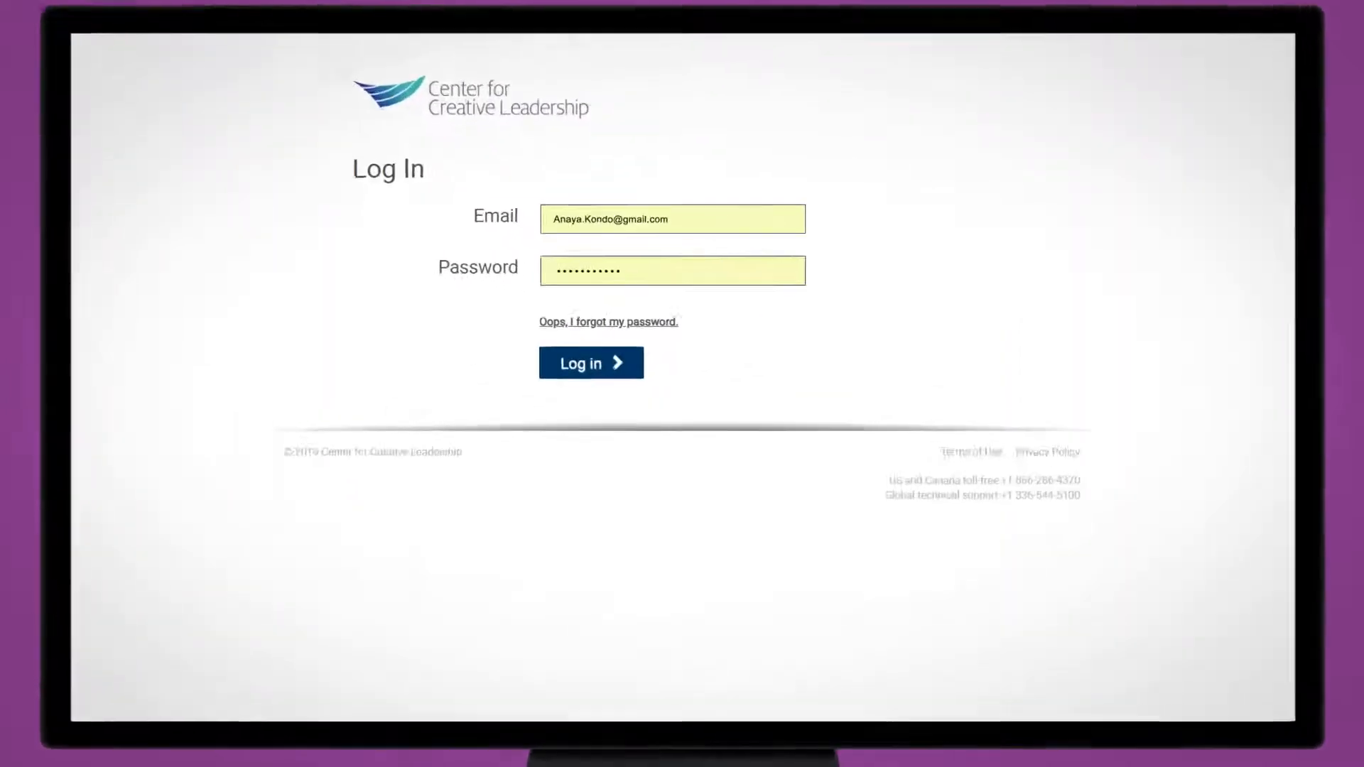
Log in with email and password to reach the learner's Progress page
{"action": "left_click", "coordinate": [590, 363]}
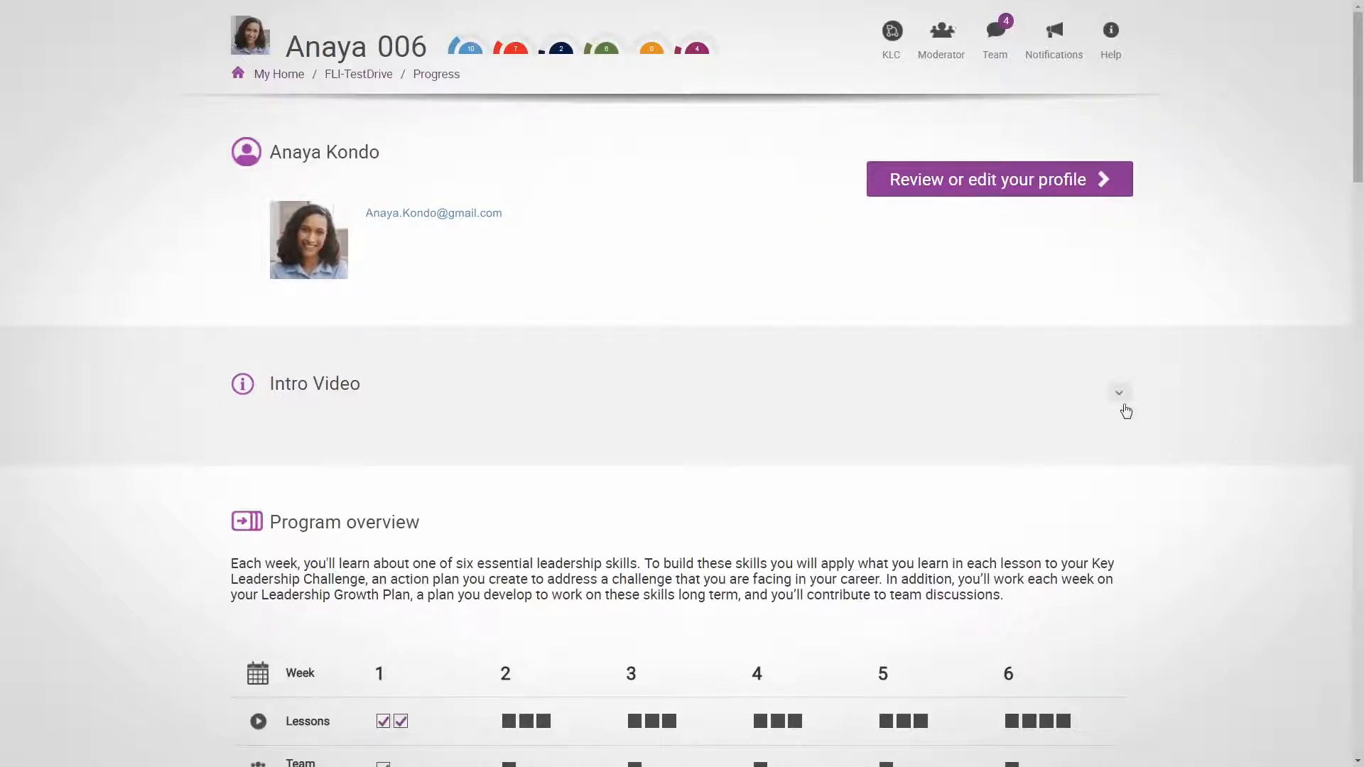
Expand the Intro Video panel and scroll through Program overview to My impact points
{"action": "left_click", "coordinate": [1119, 392]}
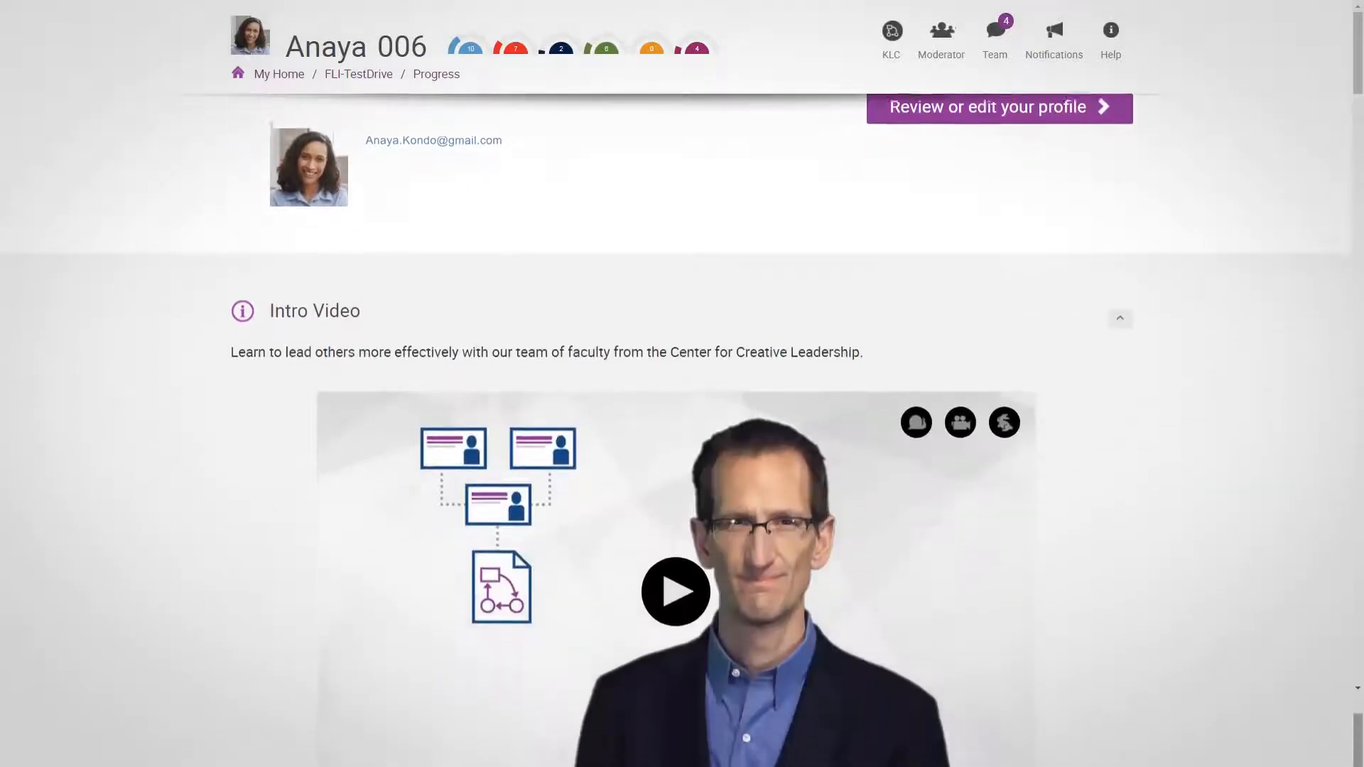
{"action": "scroll", "scroll_direction": "down", "scroll_amount": 3}
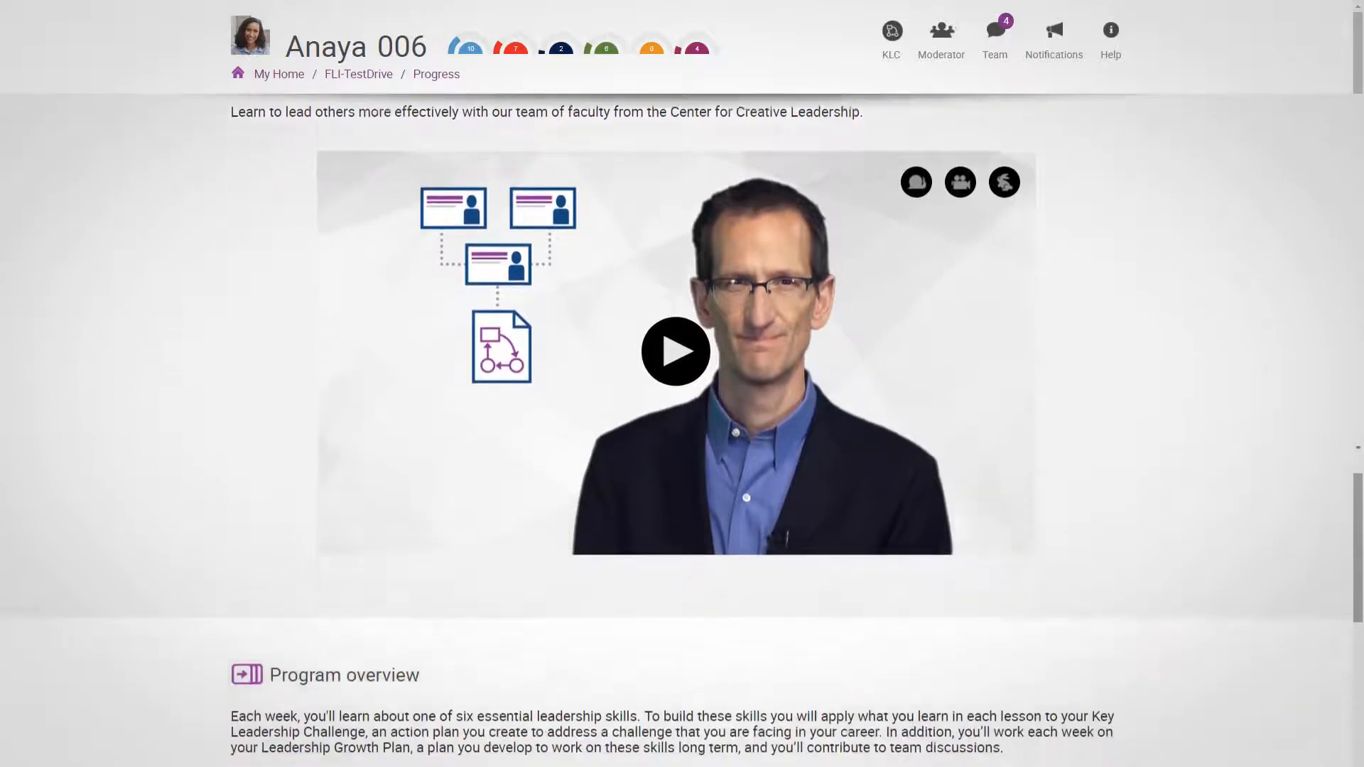
{"action": "scroll", "scroll_direction": "down", "scroll_amount": 3}
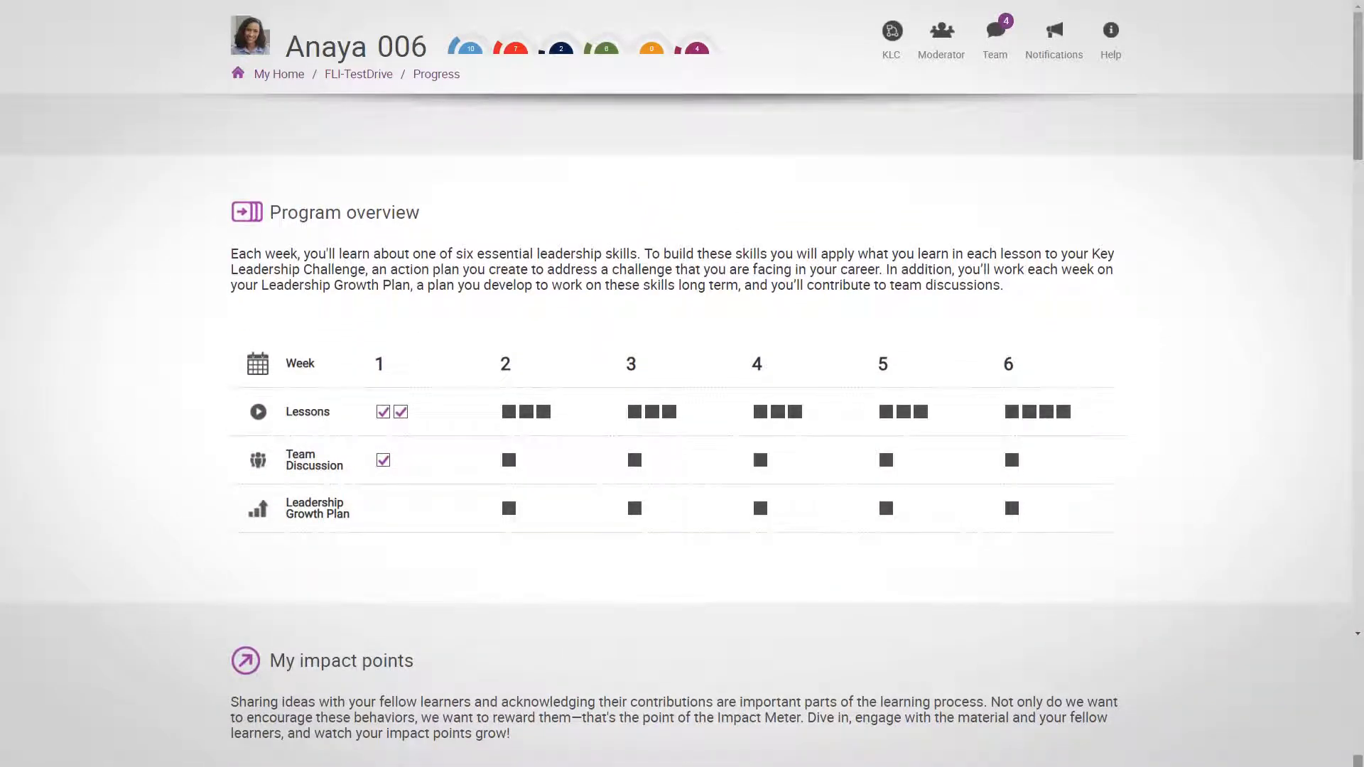
{"action": "scroll", "scroll_direction": "down", "scroll_amount": 3}
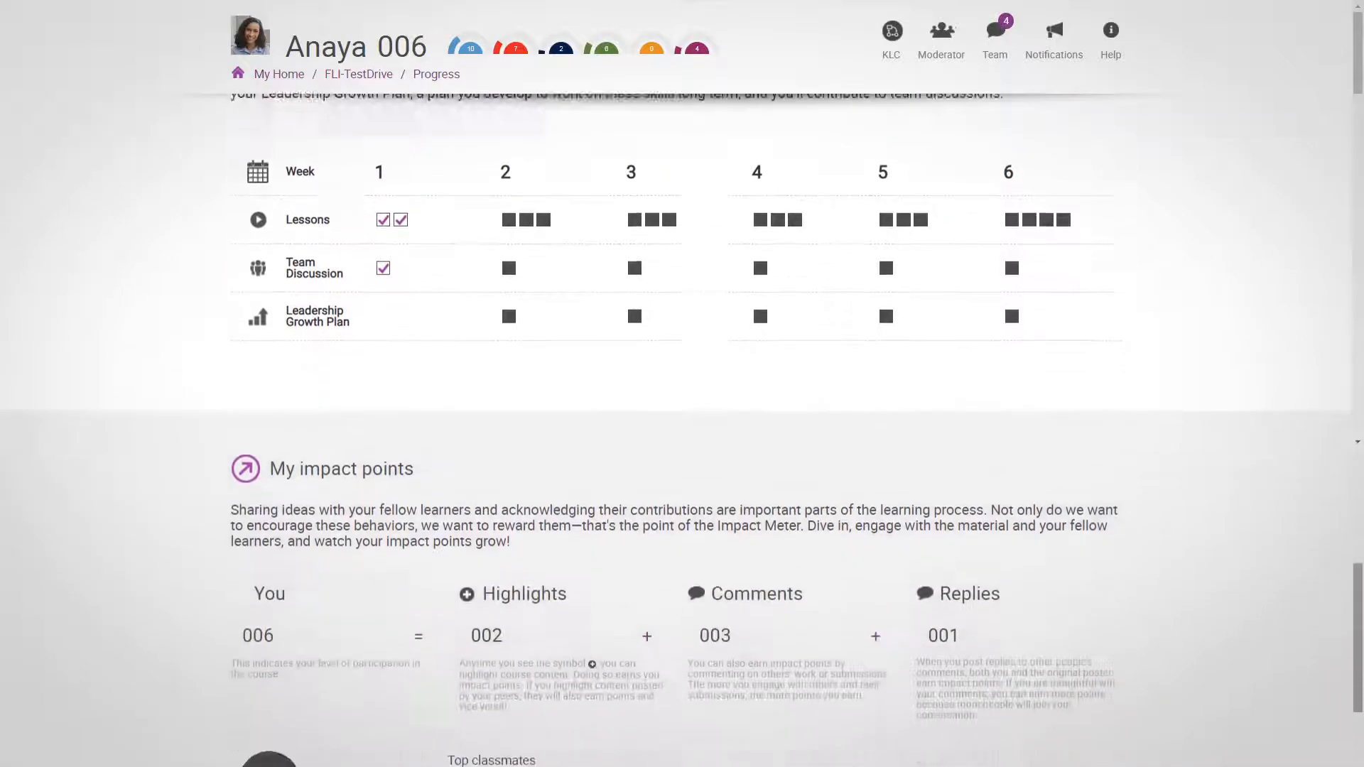
{"action": "scroll", "scroll_direction": "down", "scroll_amount": 3}
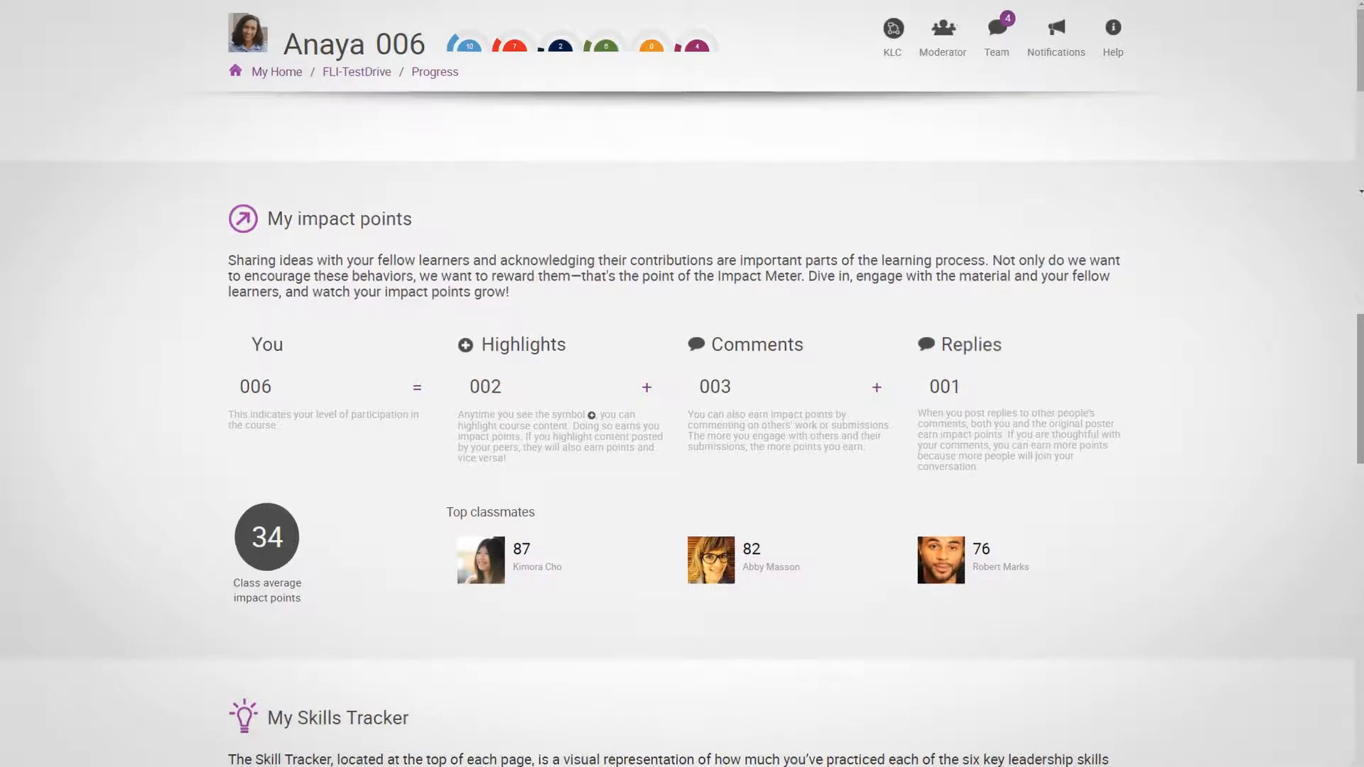
{"action": "scroll", "scroll_direction": "down", "scroll_amount": 3}
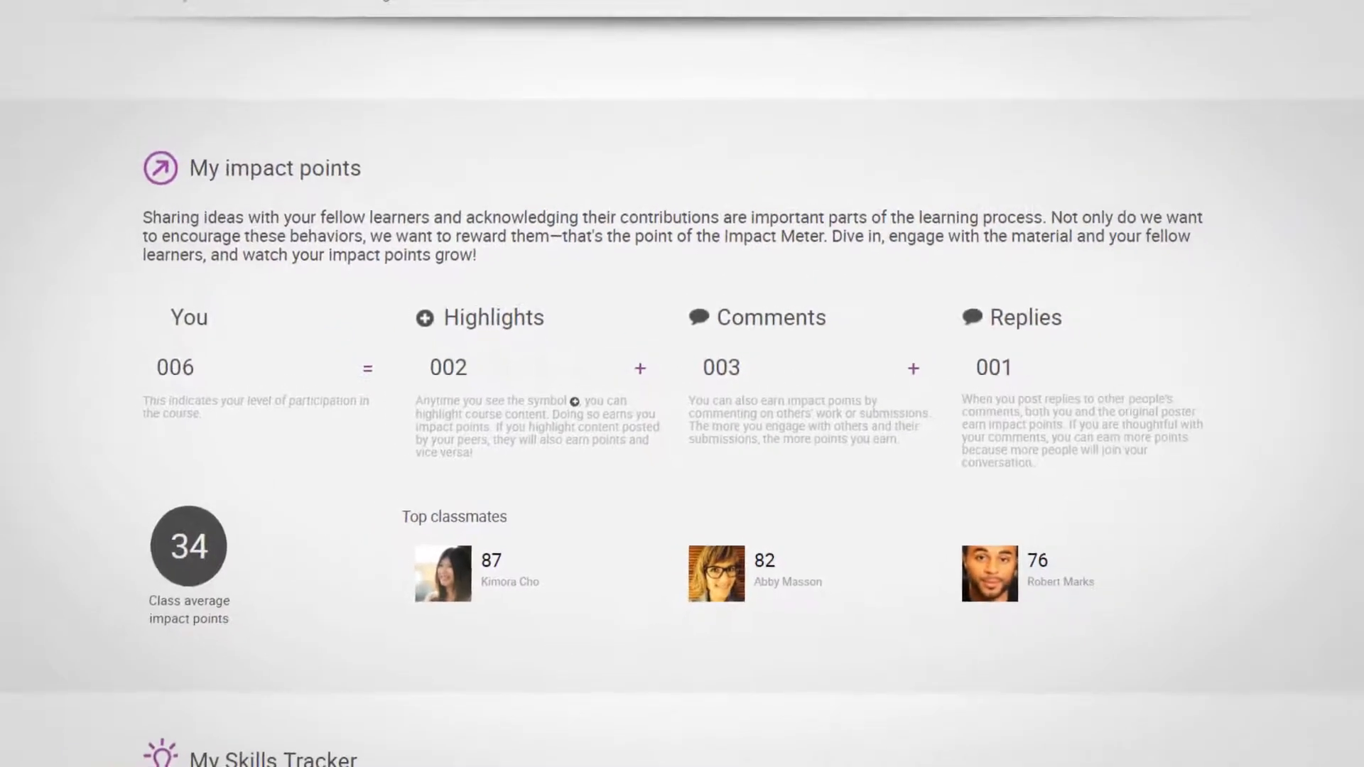
{"action": "scroll", "scroll_direction": "down", "scroll_amount": 3}
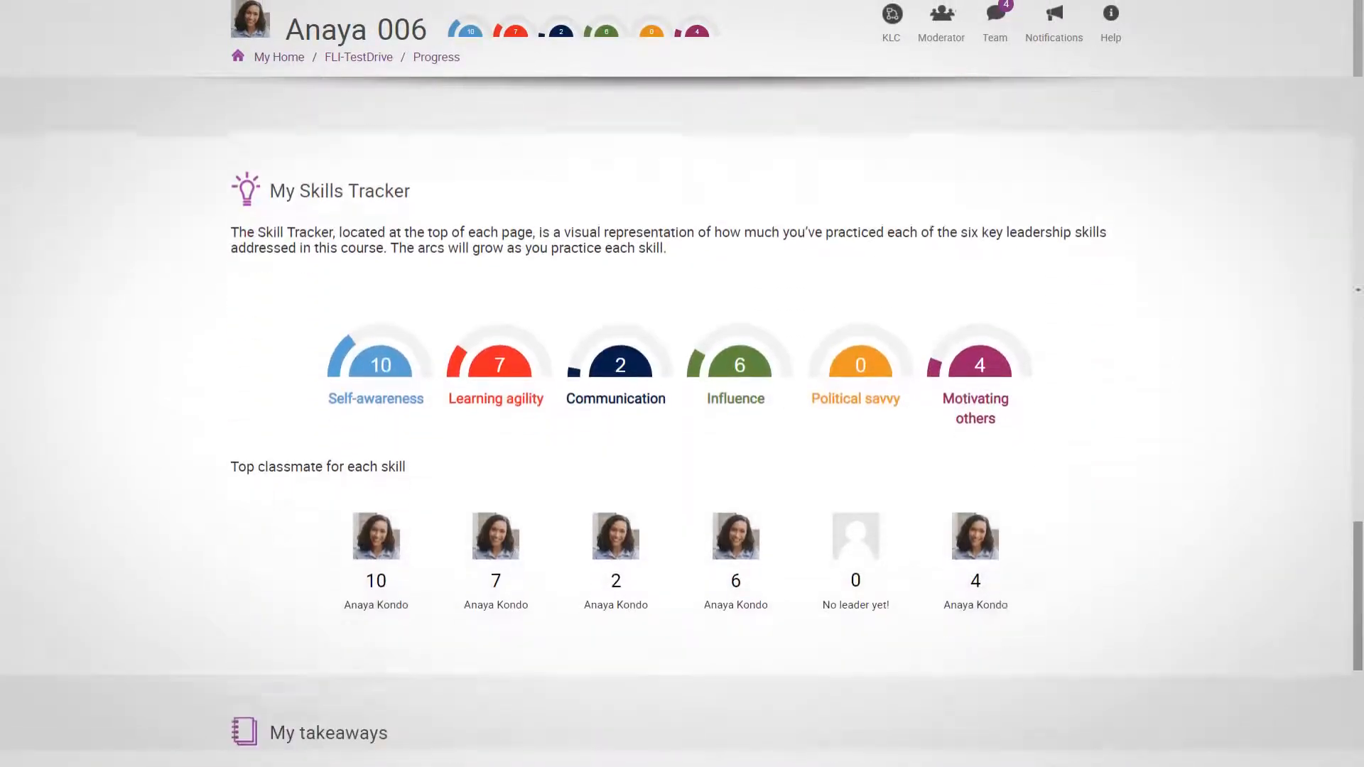
{"action": "scroll", "scroll_direction": "down", "scroll_amount": 3}
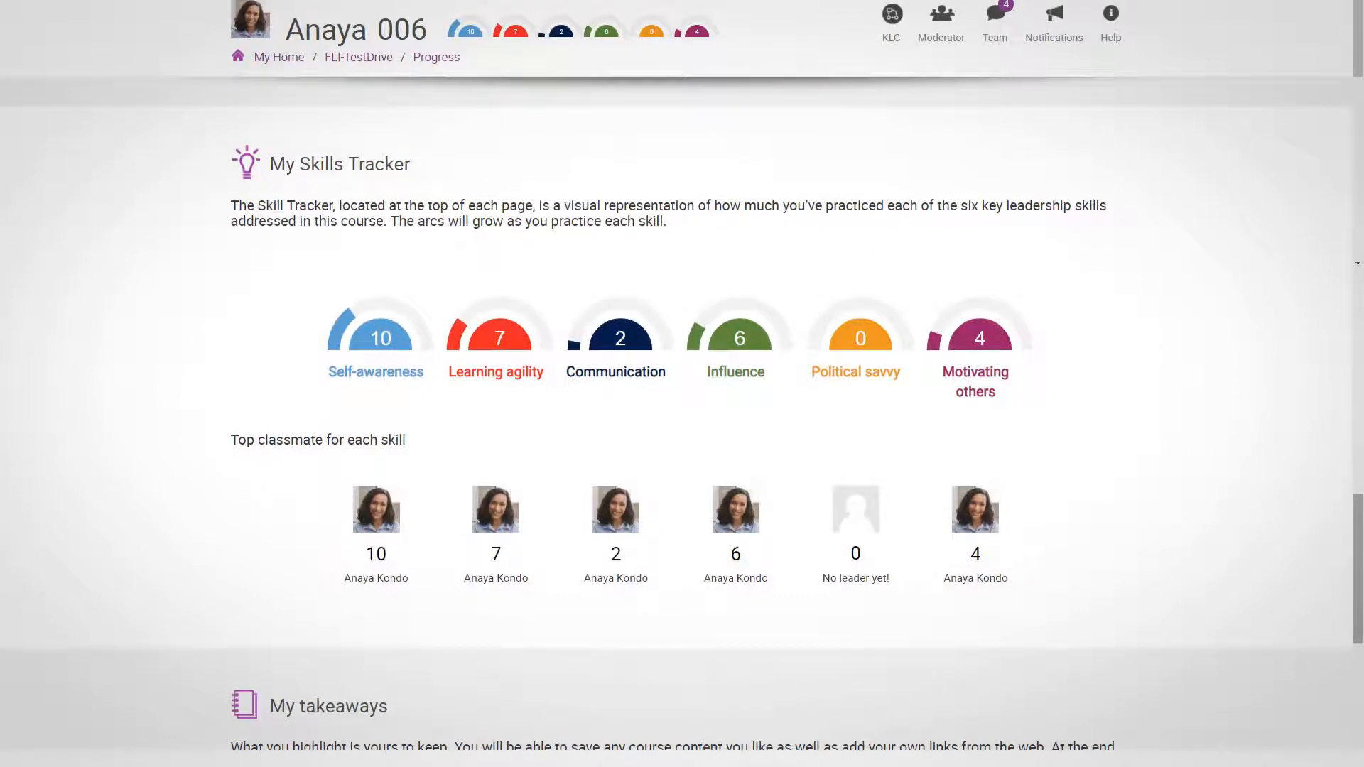
{"action": "scroll", "scroll_direction": "up", "scroll_amount": 3}
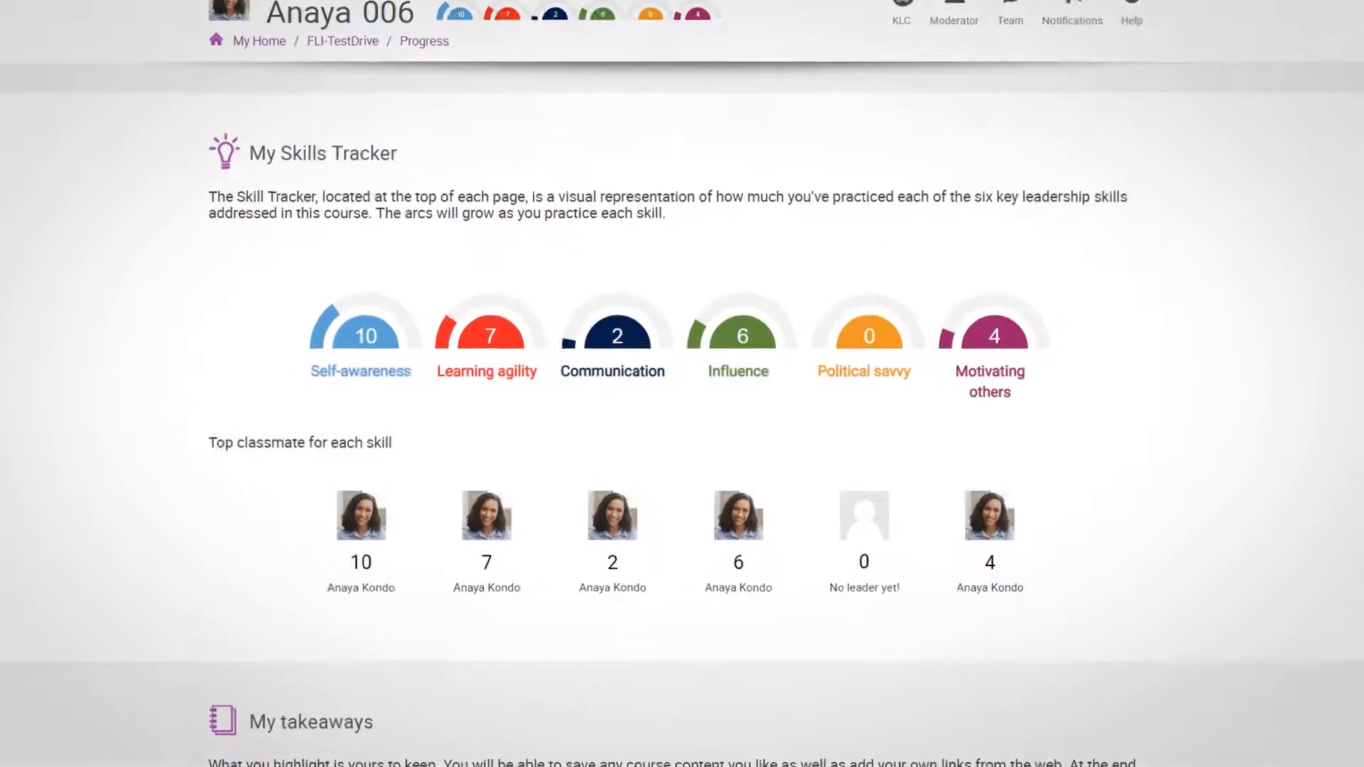
{"action": "scroll", "scroll_direction": "down", "scroll_amount": 3}
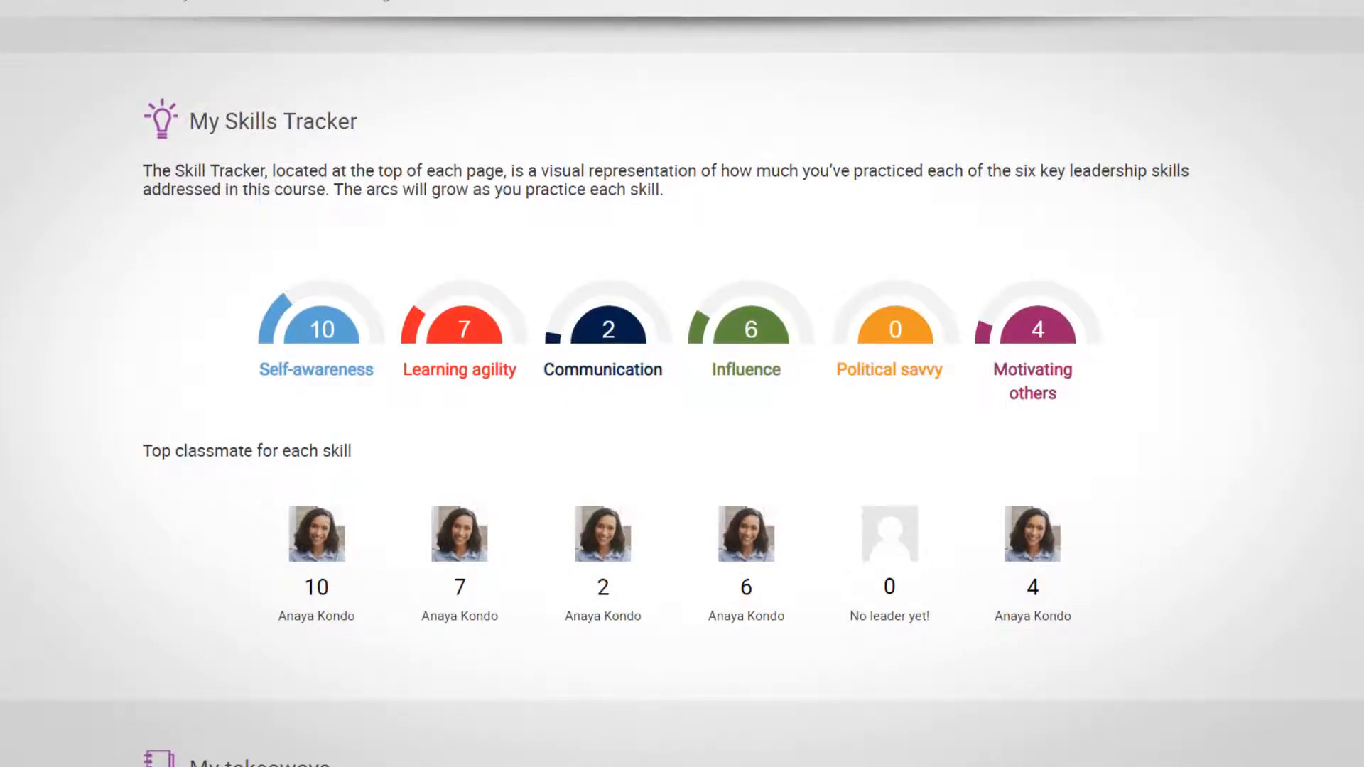
{"action": "scroll", "scroll_direction": "up", "scroll_amount": 3}
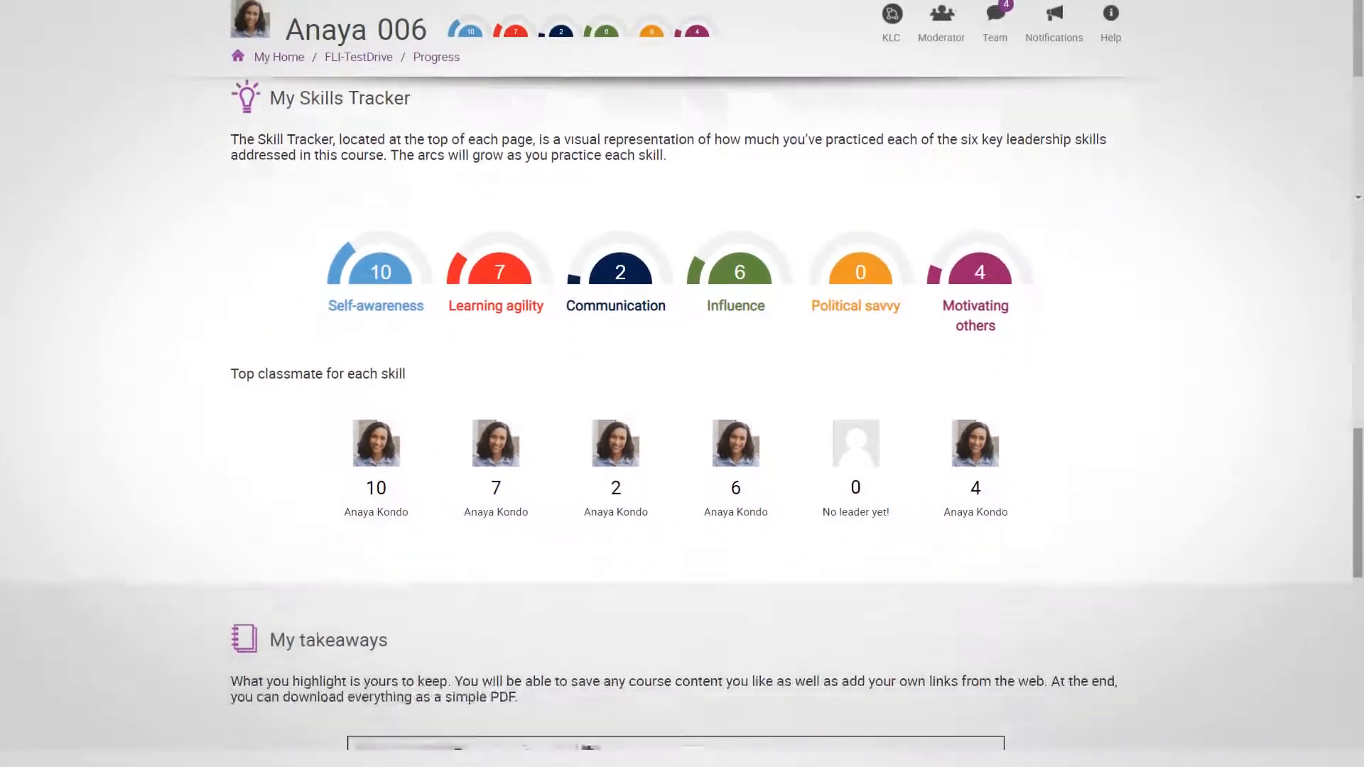
{"action": "scroll", "scroll_direction": "down", "scroll_amount": 3}
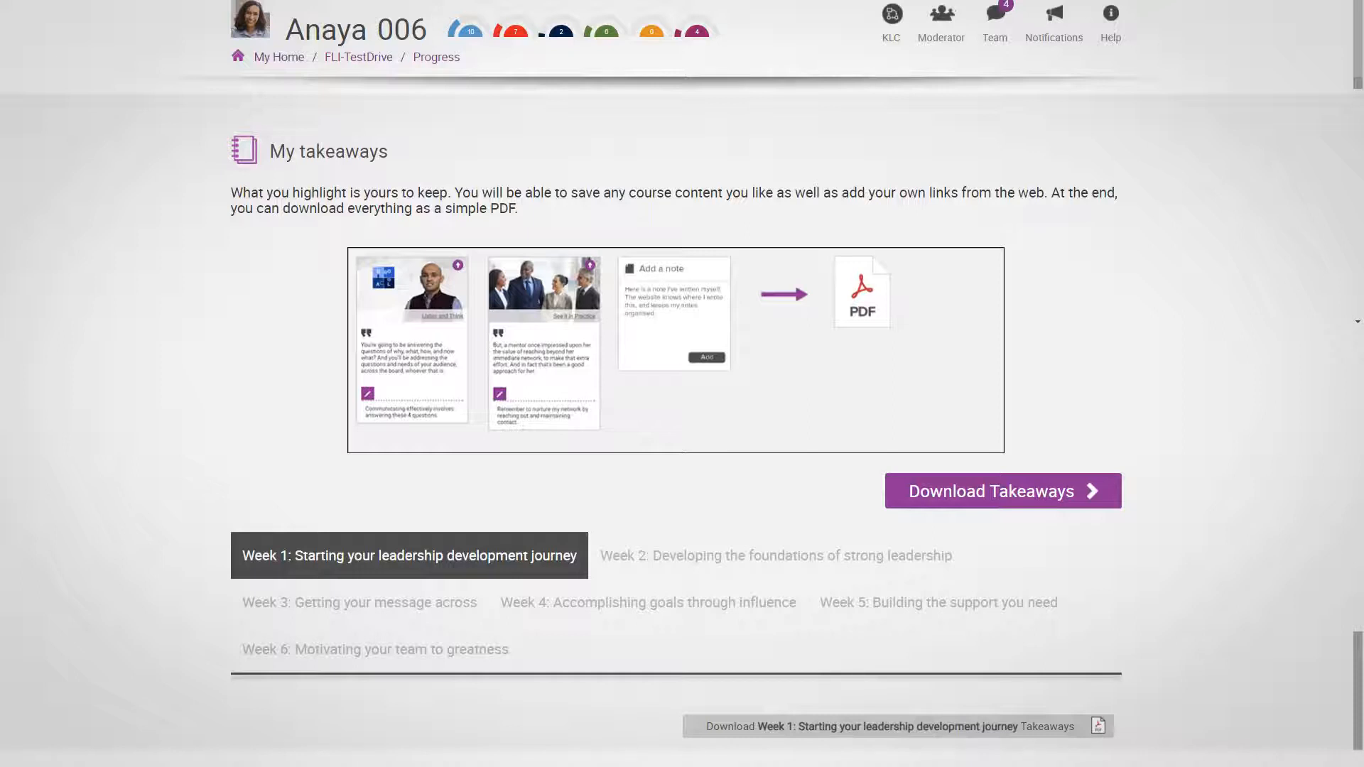
{"action": "scroll", "scroll_direction": "down", "scroll_amount": 3}
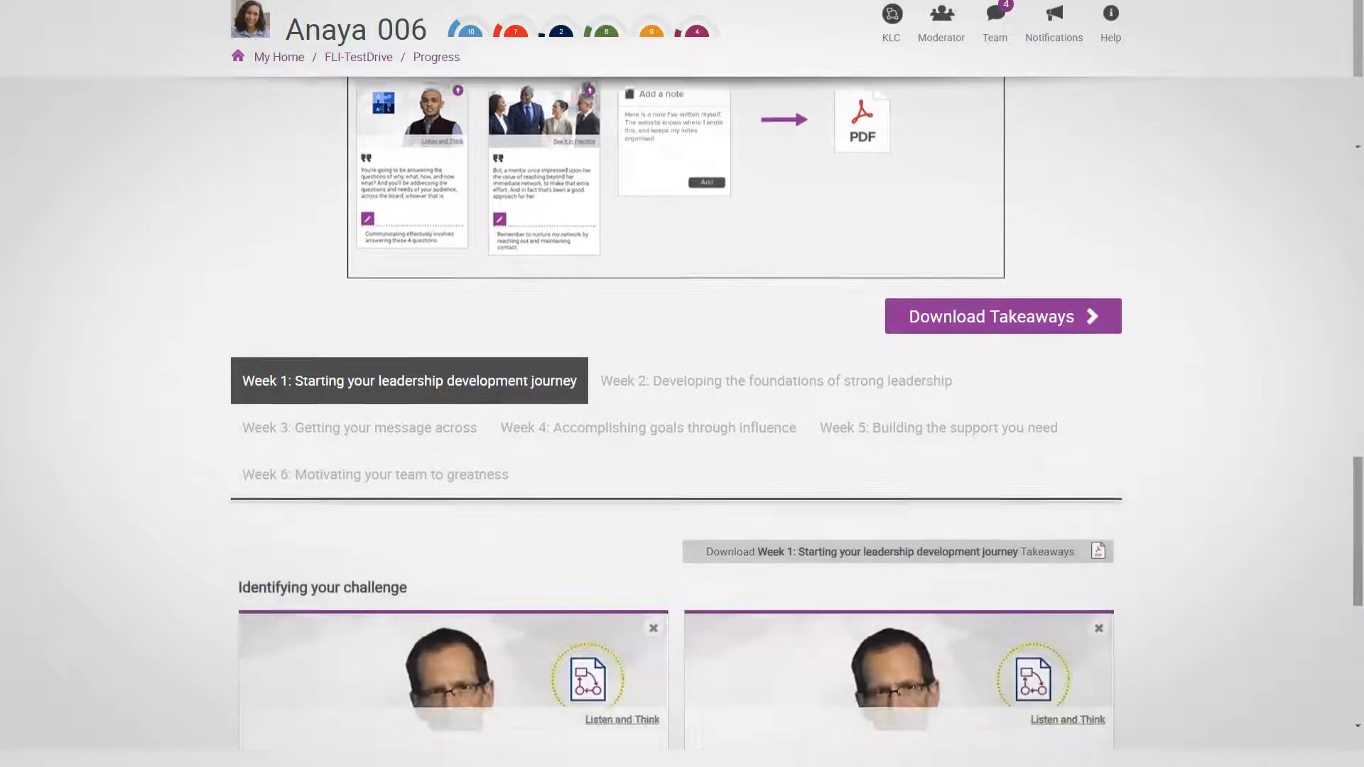
{"action": "scroll", "scroll_direction": "down", "scroll_amount": 3}
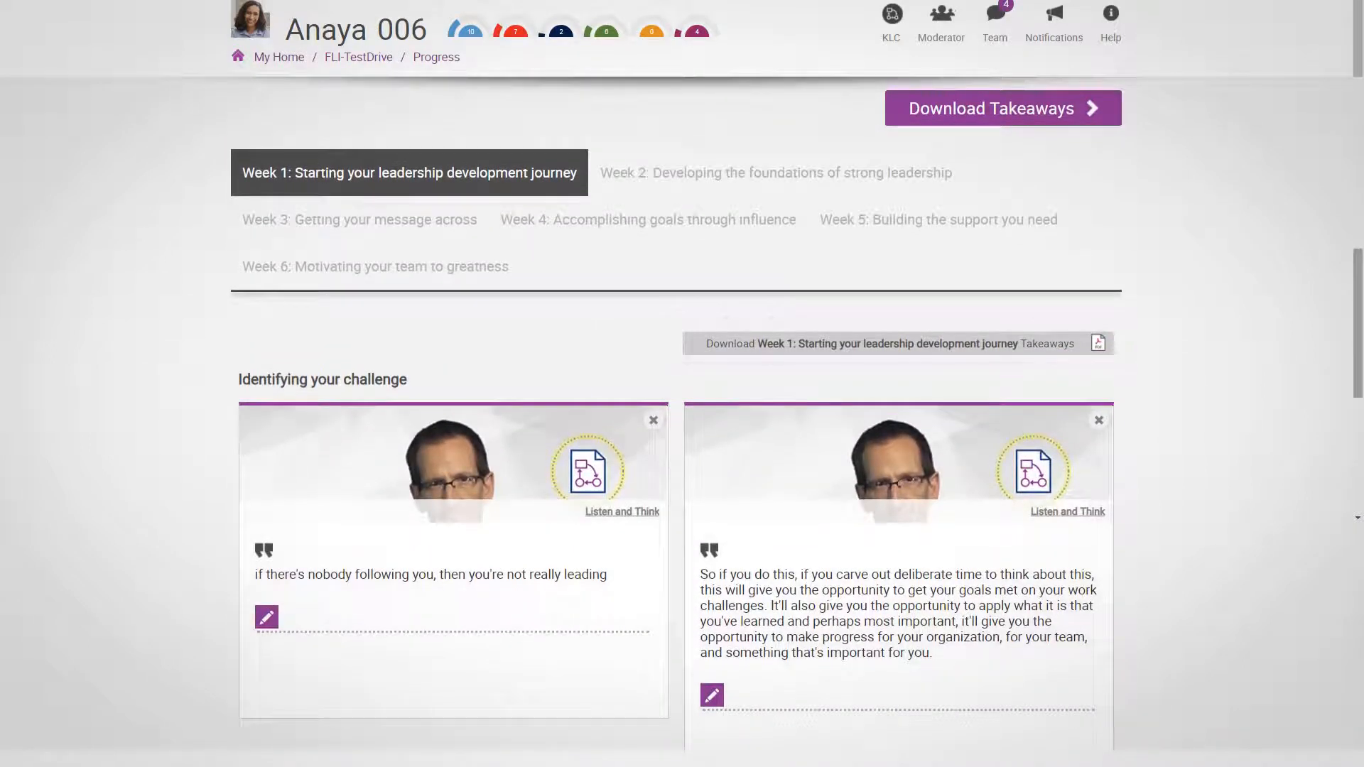
{"action": "scroll", "scroll_direction": "down", "scroll_amount": 3}
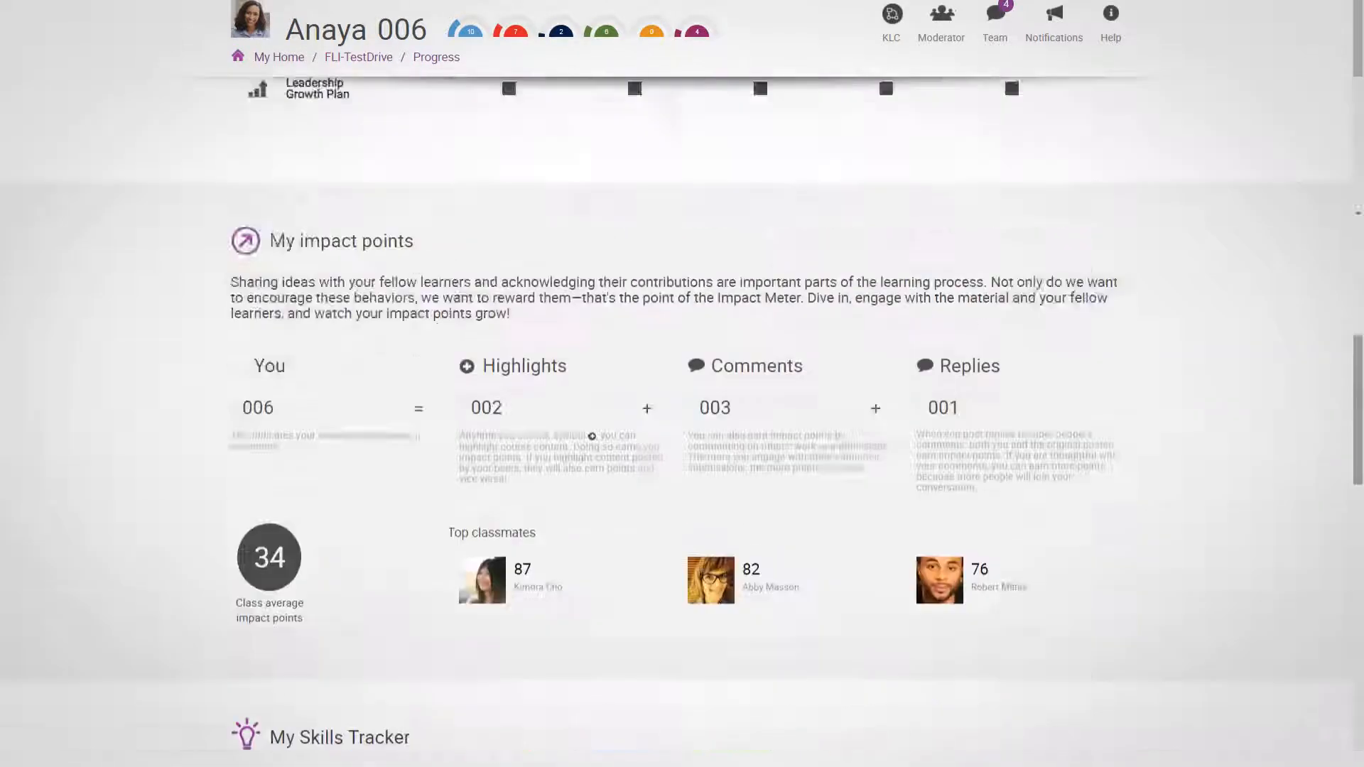
Return to My Home and open Week 2's Lesson 2.1 'Obtaining results', viewing its videos
{"action": "left_click", "coordinate": [357, 57]}
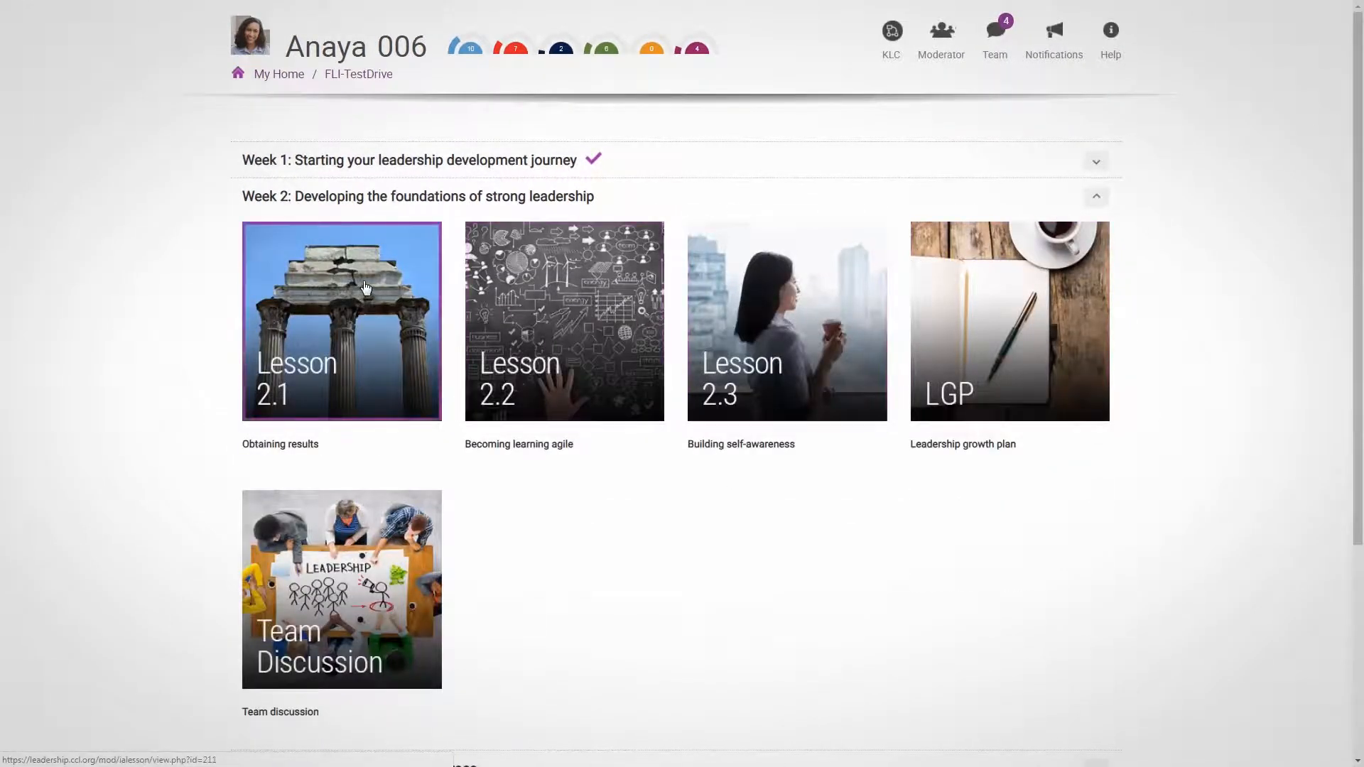
{"action": "left_click", "coordinate": [341, 320]}
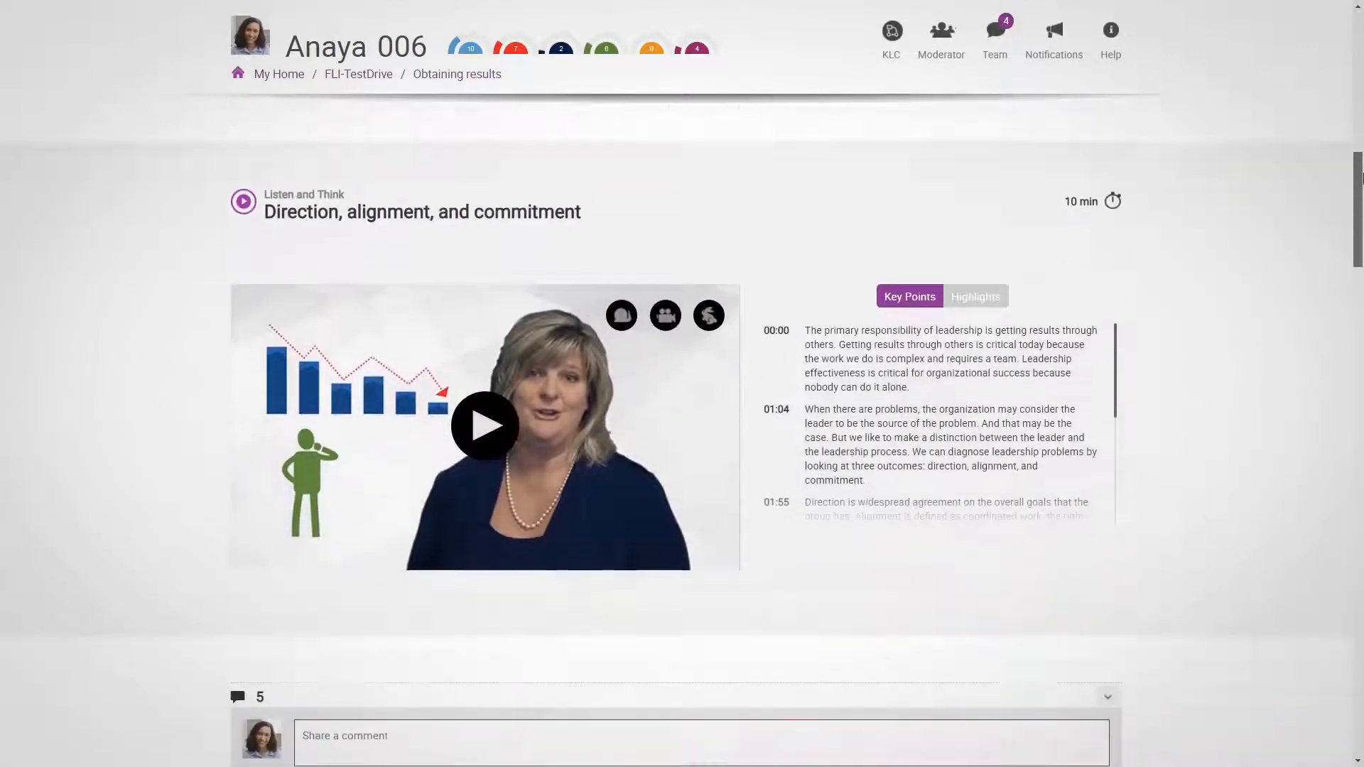
{"action": "scroll", "scroll_direction": "down", "scroll_amount": 3}
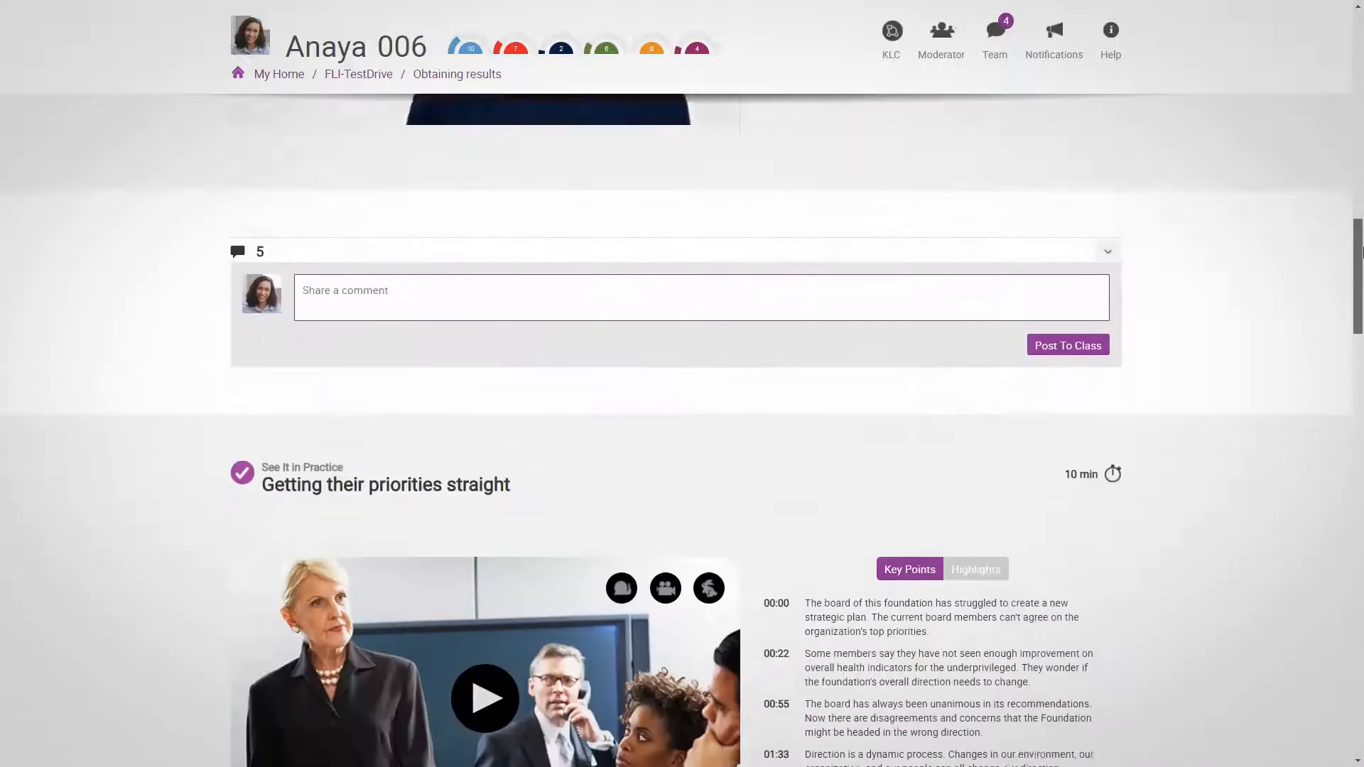
{"action": "scroll", "scroll_direction": "down", "scroll_amount": 3}
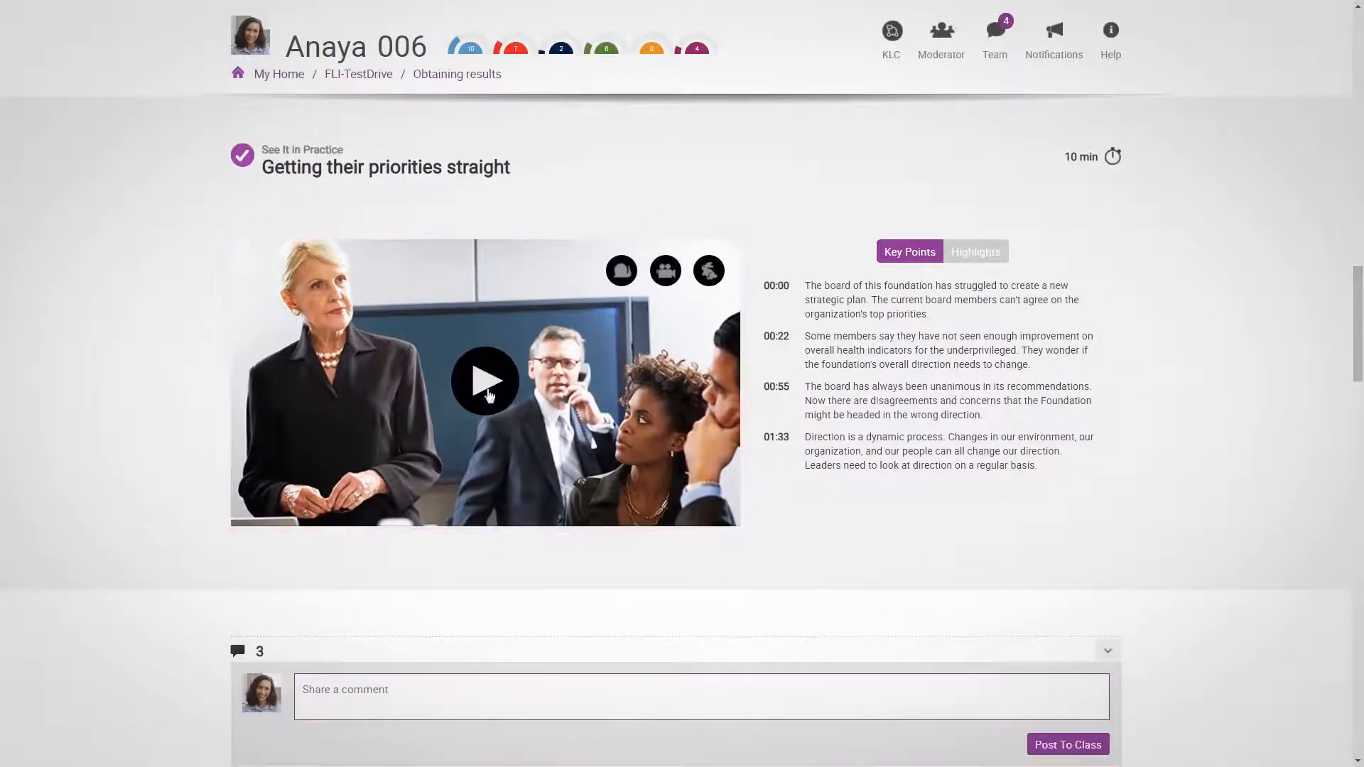
Play 'Getting their priorities straight' and save the Foundation's assets passage with note 'Very interesting'
{"action": "left_click", "coordinate": [485, 381]}
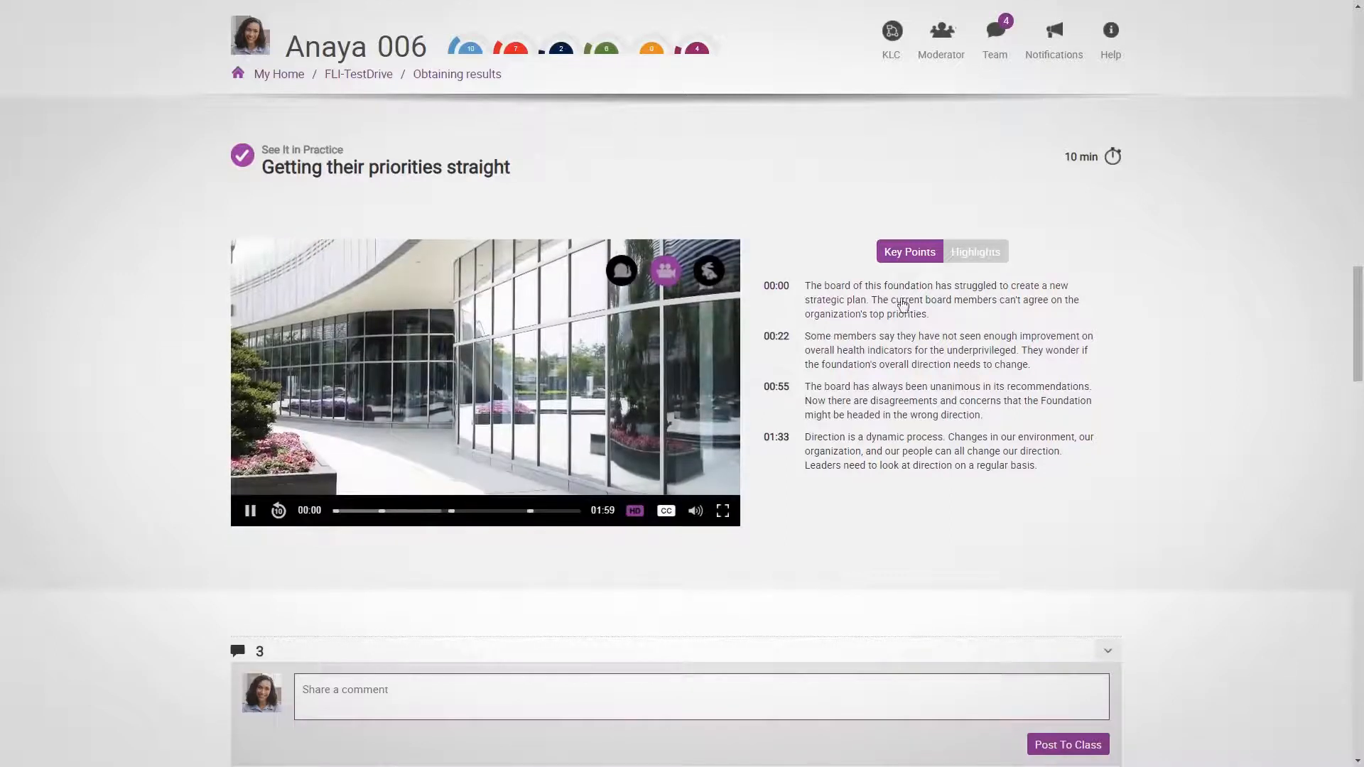
{"action": "left_click", "coordinate": [973, 251]}
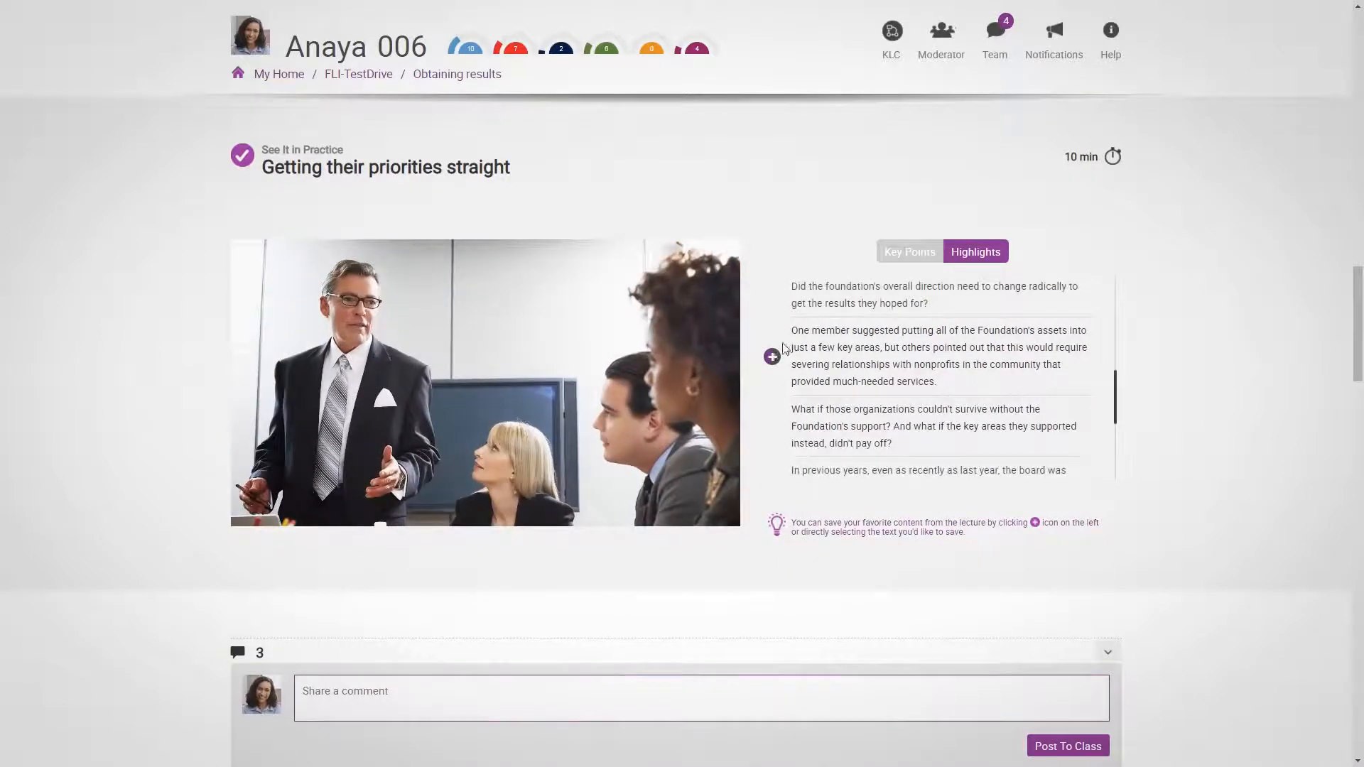
{"action": "left_click", "coordinate": [770, 355]}
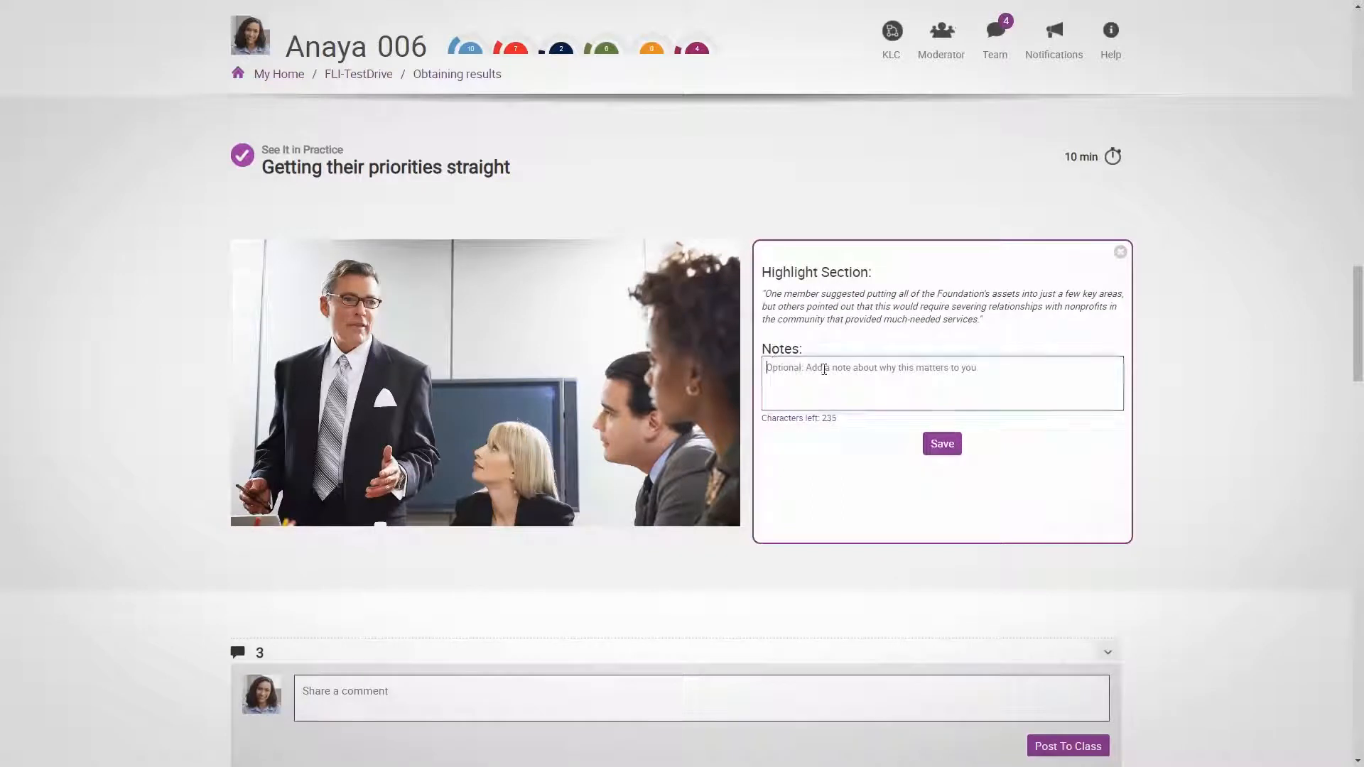
{"action": "type", "text": "Very i"}
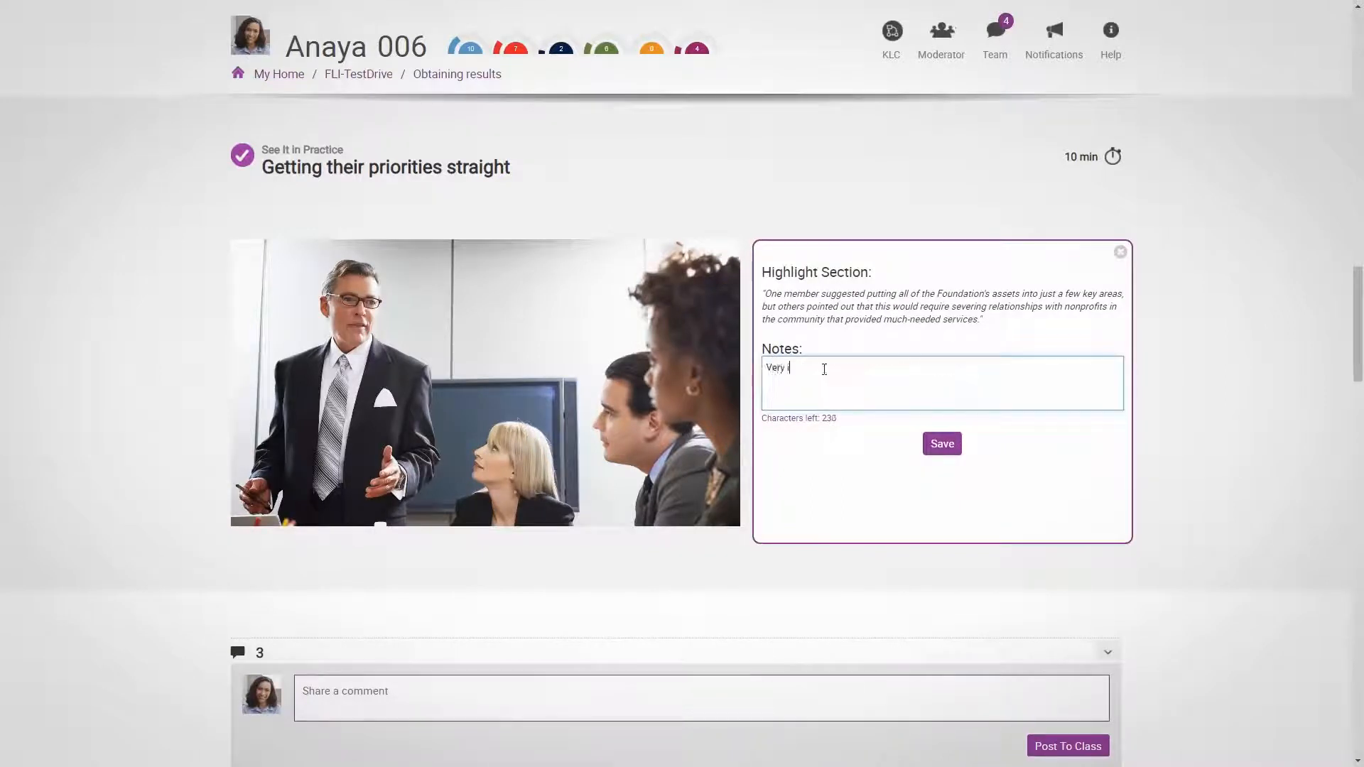
{"action": "type", "text": "nteresting"}
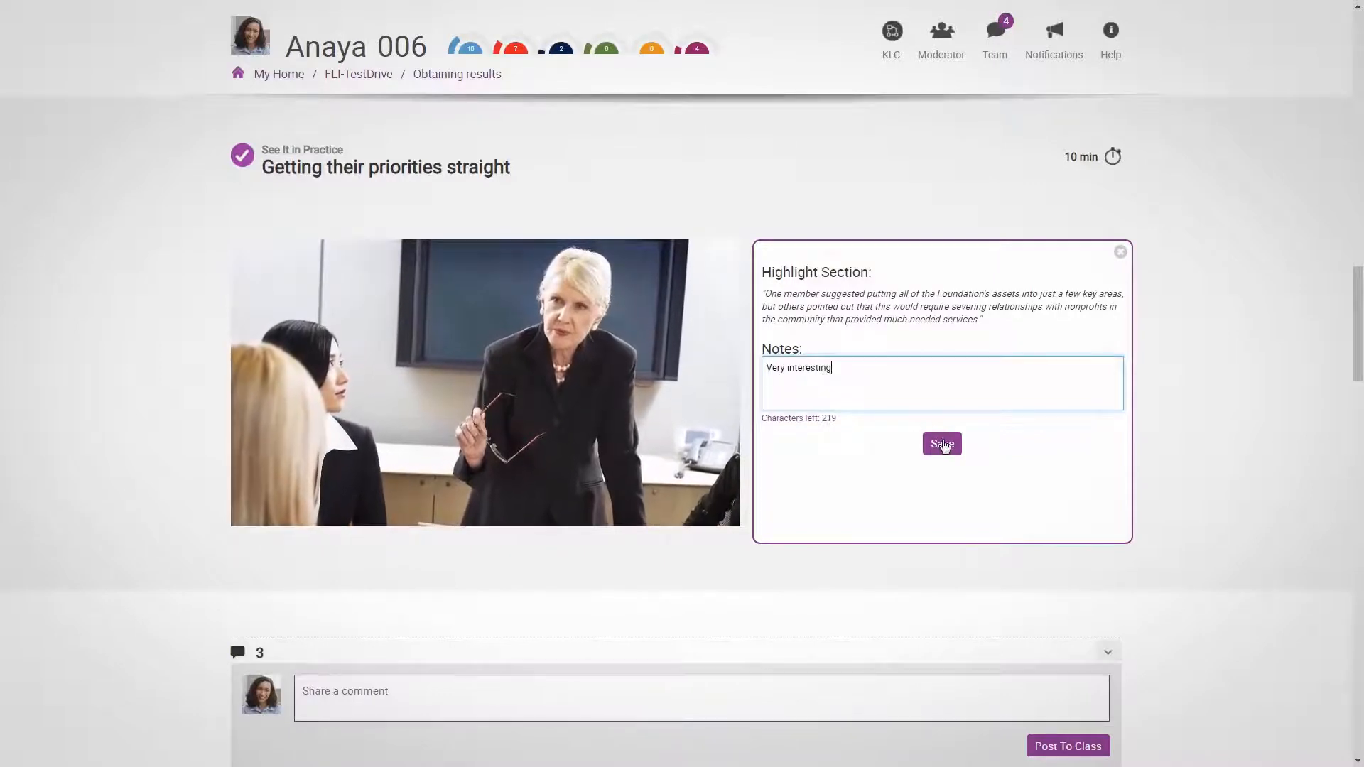
{"action": "left_click", "coordinate": [941, 444]}
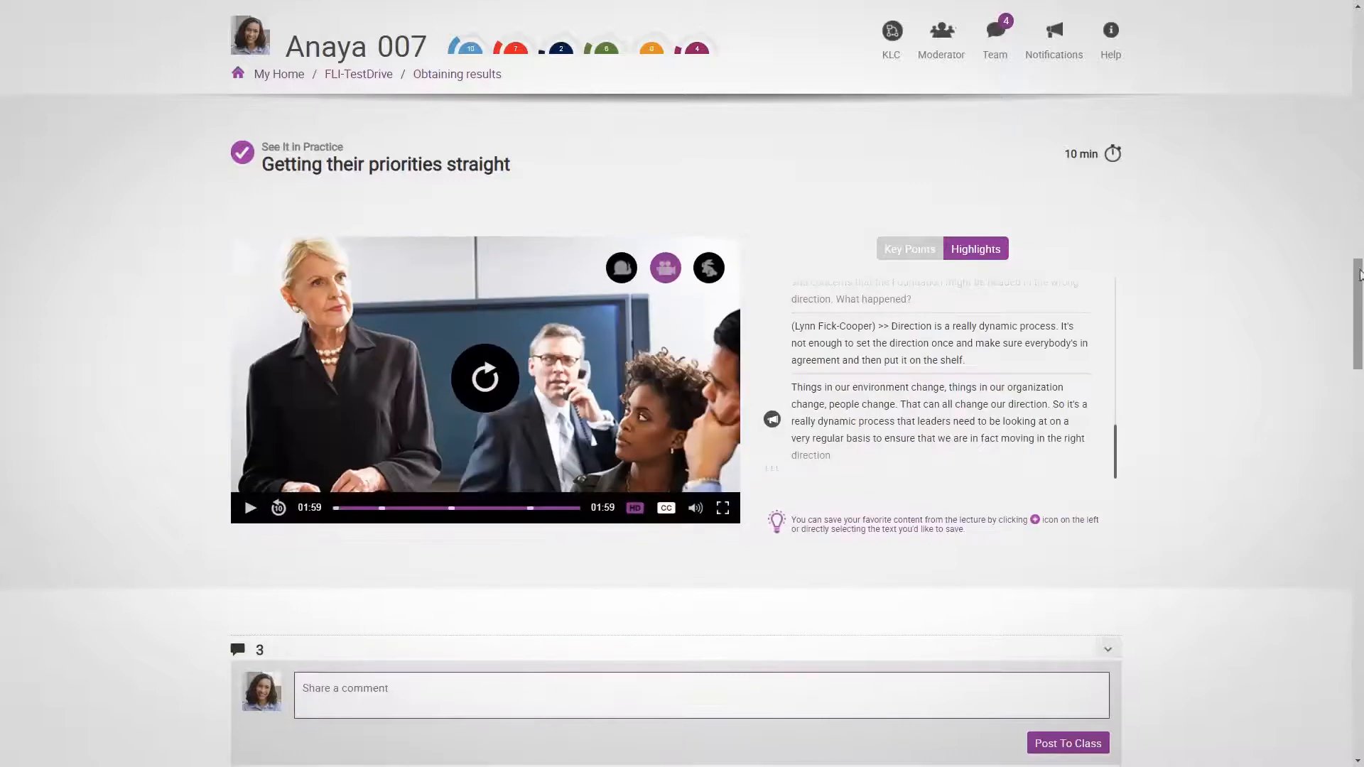
Post 'Leadership is a dynamic process.' to the class and start replying to the change comment
{"action": "scroll", "scroll_direction": "down", "scroll_amount": 3}
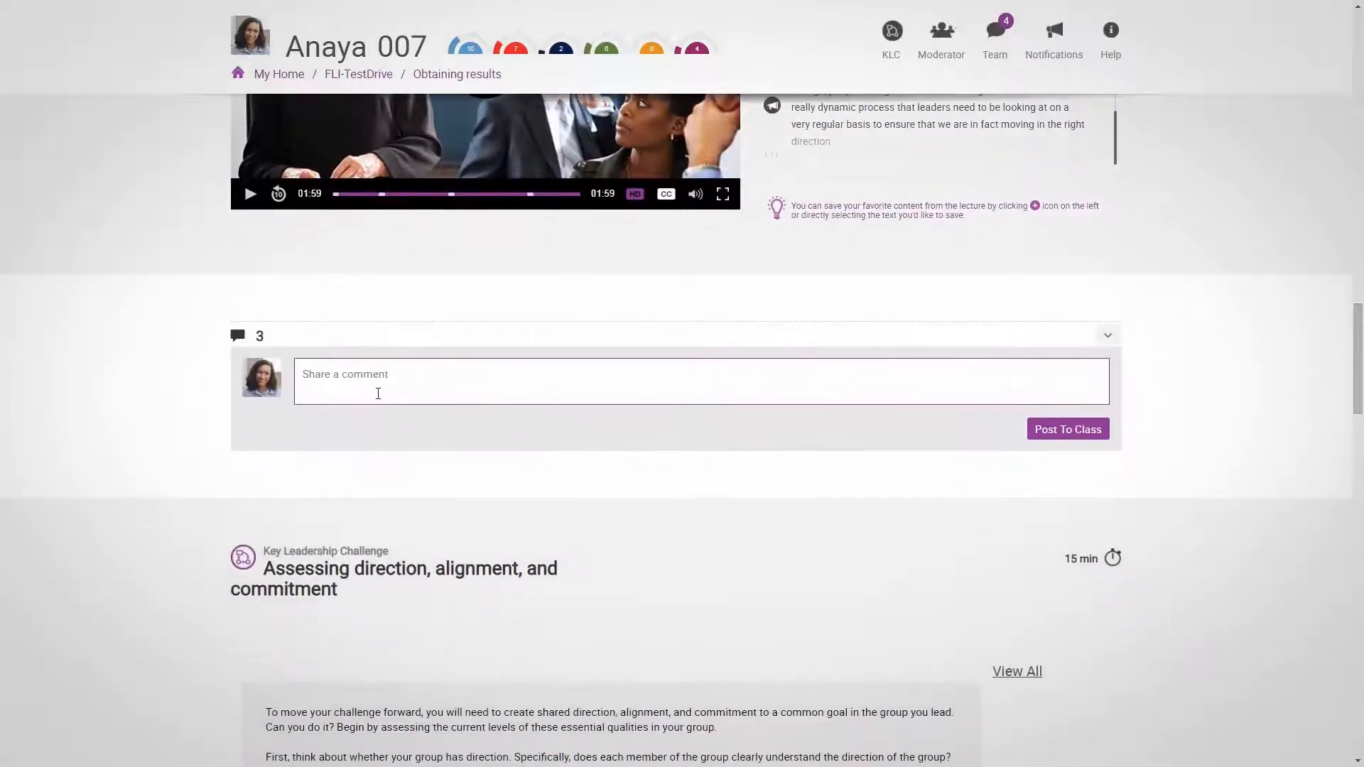
{"action": "type", "text": "Leadership is a dynamic process"}
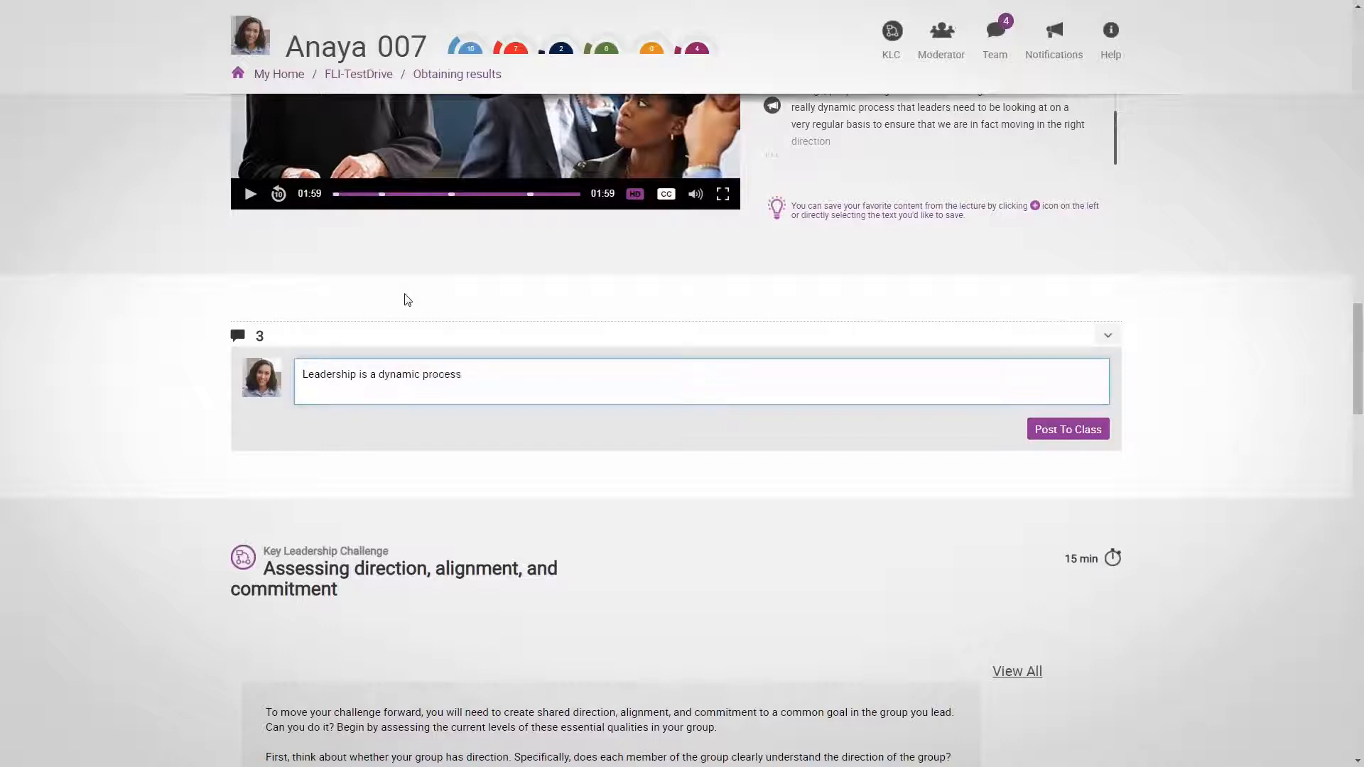
{"action": "type", "text": "."}
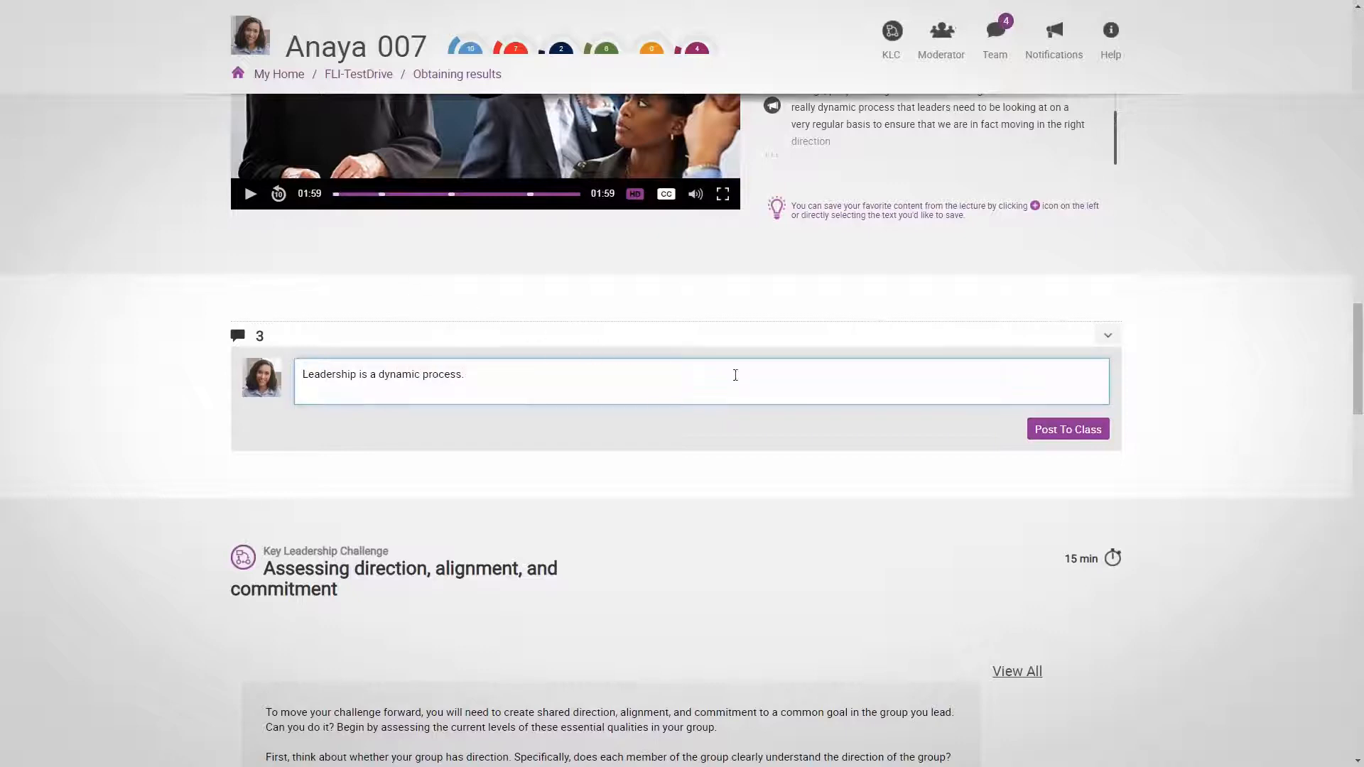
{"action": "left_click", "coordinate": [1067, 429]}
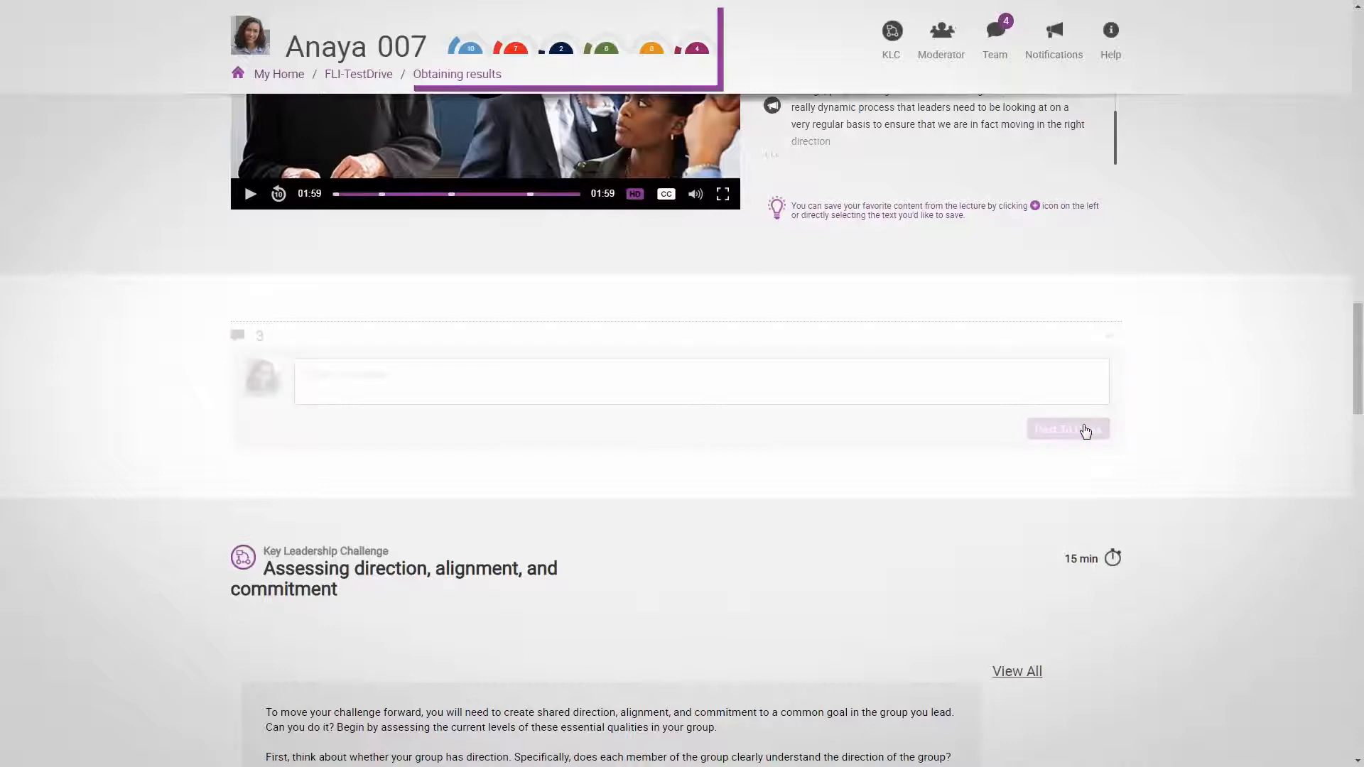
{"action": "left_click", "coordinate": [1067, 429]}
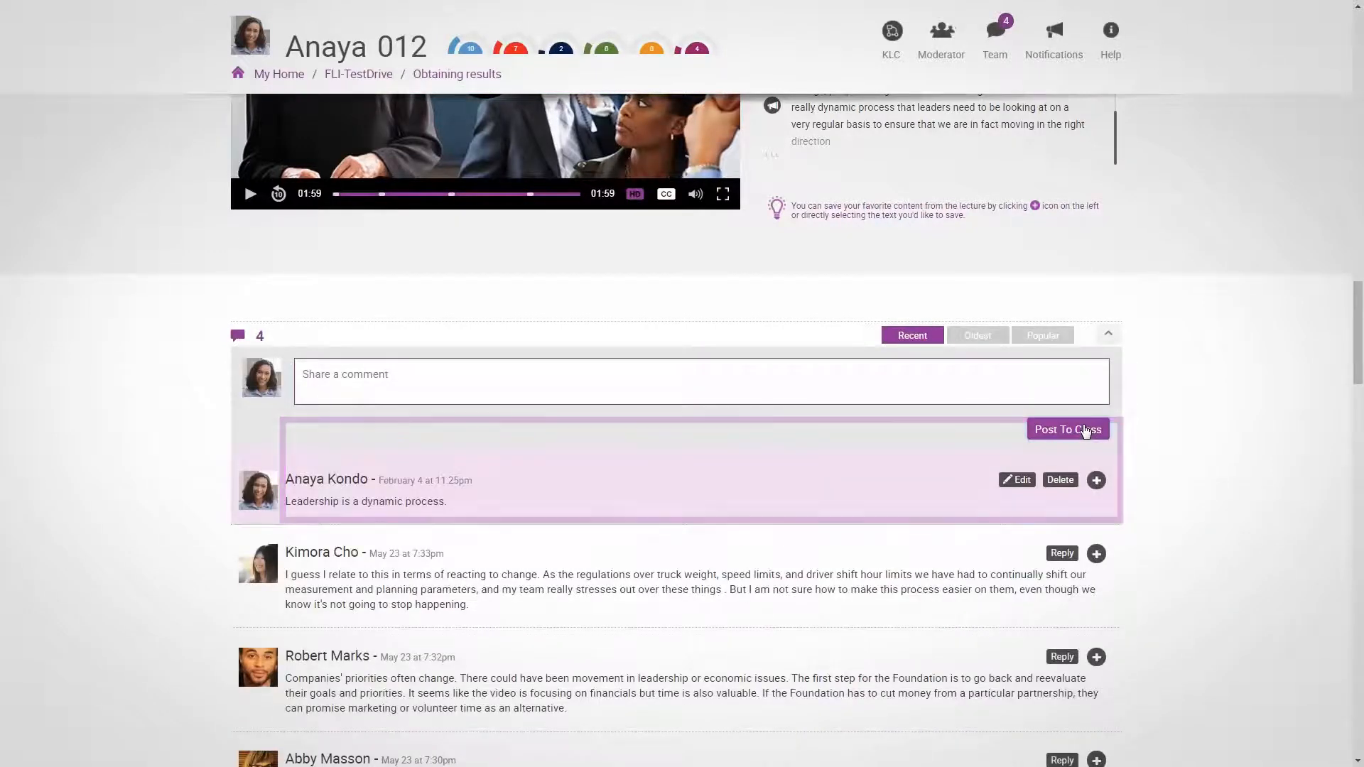
{"action": "scroll", "scroll_direction": "down", "scroll_amount": 3}
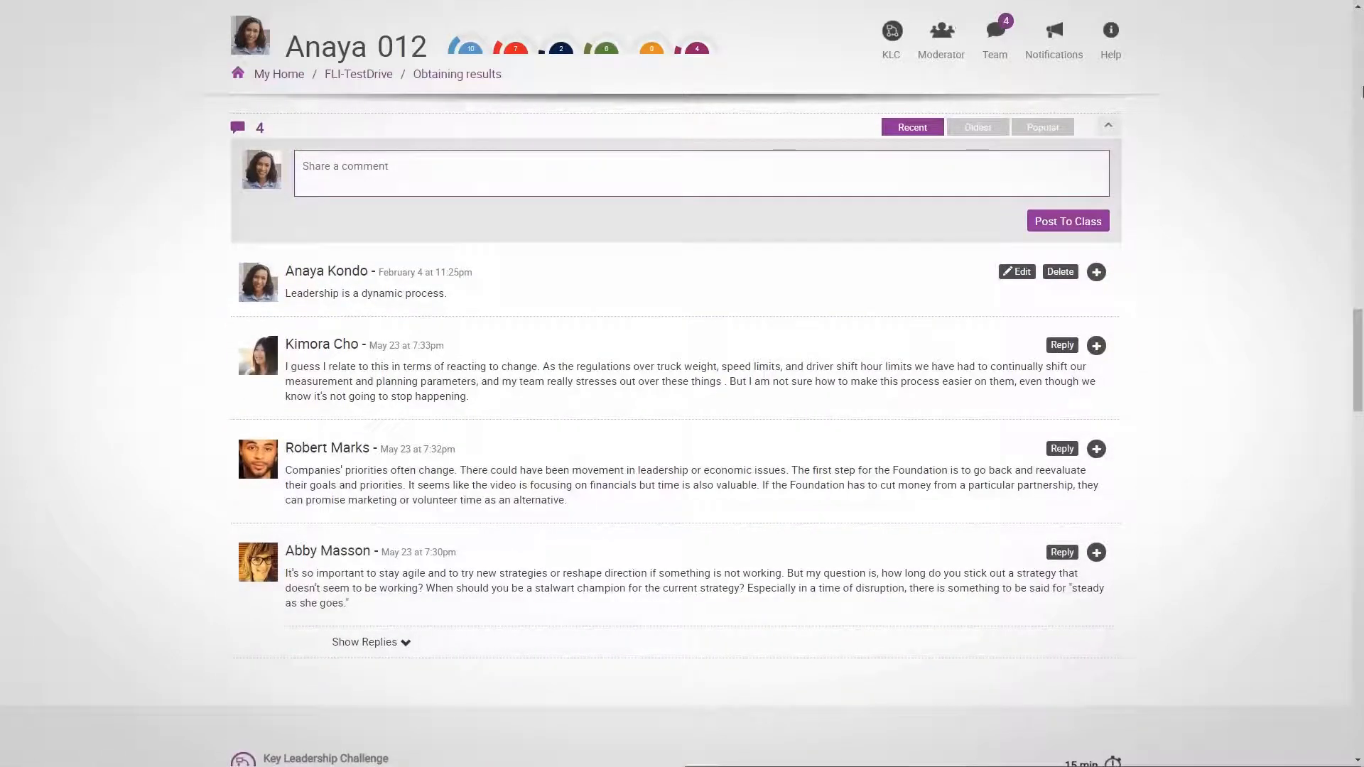
{"action": "mouse_move", "coordinate": [1327, 233]}
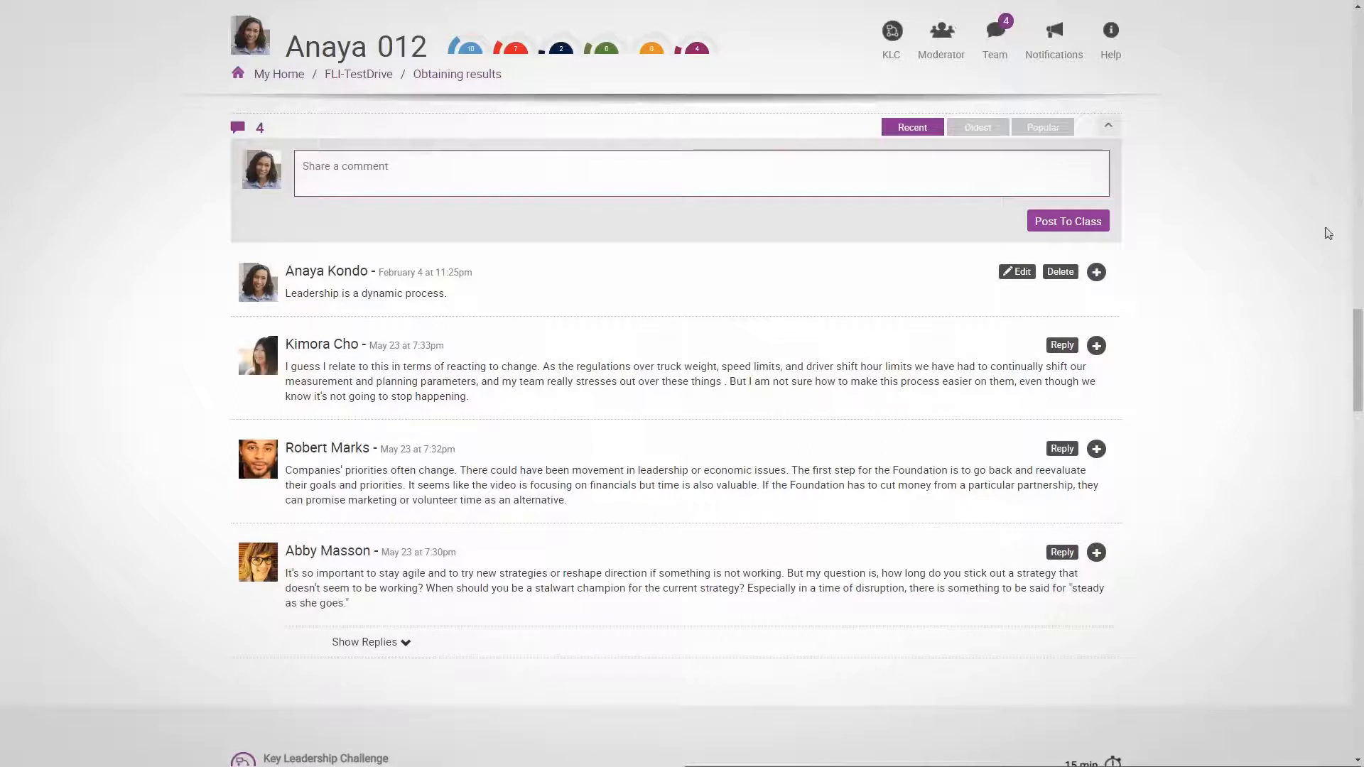
{"action": "left_click", "coordinate": [1061, 345]}
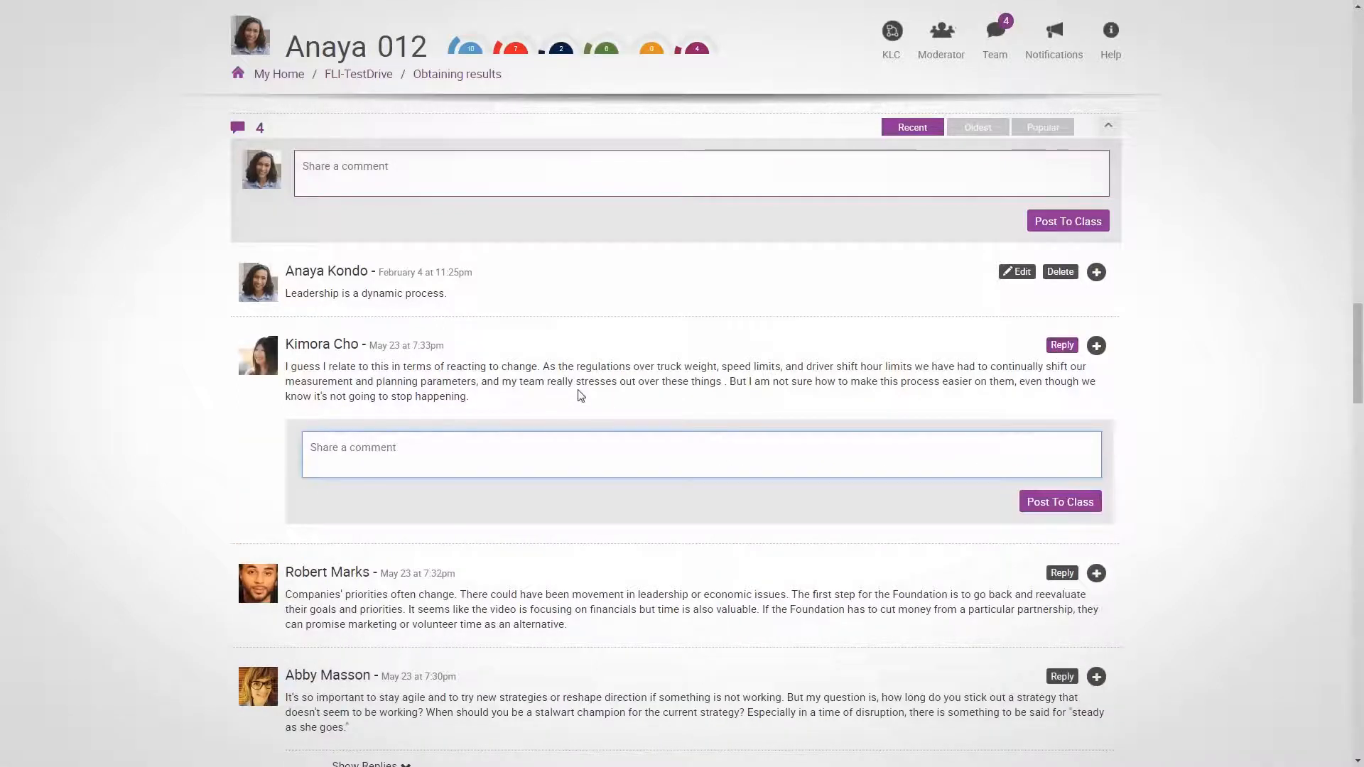
Reply 'This is very true and it is happening everywhere' and add the post to lesson highlights
{"action": "type", "text": "This is very true and it is happening everywh"}
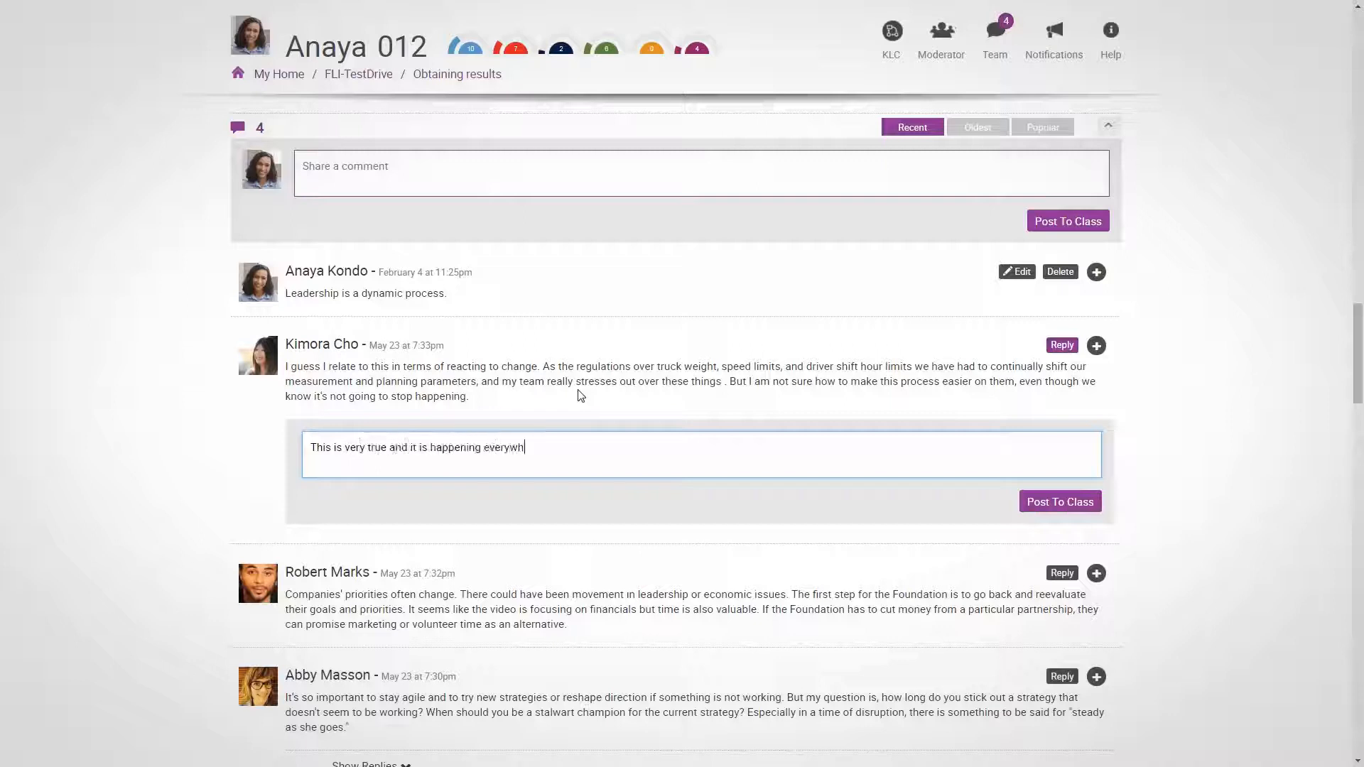
{"action": "type", "text": "ere"}
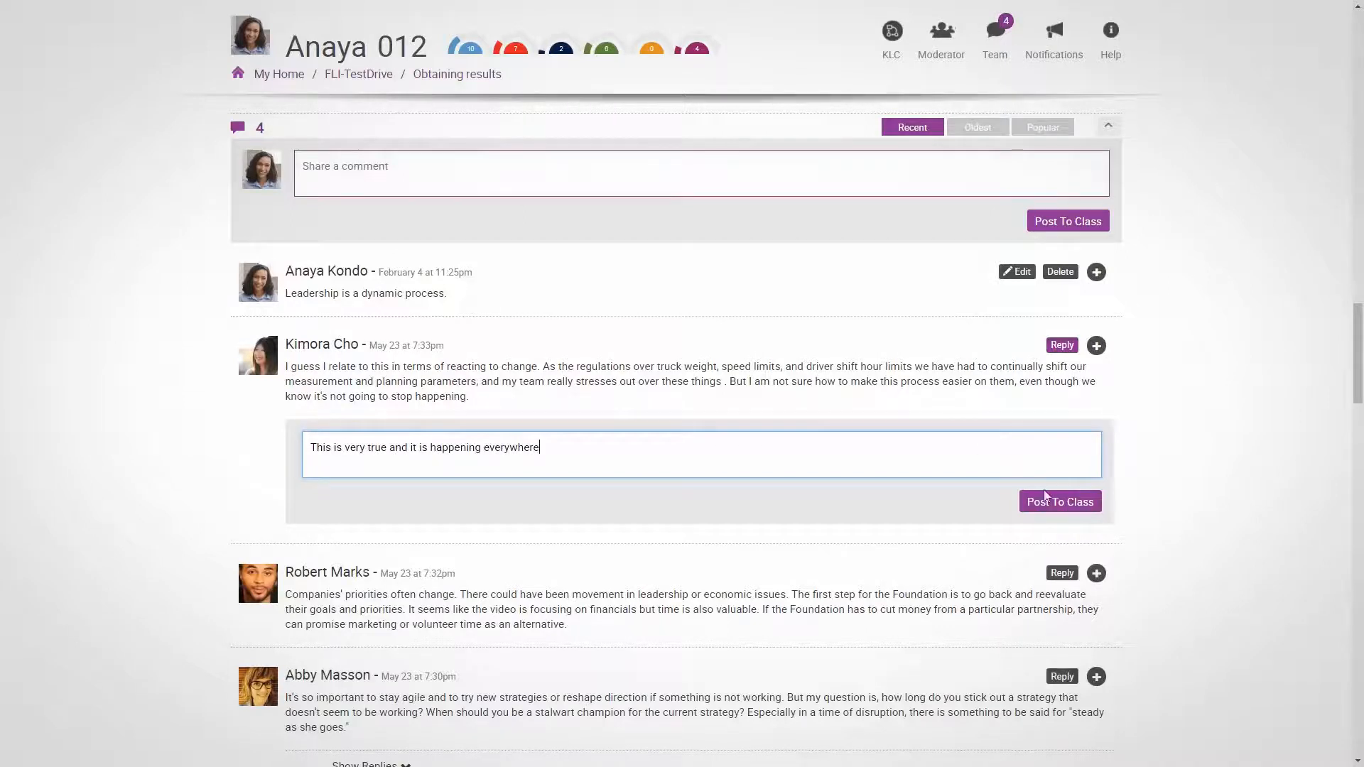
{"action": "left_click", "coordinate": [1059, 500]}
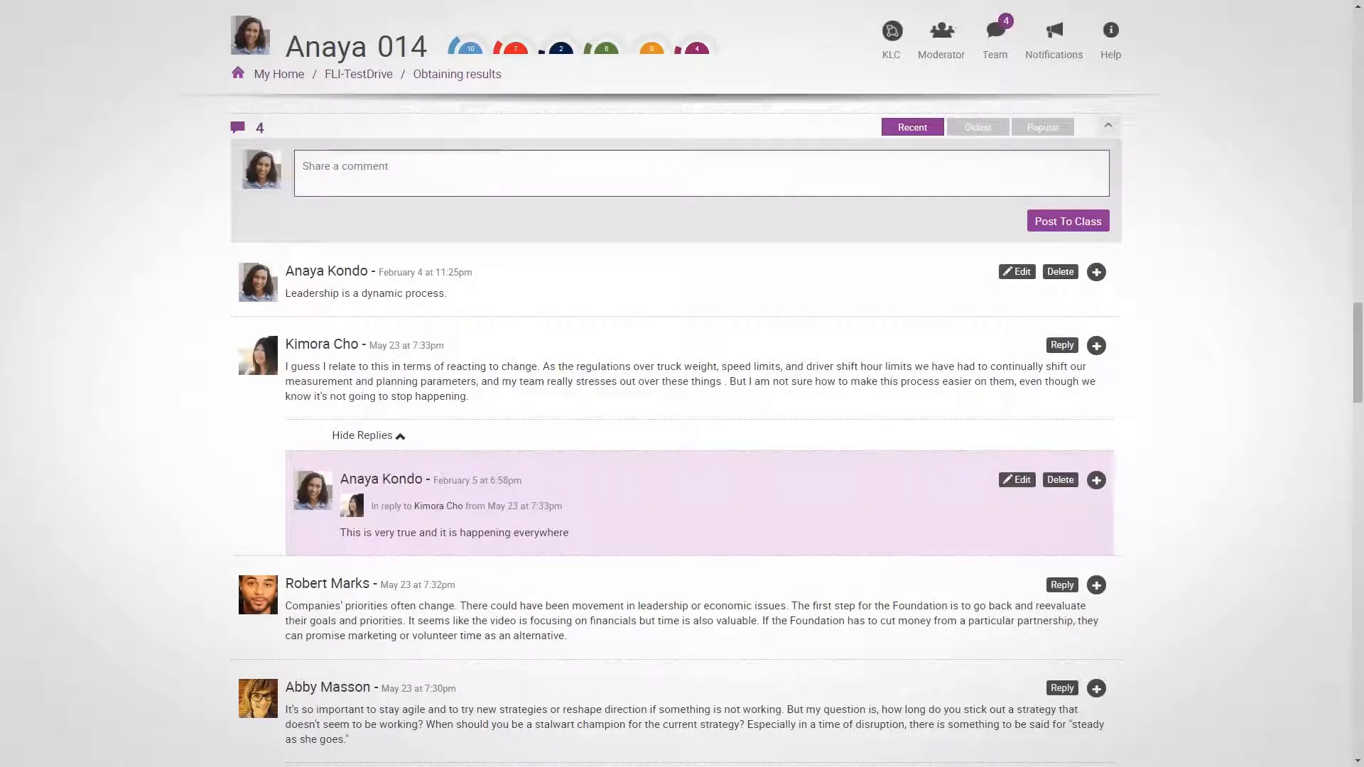
{"action": "mouse_move", "coordinate": [1095, 346]}
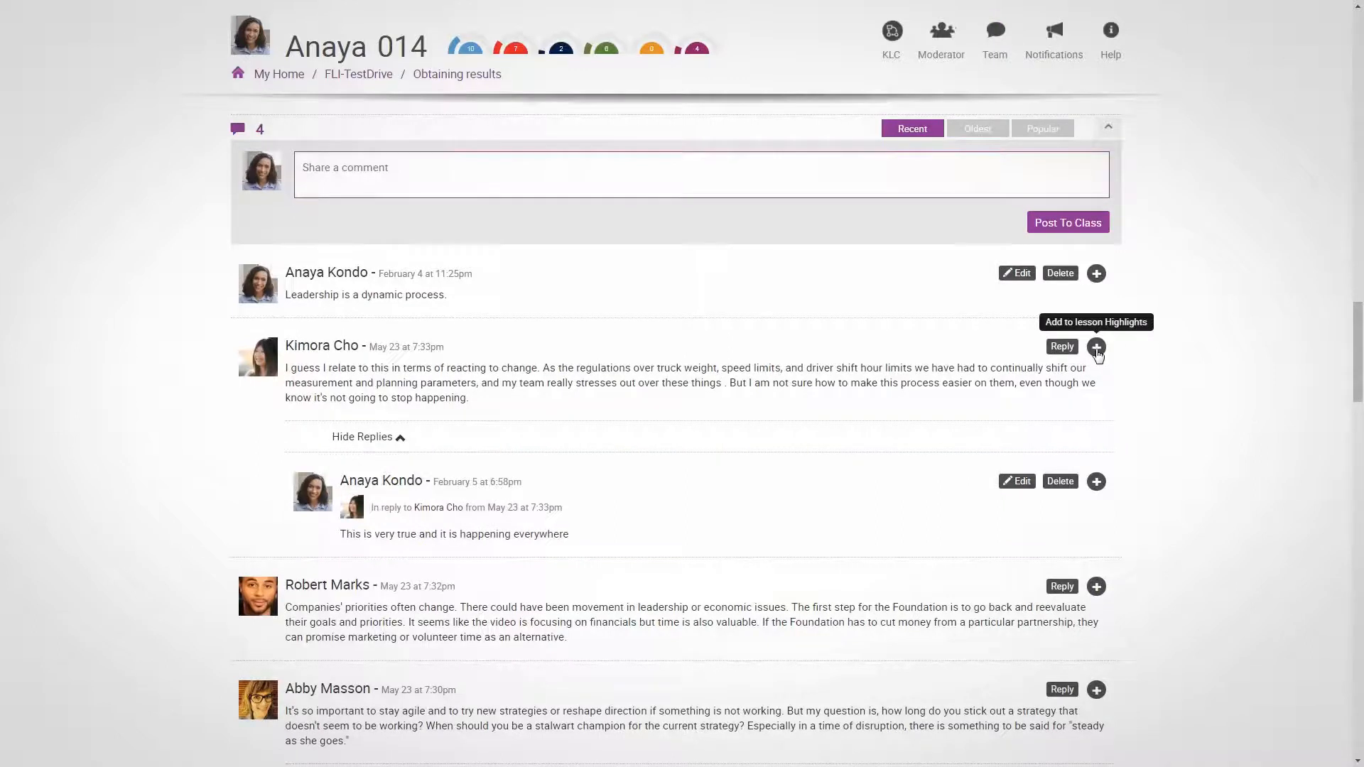
{"action": "left_click", "coordinate": [1096, 346]}
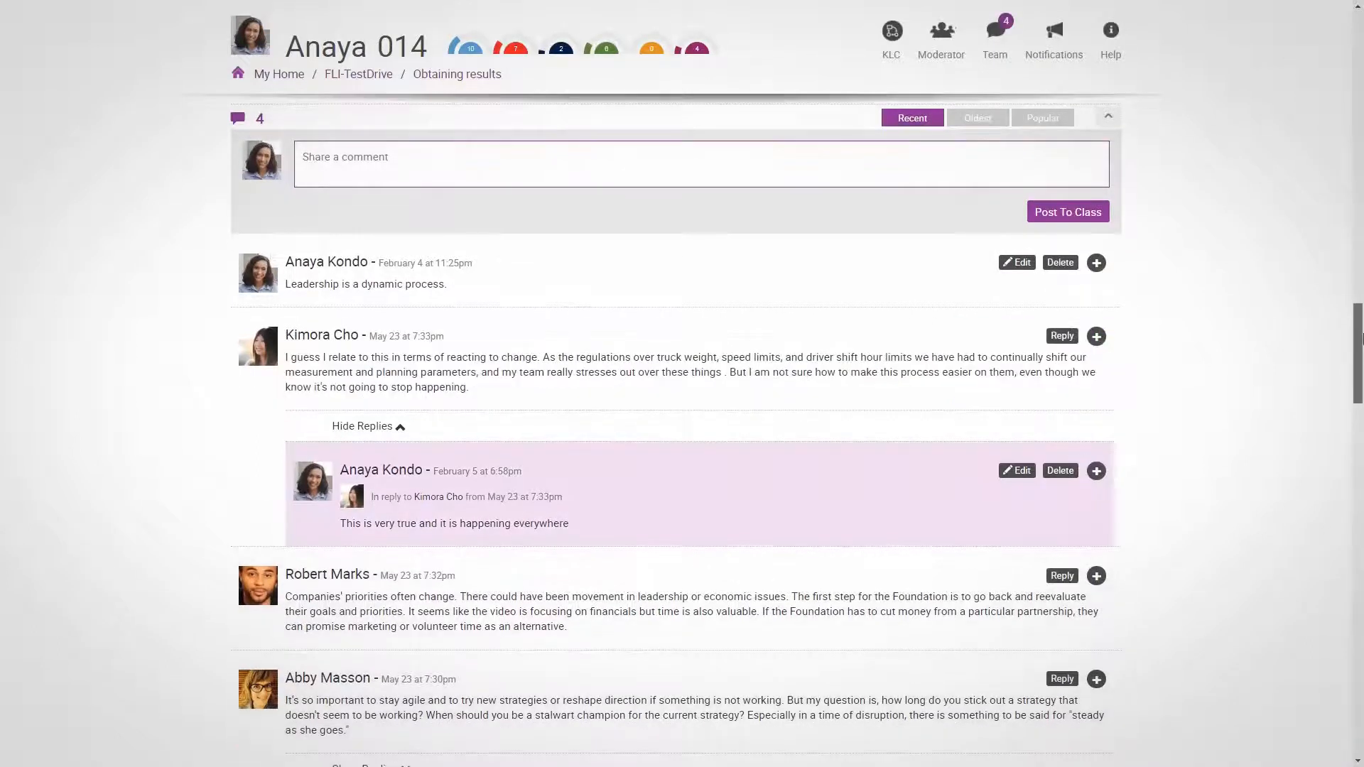
Read the Key Leadership Challenge questions and add the HRZone team-meetings article to highlights
{"action": "scroll", "scroll_direction": "down", "scroll_amount": 3}
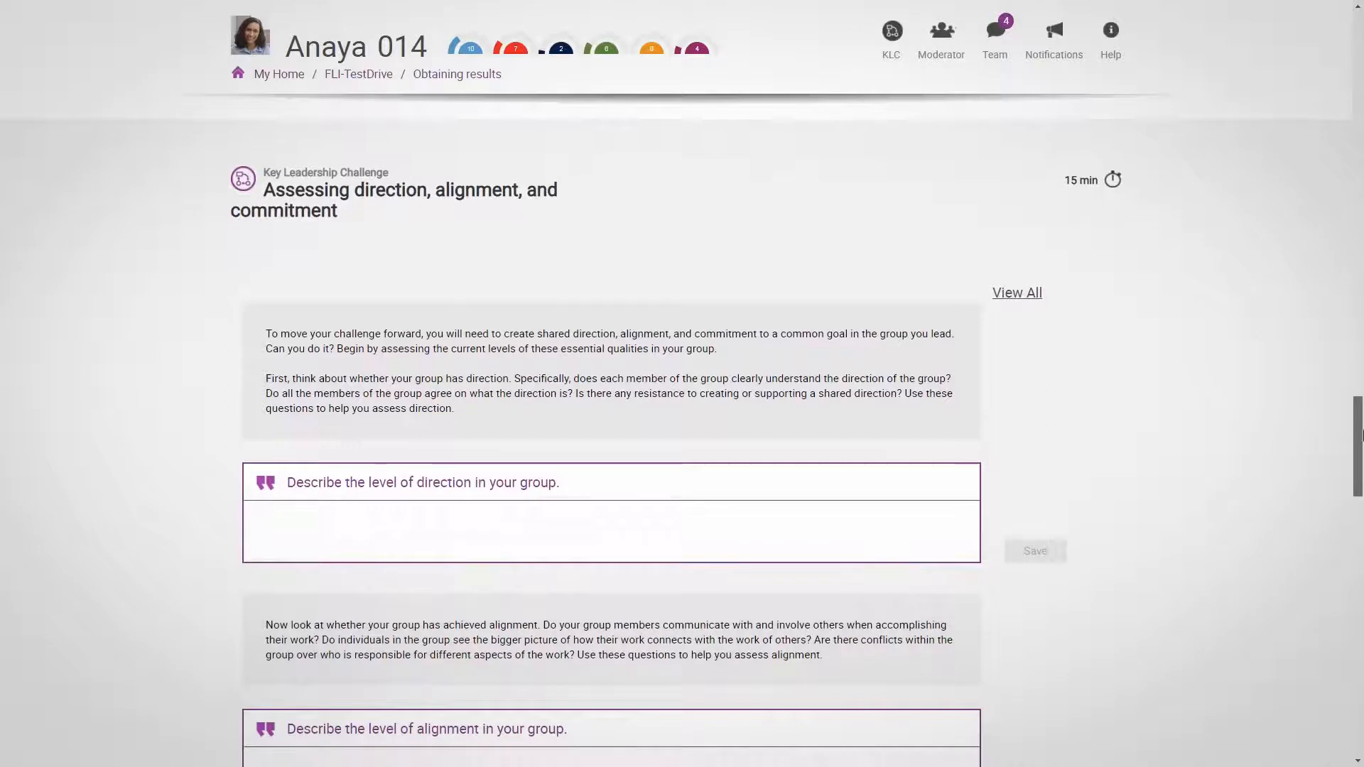
{"action": "scroll", "scroll_direction": "down", "scroll_amount": 3}
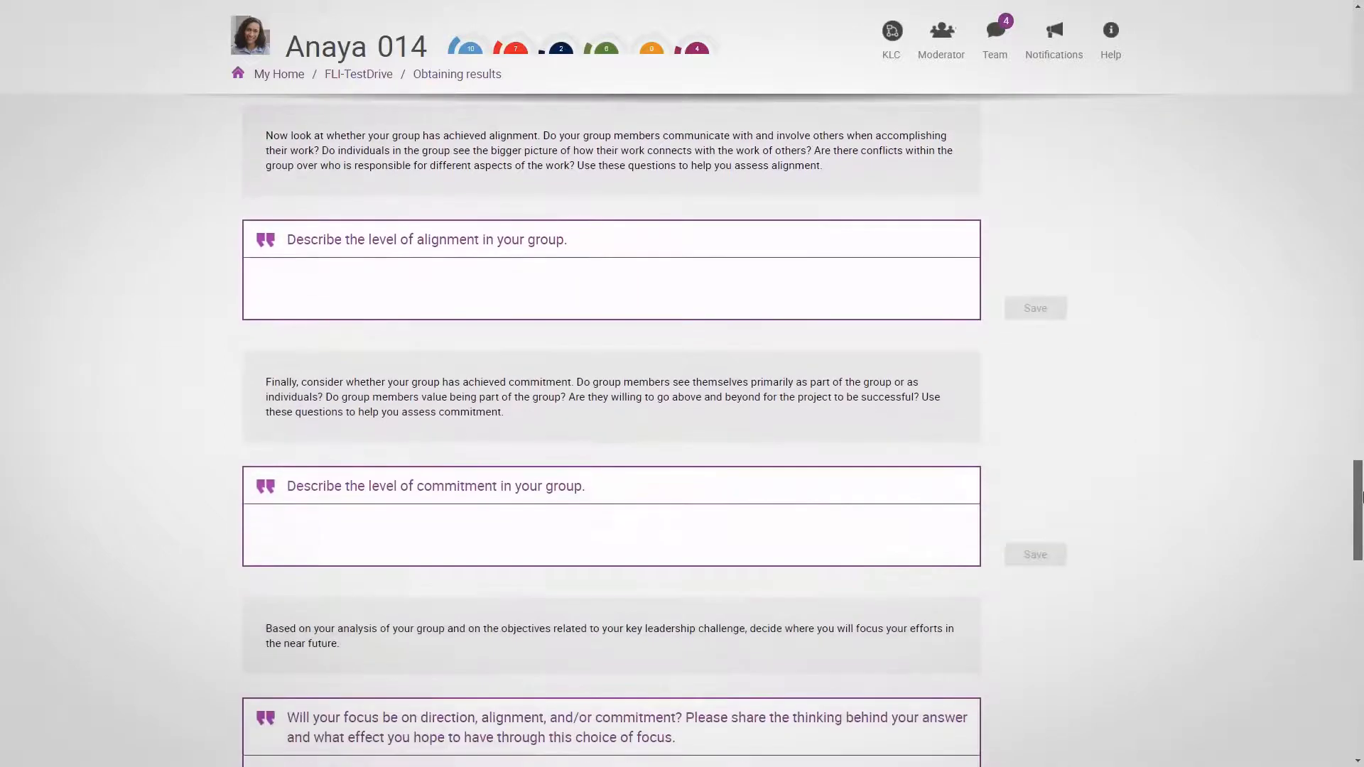
{"action": "scroll", "scroll_direction": "down", "scroll_amount": 3}
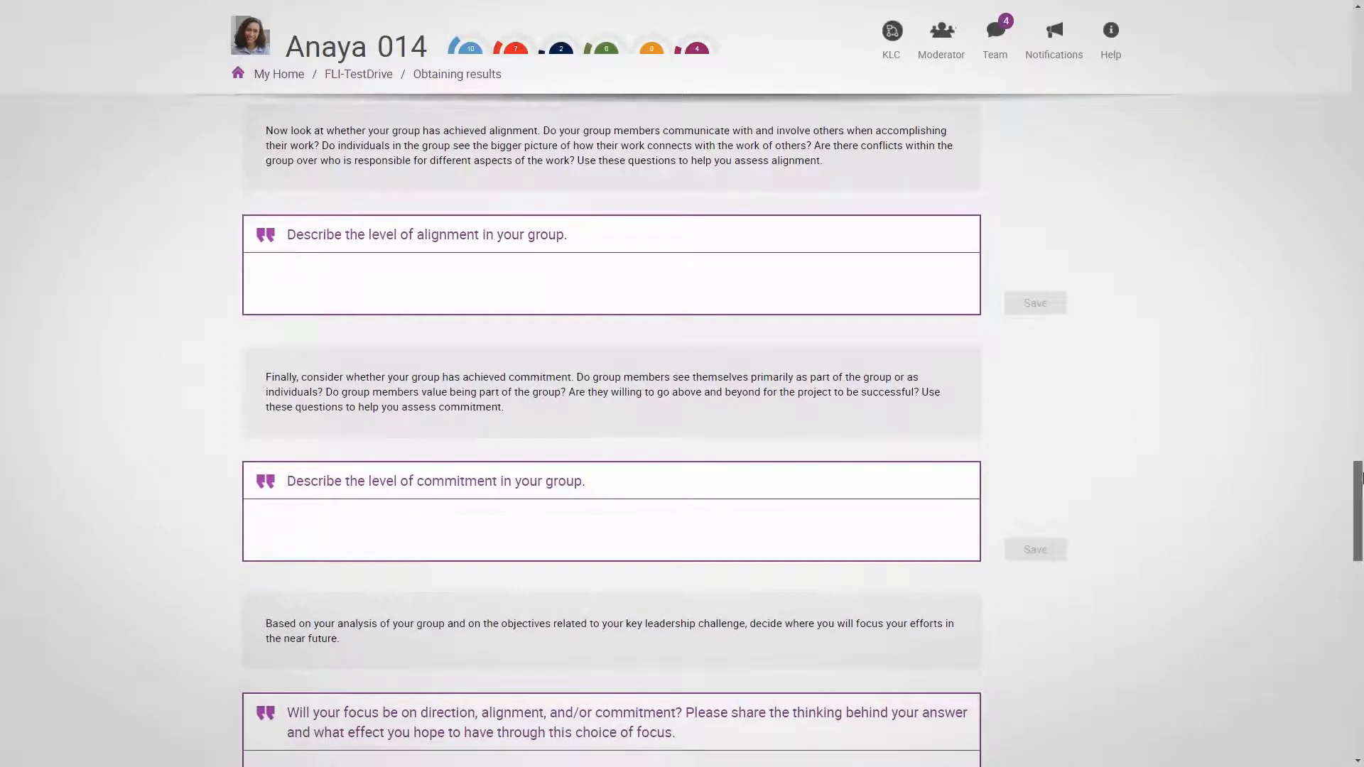
{"action": "scroll", "scroll_direction": "down", "scroll_amount": 3}
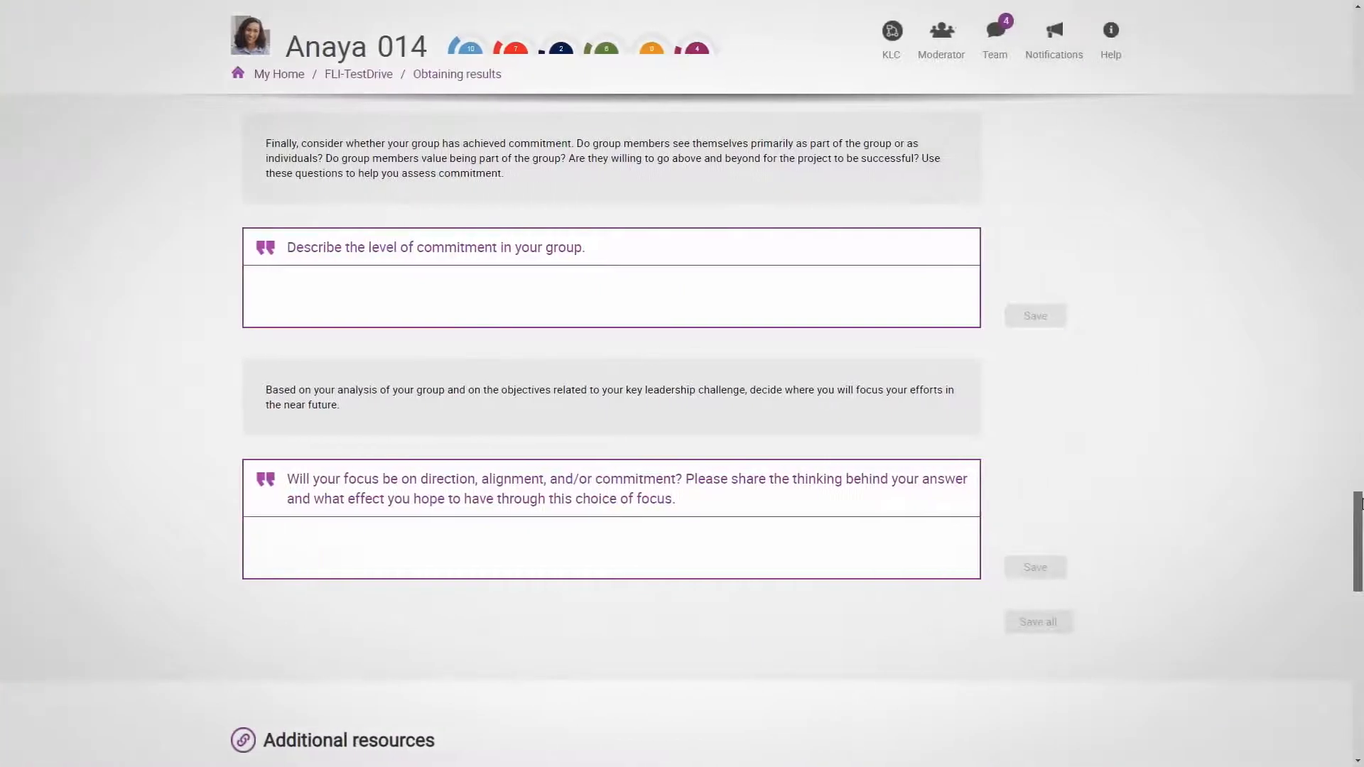
{"action": "scroll", "scroll_direction": "down", "scroll_amount": 3}
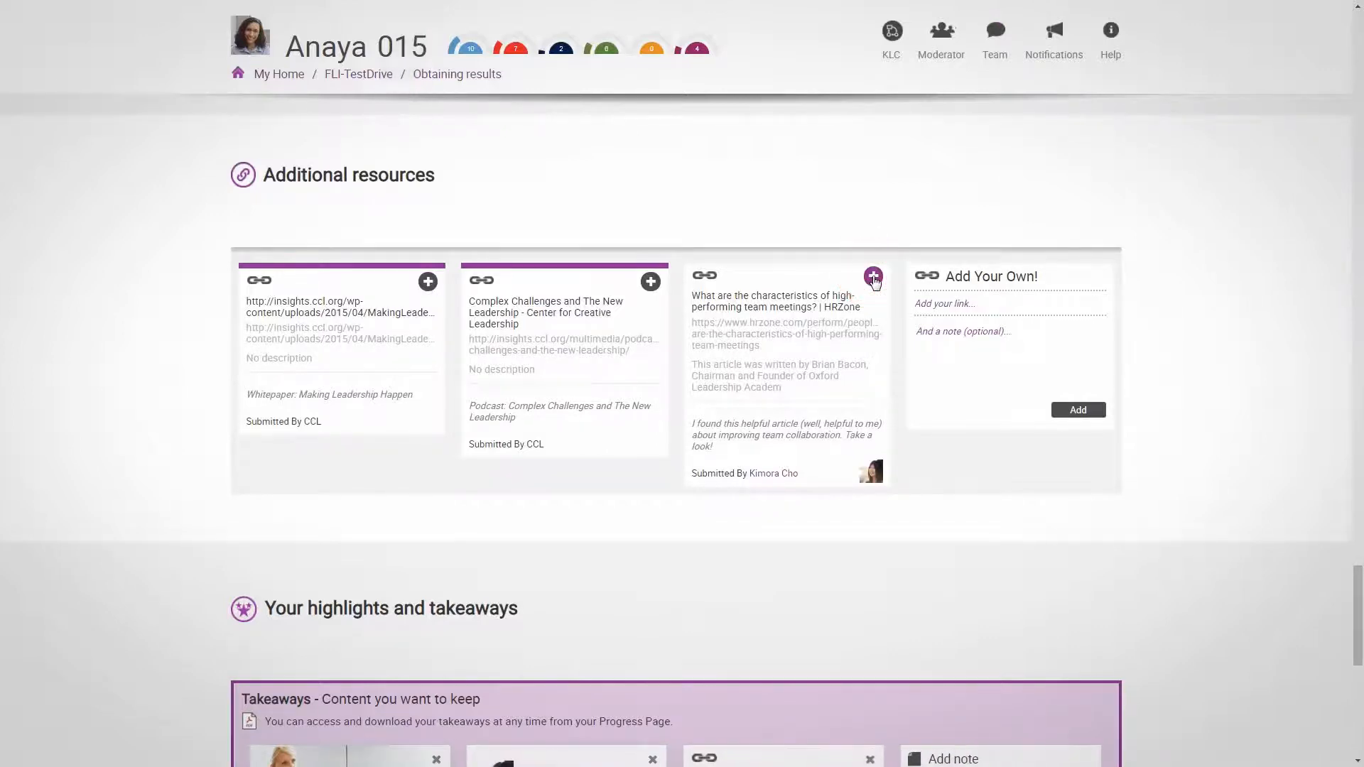
{"action": "left_click", "coordinate": [357, 74]}
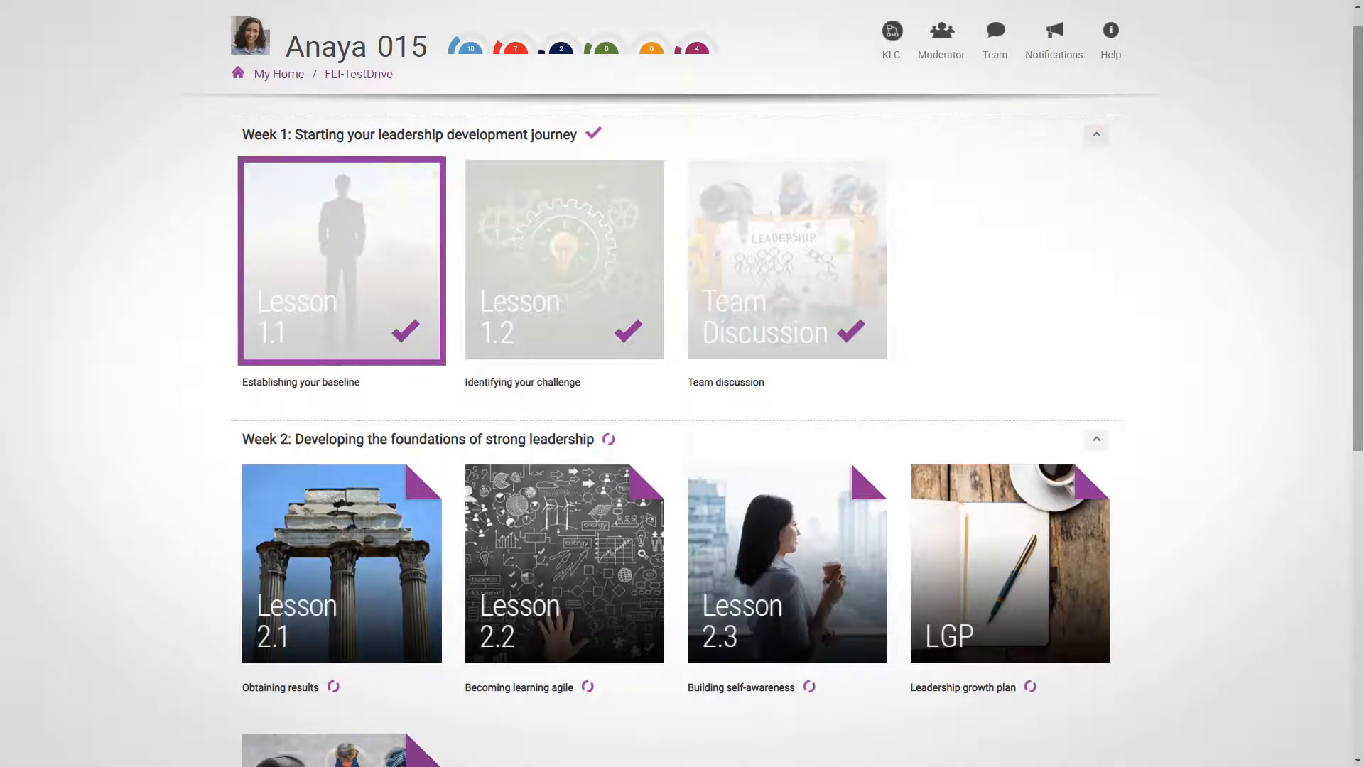
Open the 'Building your foundation' growth plan, collapse Week 1, and return to the course overview
{"action": "left_click", "coordinate": [564, 259]}
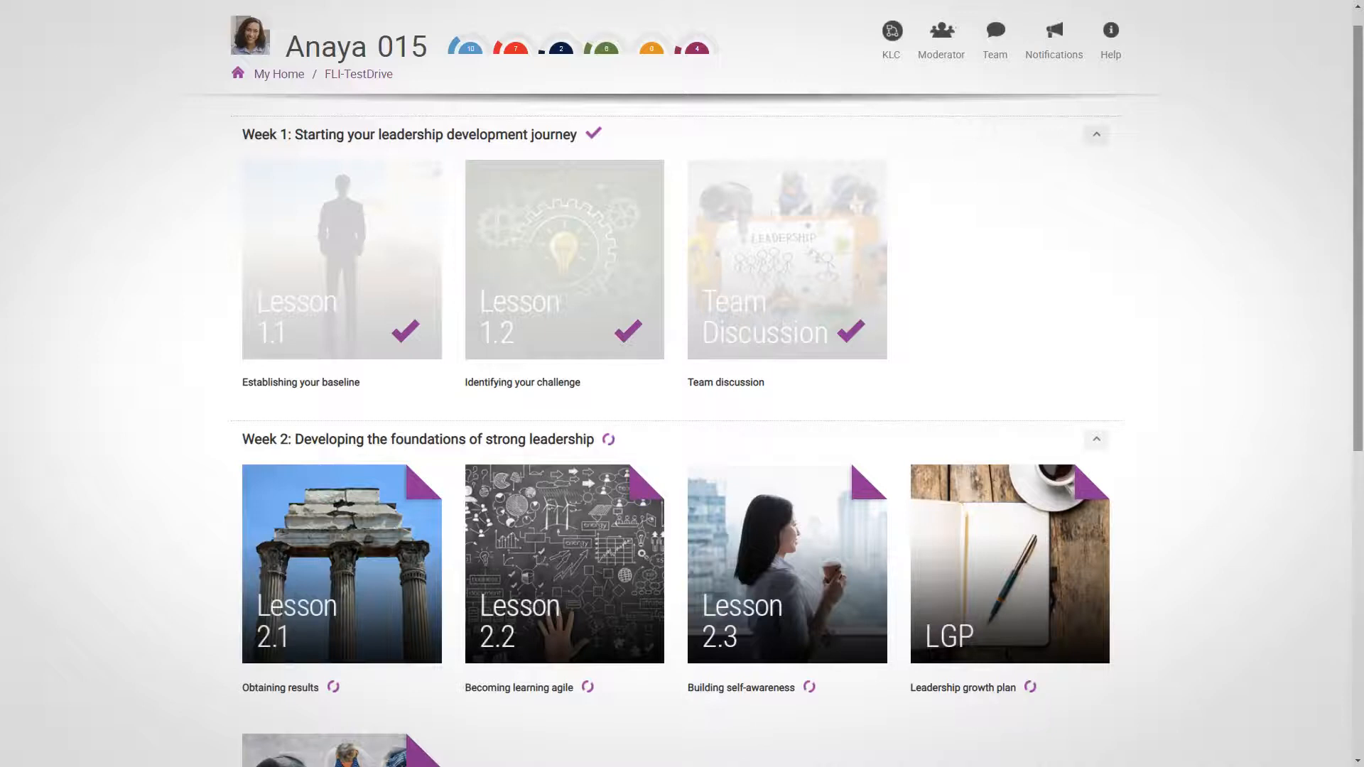
{"action": "left_click", "coordinate": [1095, 134]}
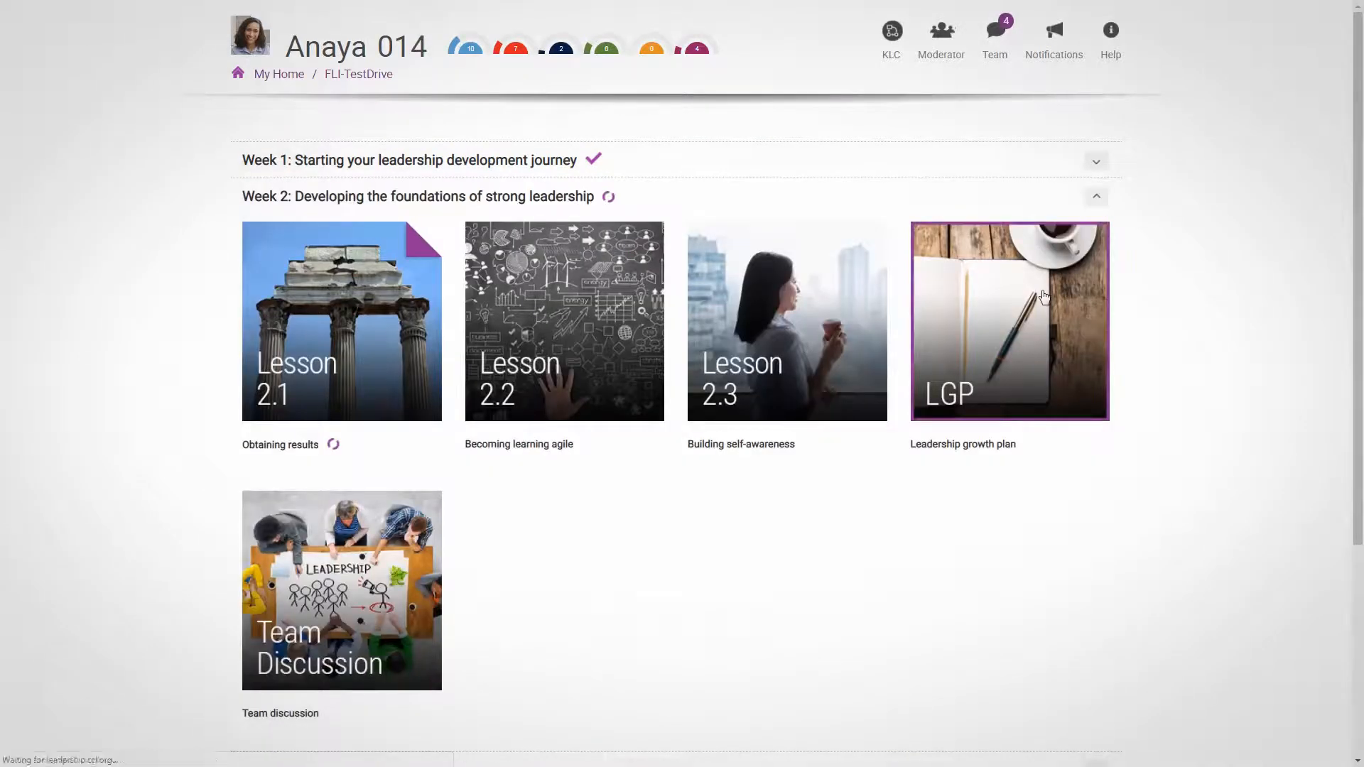
{"action": "left_click", "coordinate": [1009, 321]}
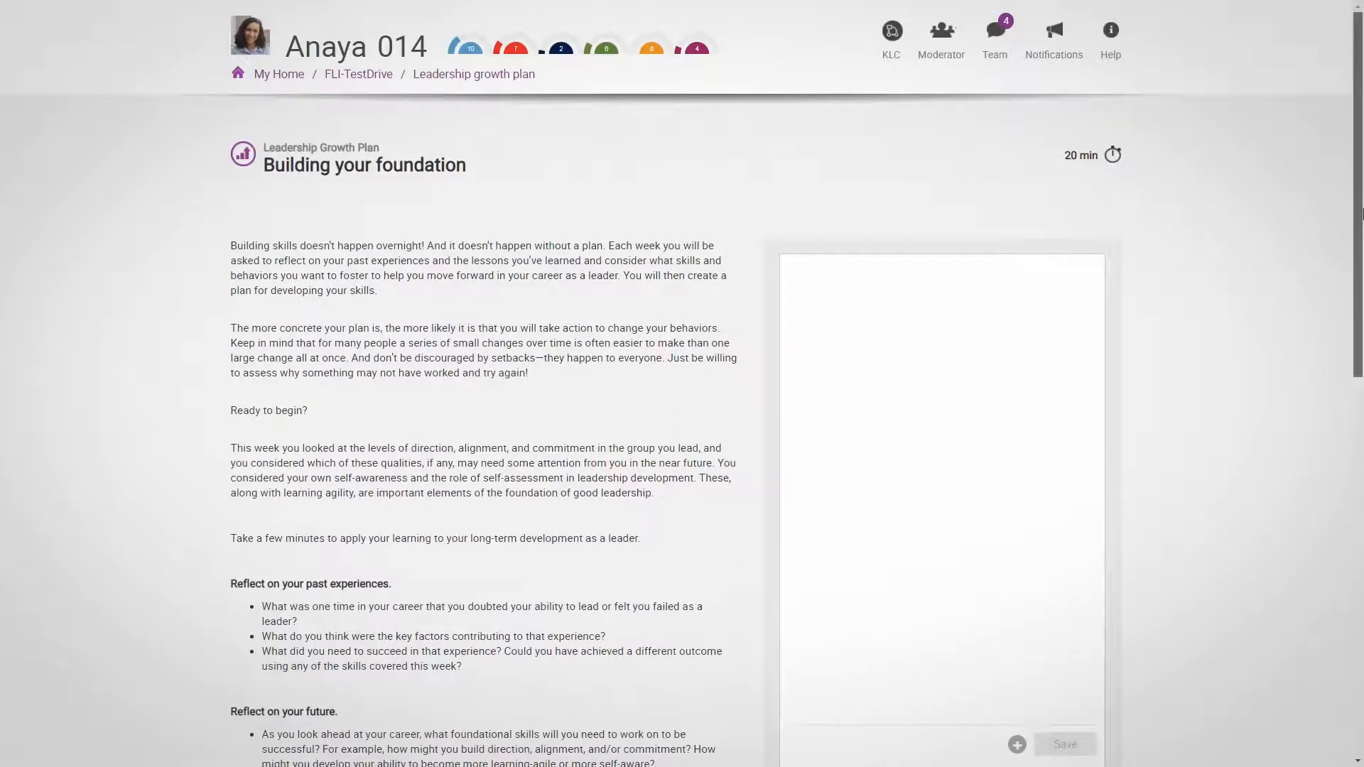
{"action": "scroll", "scroll_direction": "down", "scroll_amount": 3}
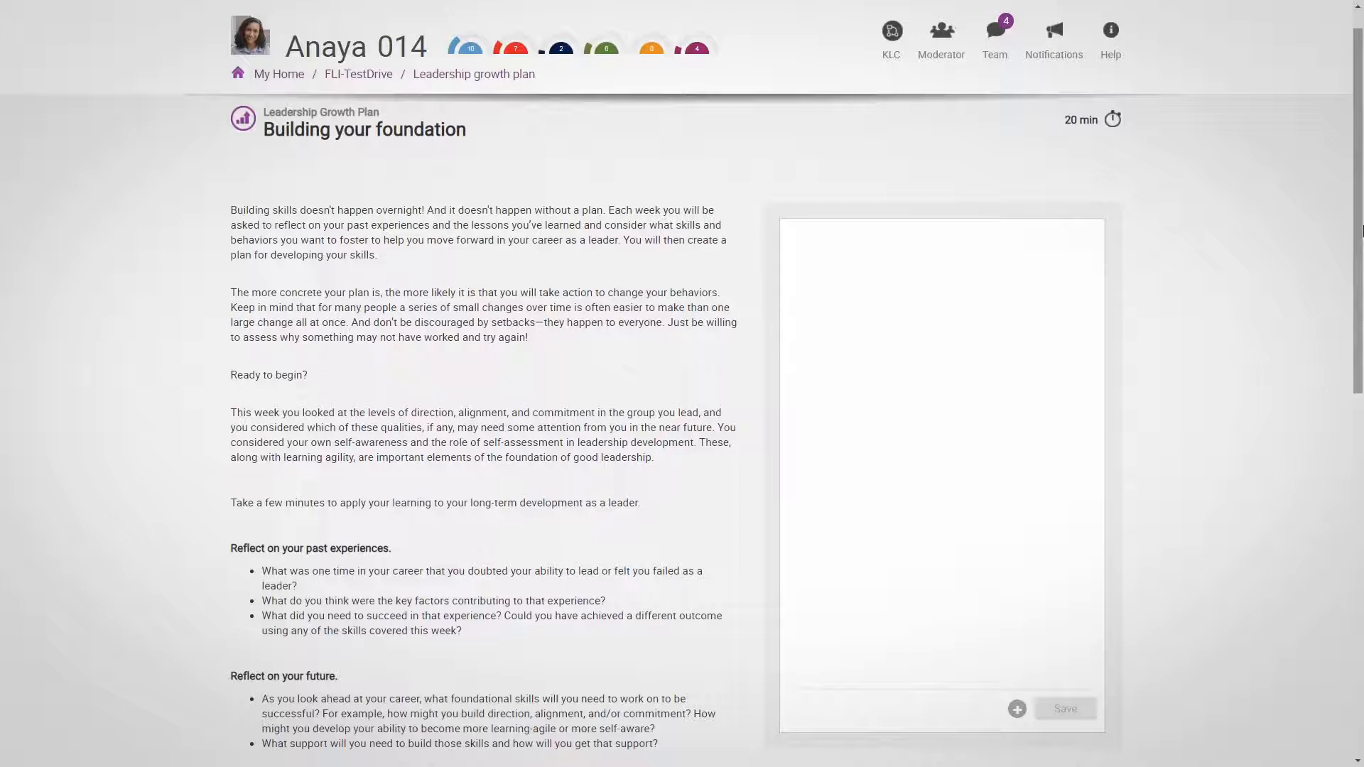
{"action": "left_click", "coordinate": [357, 74]}
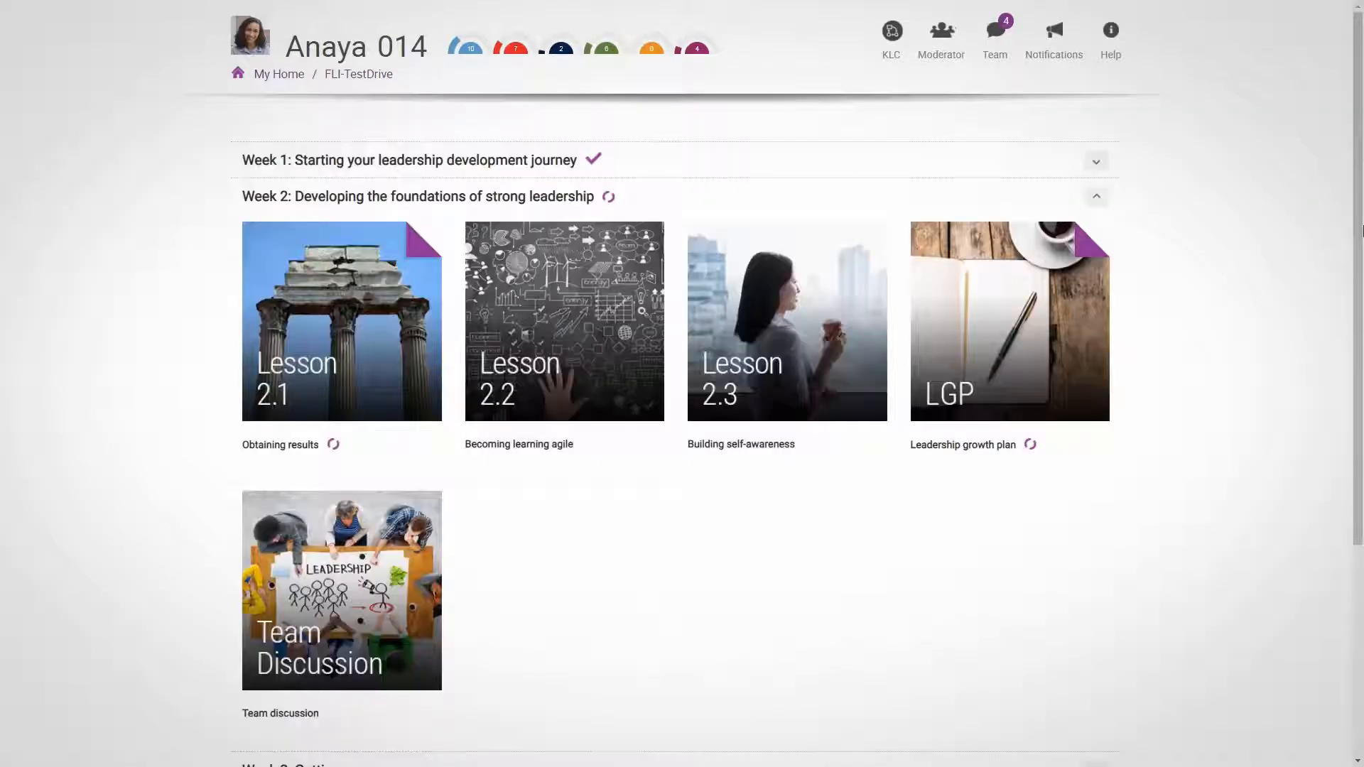
{"action": "mouse_move", "coordinate": [346, 534]}
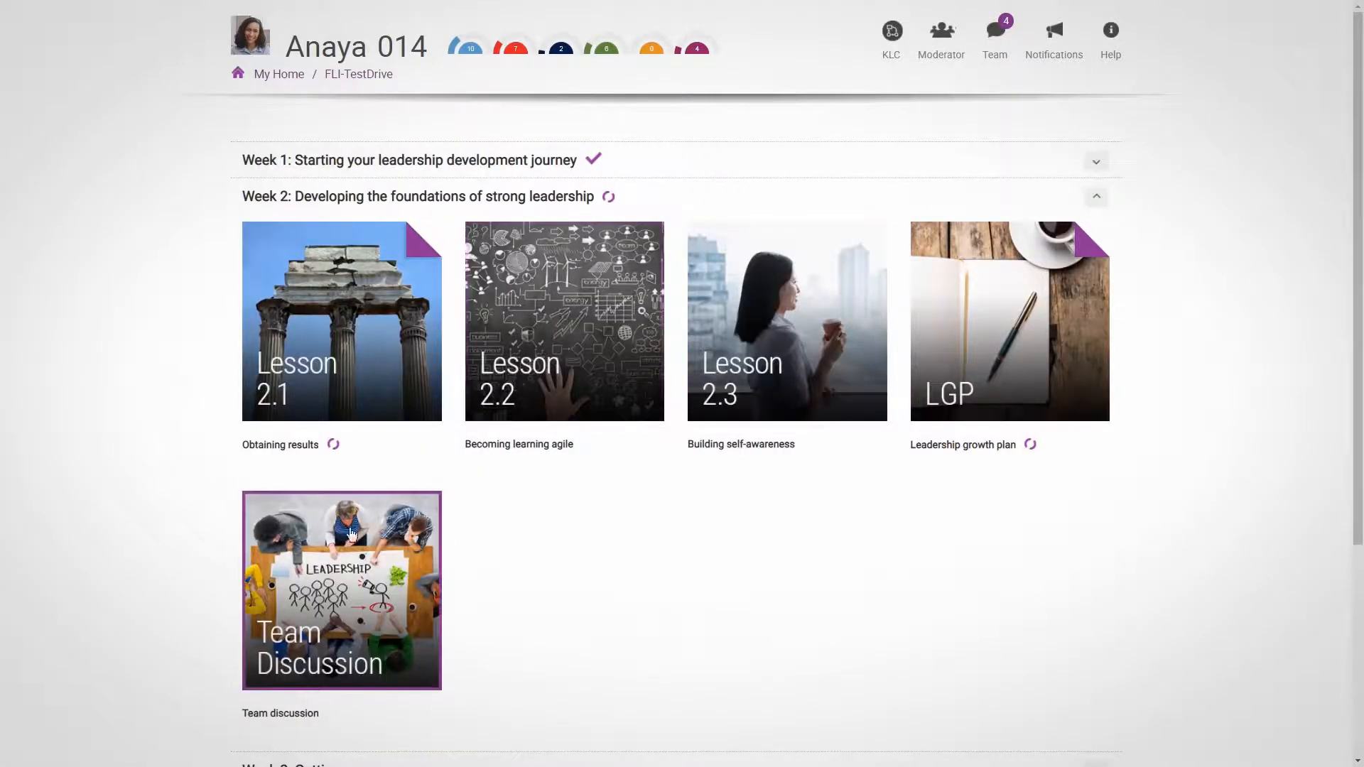
Open Week 2's 'Diagnosing leadership problems' team discussion and scroll through it
{"action": "left_click", "coordinate": [341, 589]}
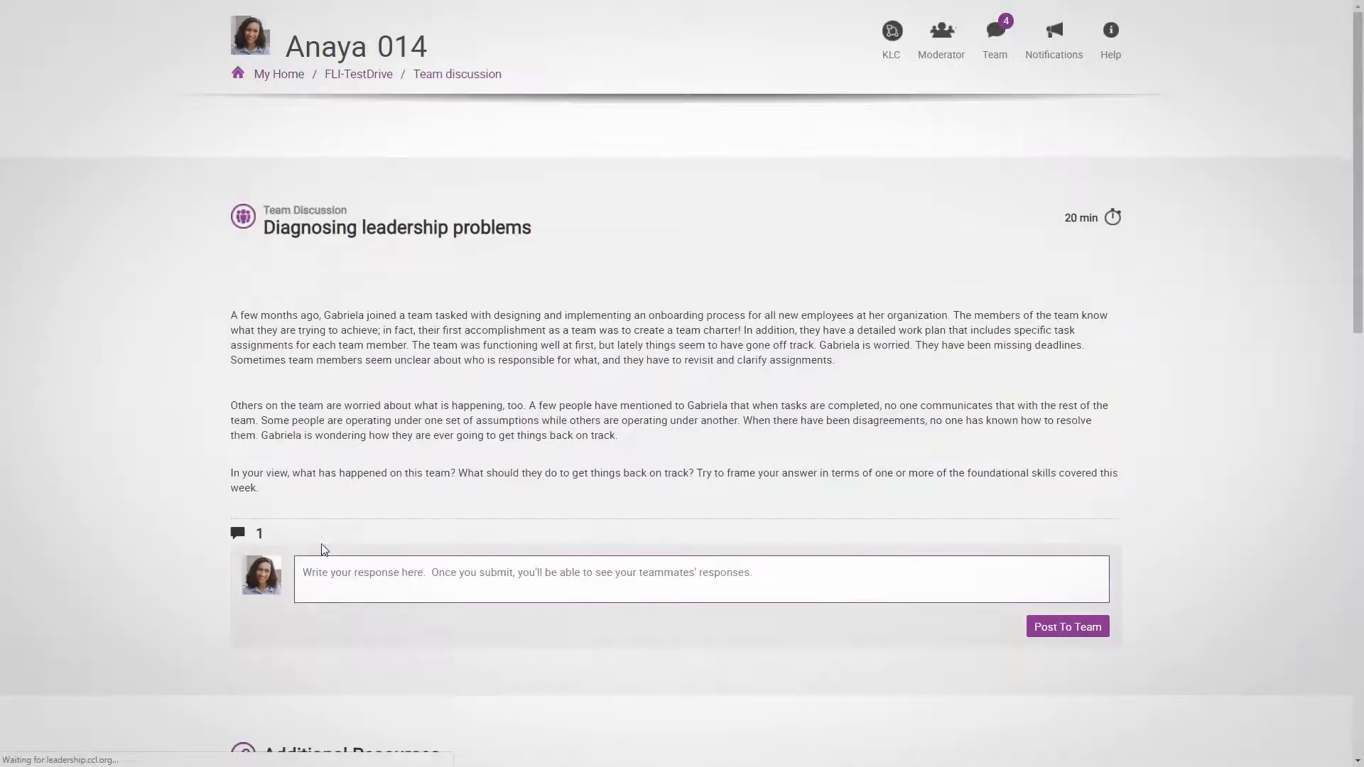
{"action": "scroll", "scroll_direction": "down", "scroll_amount": 3}
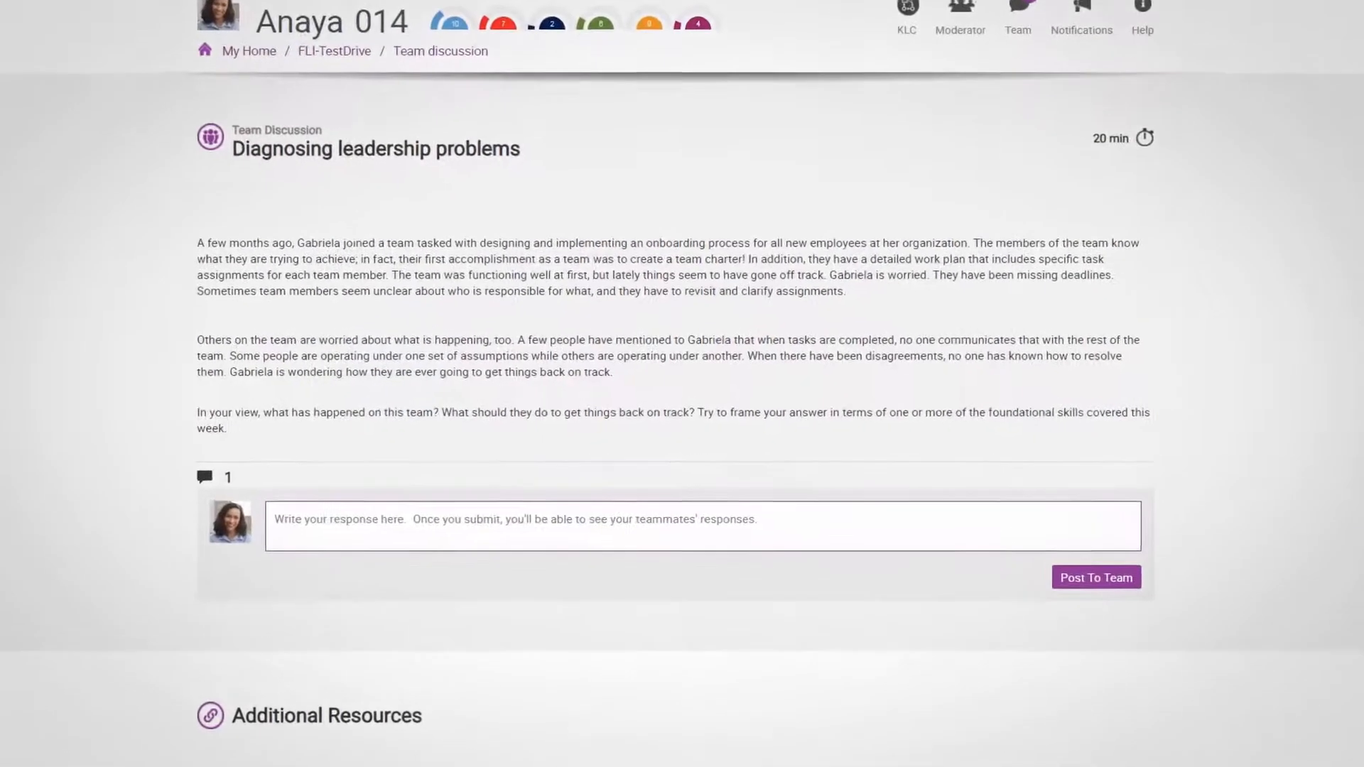
{"action": "scroll", "scroll_direction": "down", "scroll_amount": 3}
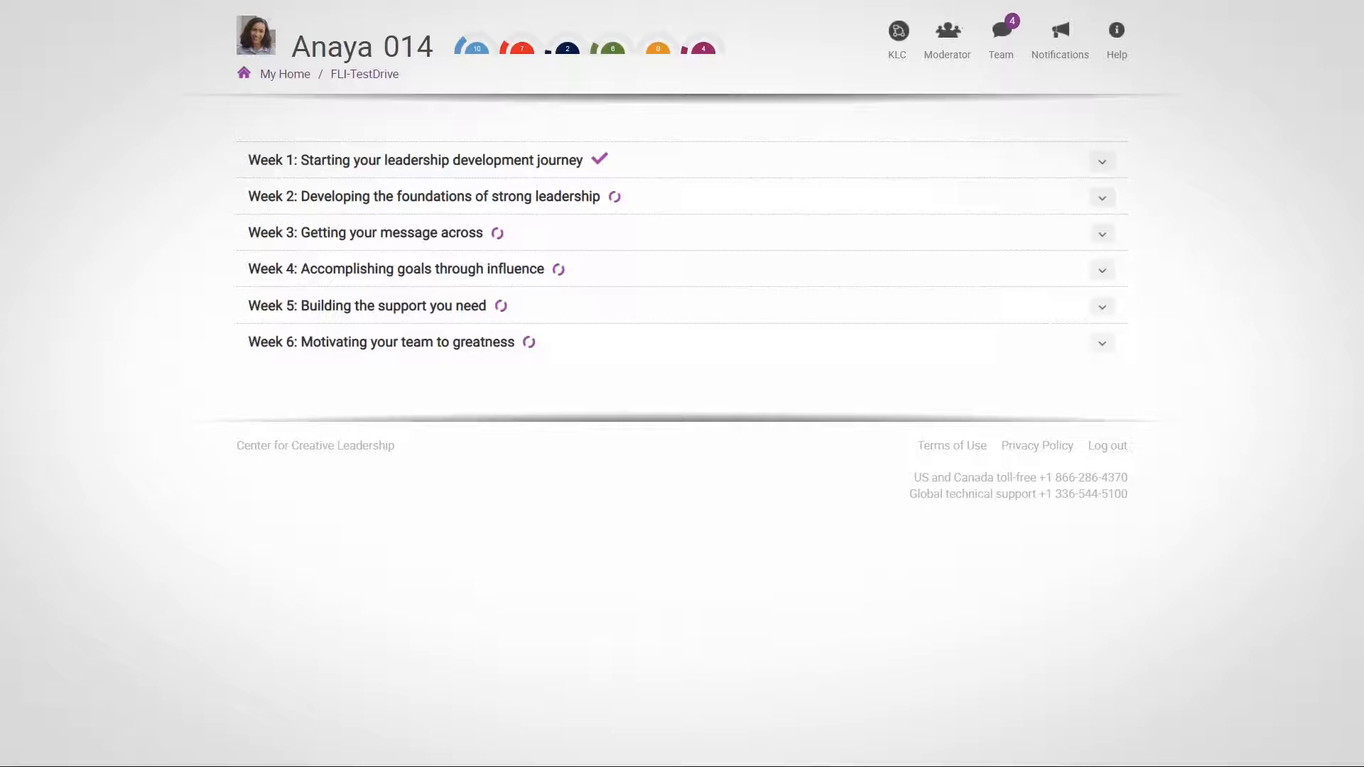
{"action": "mouse_move", "coordinate": [896, 33]}
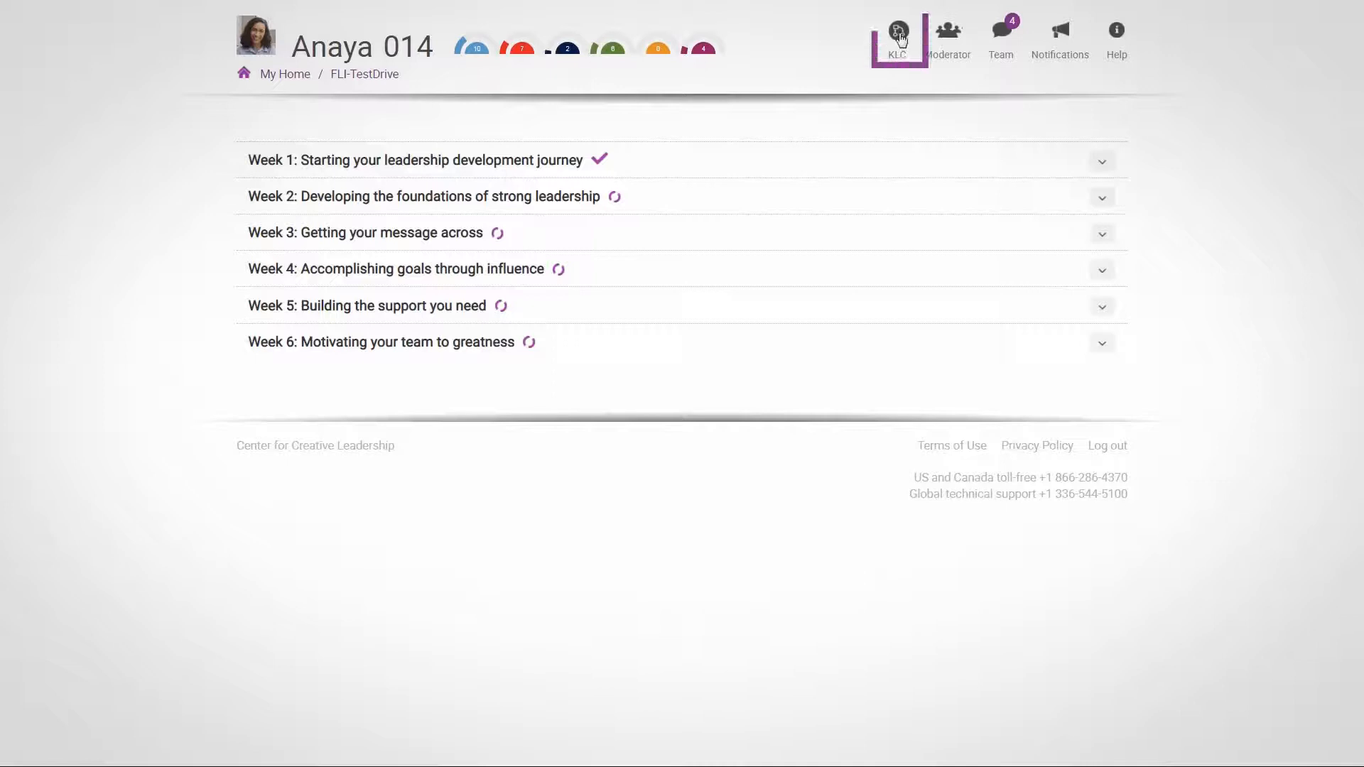
Open the Key Leadership Challenge page and review the saved answers and moderator feedback
{"action": "left_click", "coordinate": [898, 35]}
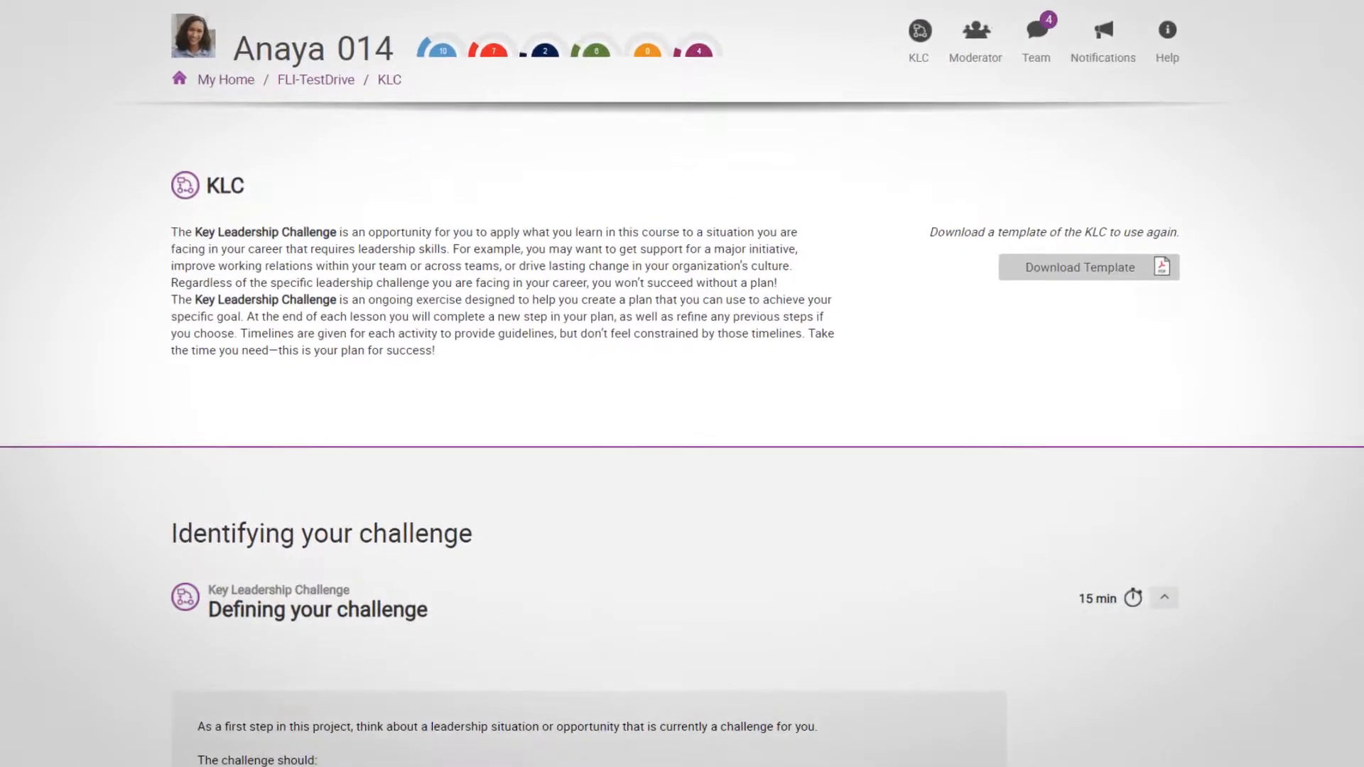
{"action": "scroll", "scroll_direction": "down", "scroll_amount": 3}
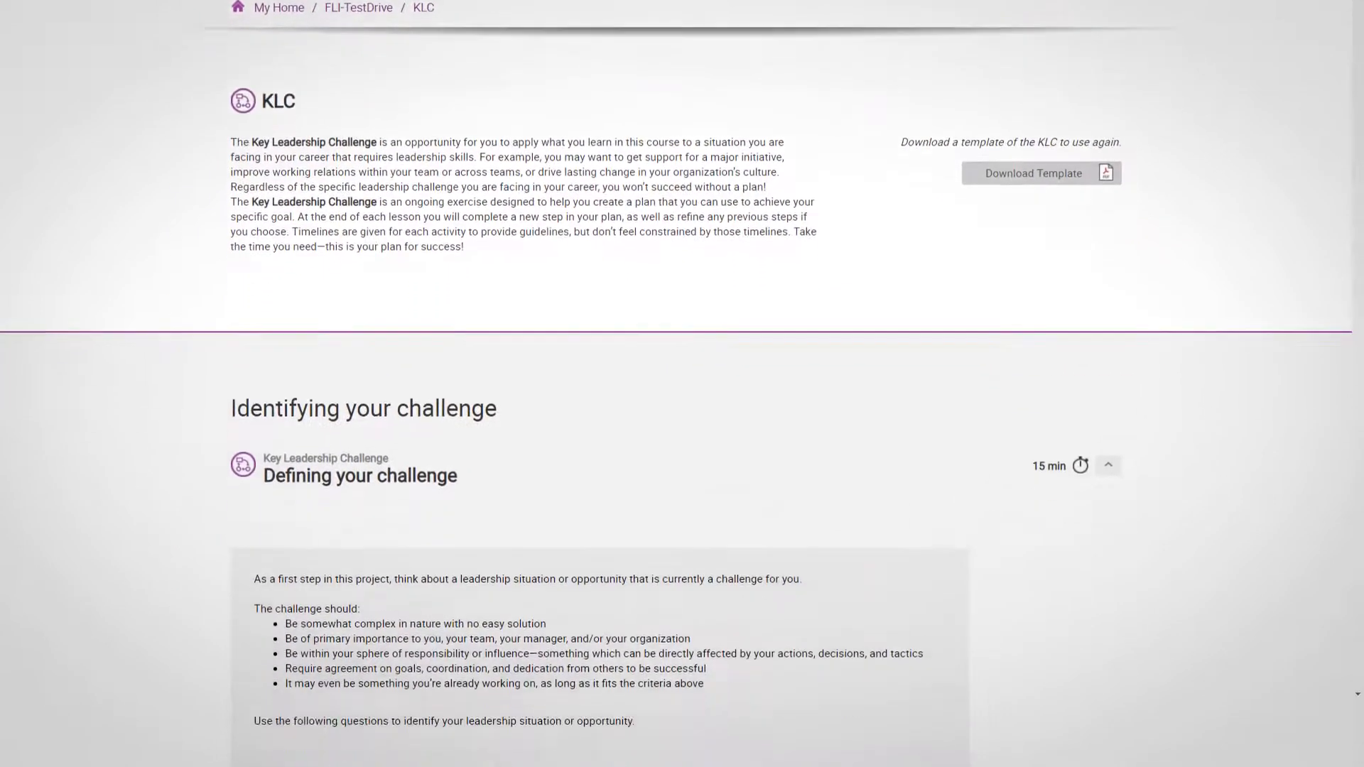
{"action": "scroll", "scroll_direction": "down", "scroll_amount": 3}
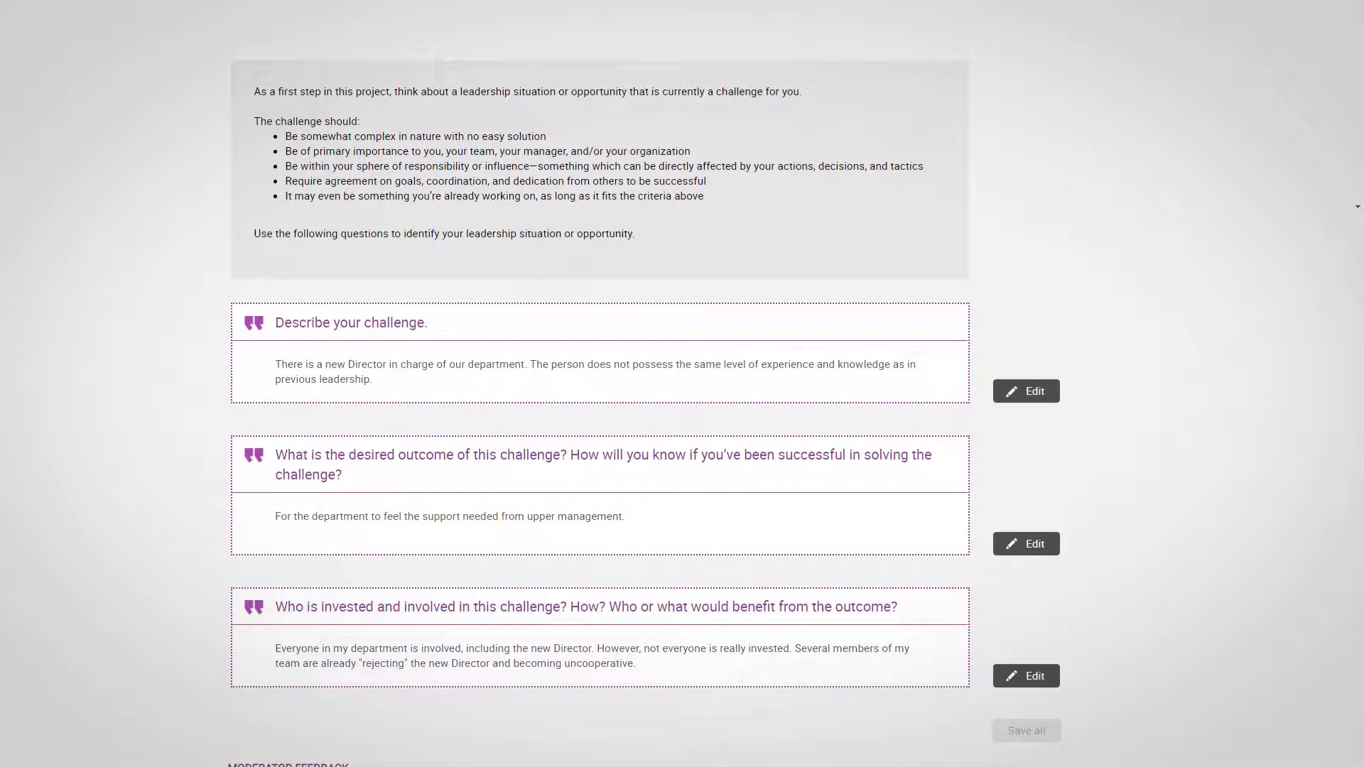
{"action": "scroll", "scroll_direction": "down", "scroll_amount": 3}
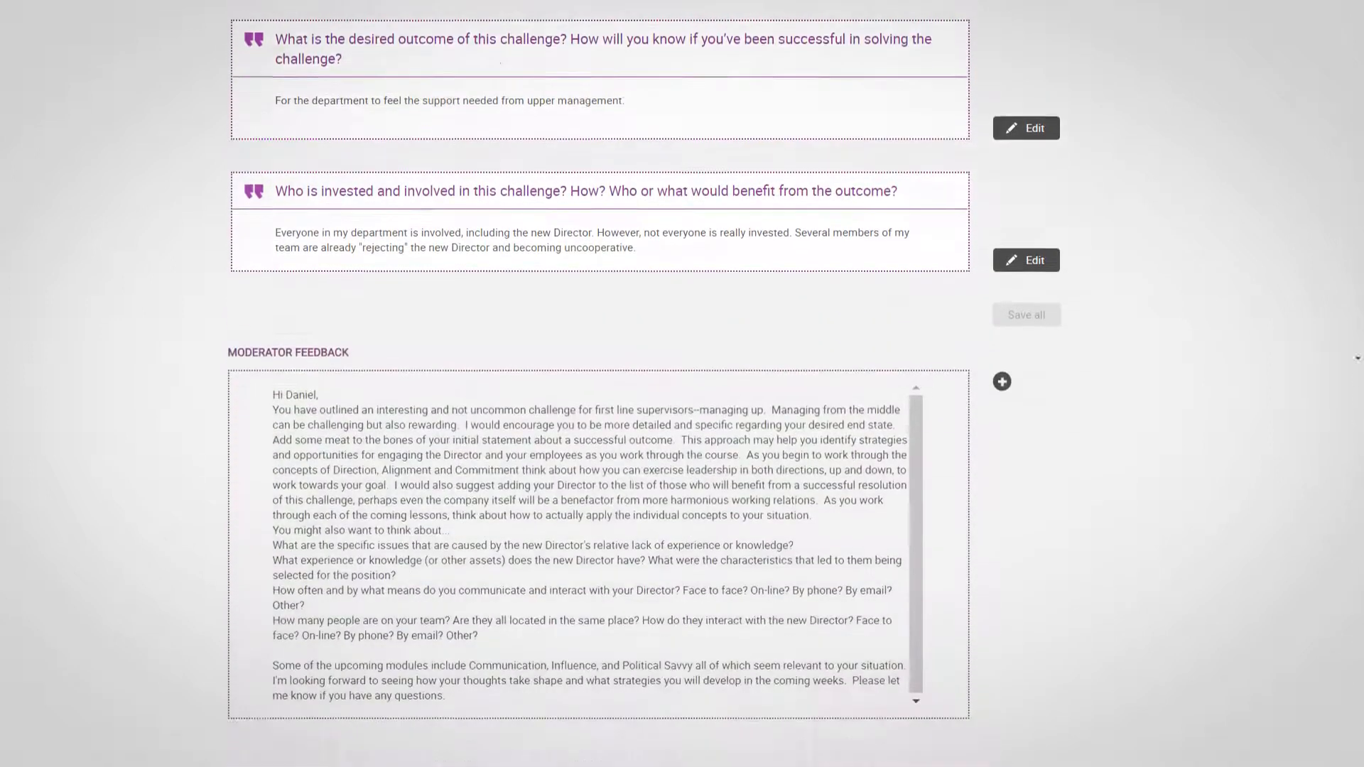
{"action": "scroll", "scroll_direction": "down", "scroll_amount": 3}
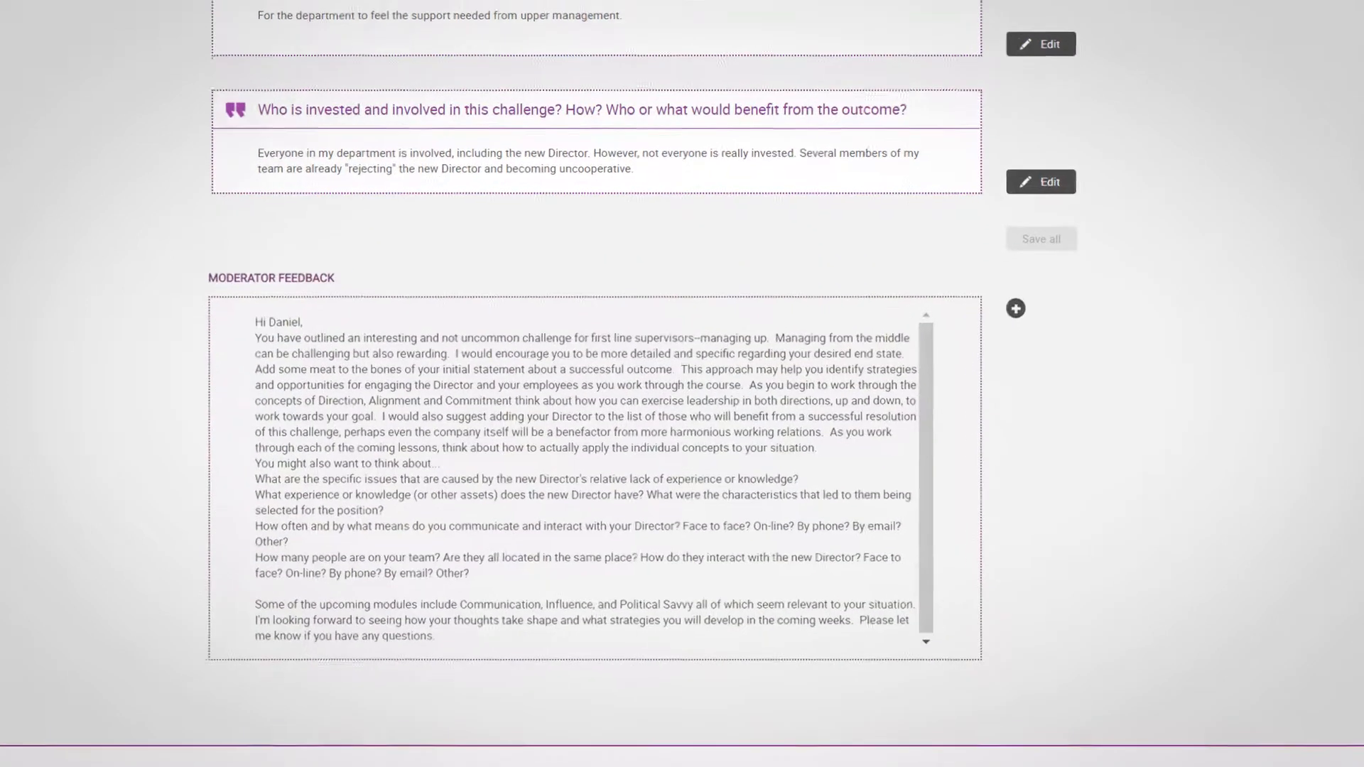
{"action": "scroll", "scroll_direction": "down", "scroll_amount": 3}
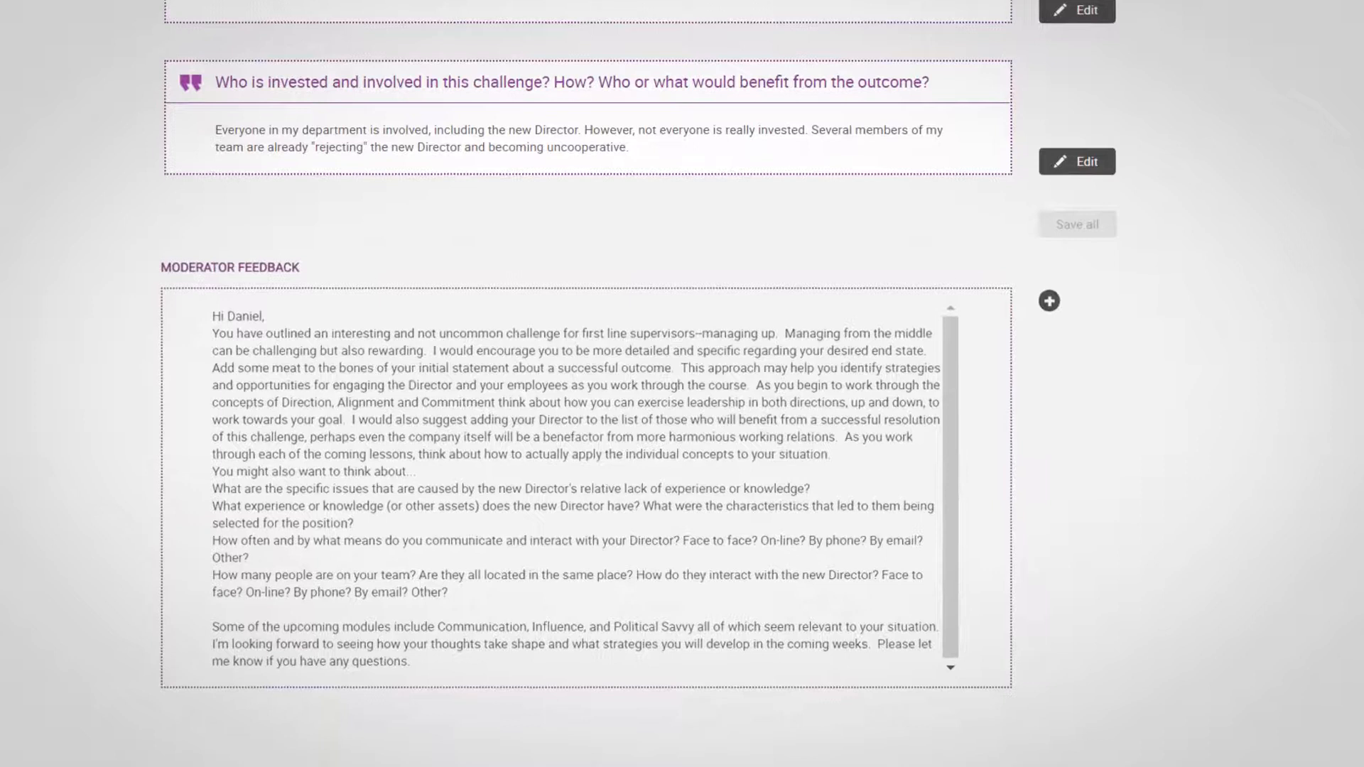
{"action": "scroll", "scroll_direction": "up", "scroll_amount": 3}
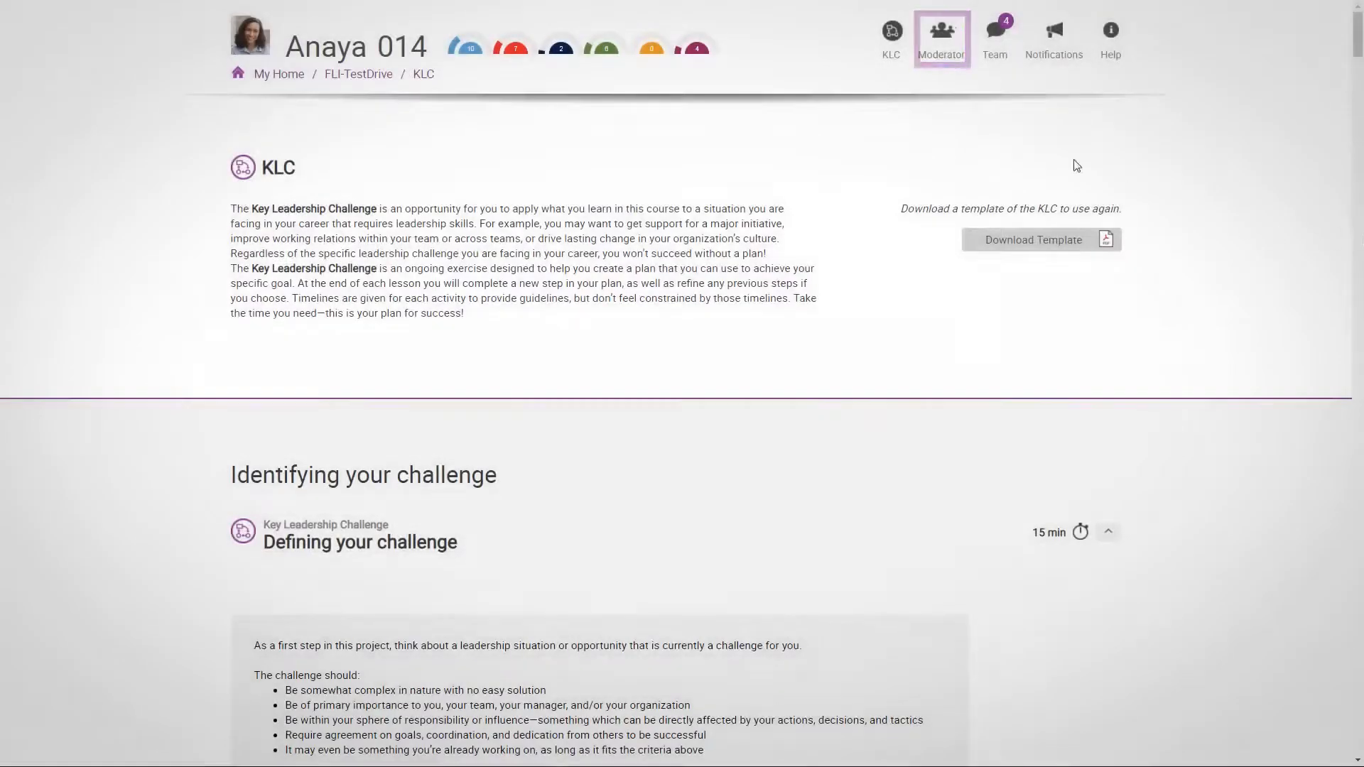
{"action": "left_click", "coordinate": [941, 35]}
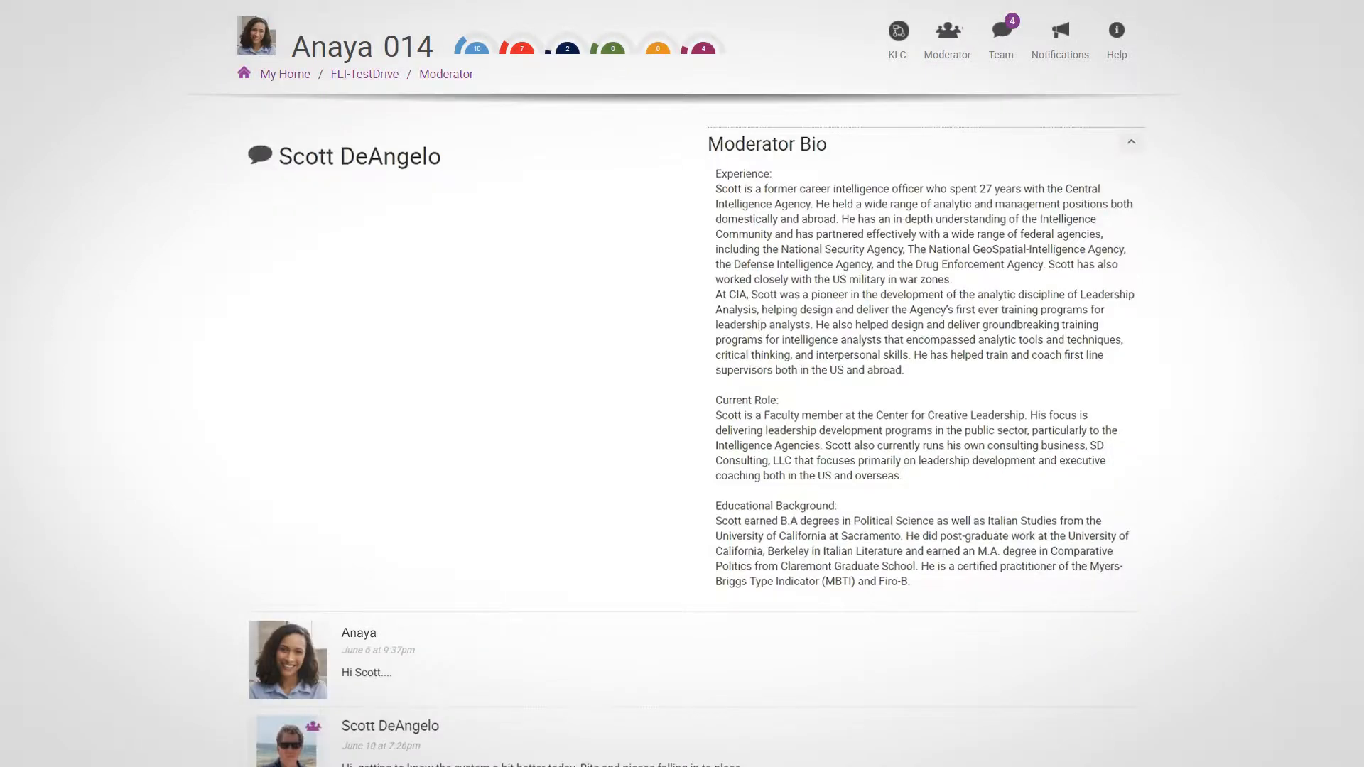
{"action": "scroll", "scroll_direction": "down", "scroll_amount": 3}
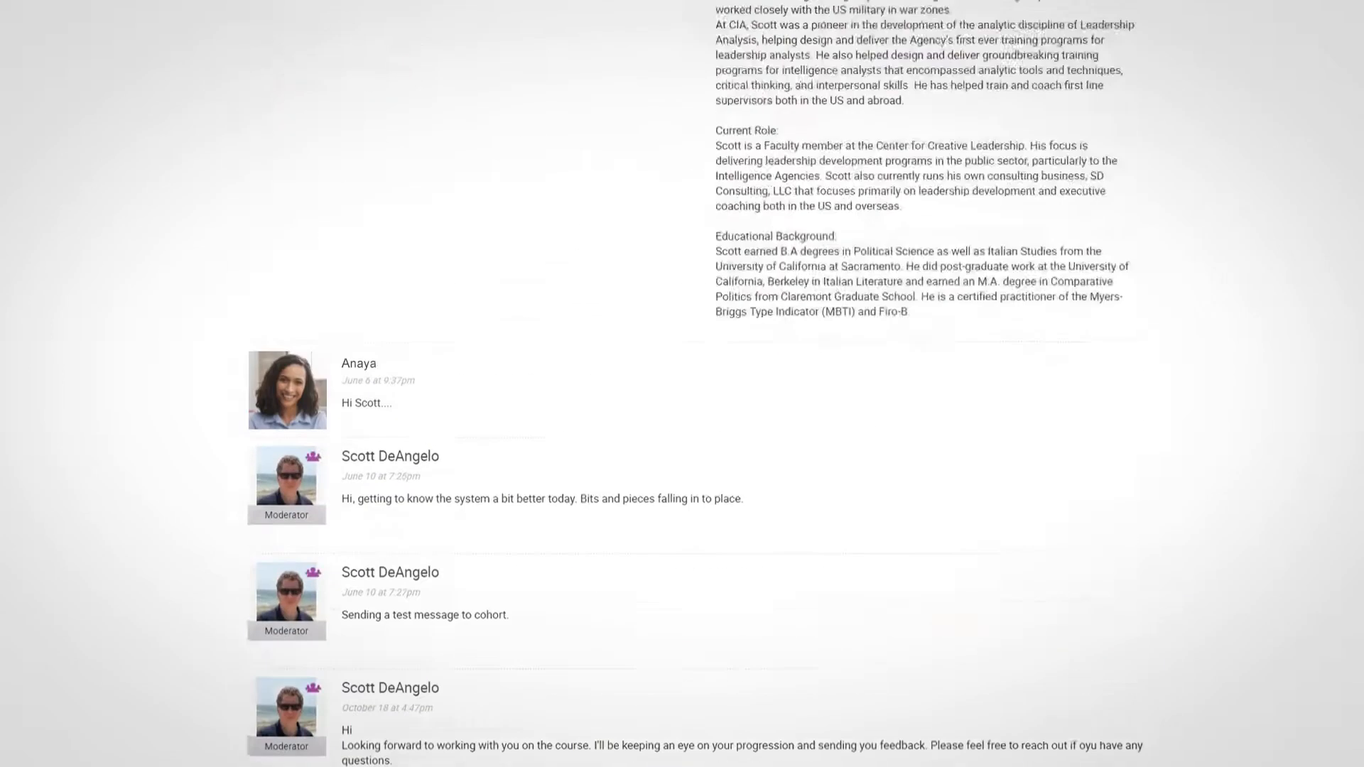
{"action": "scroll", "scroll_direction": "up", "scroll_amount": 3}
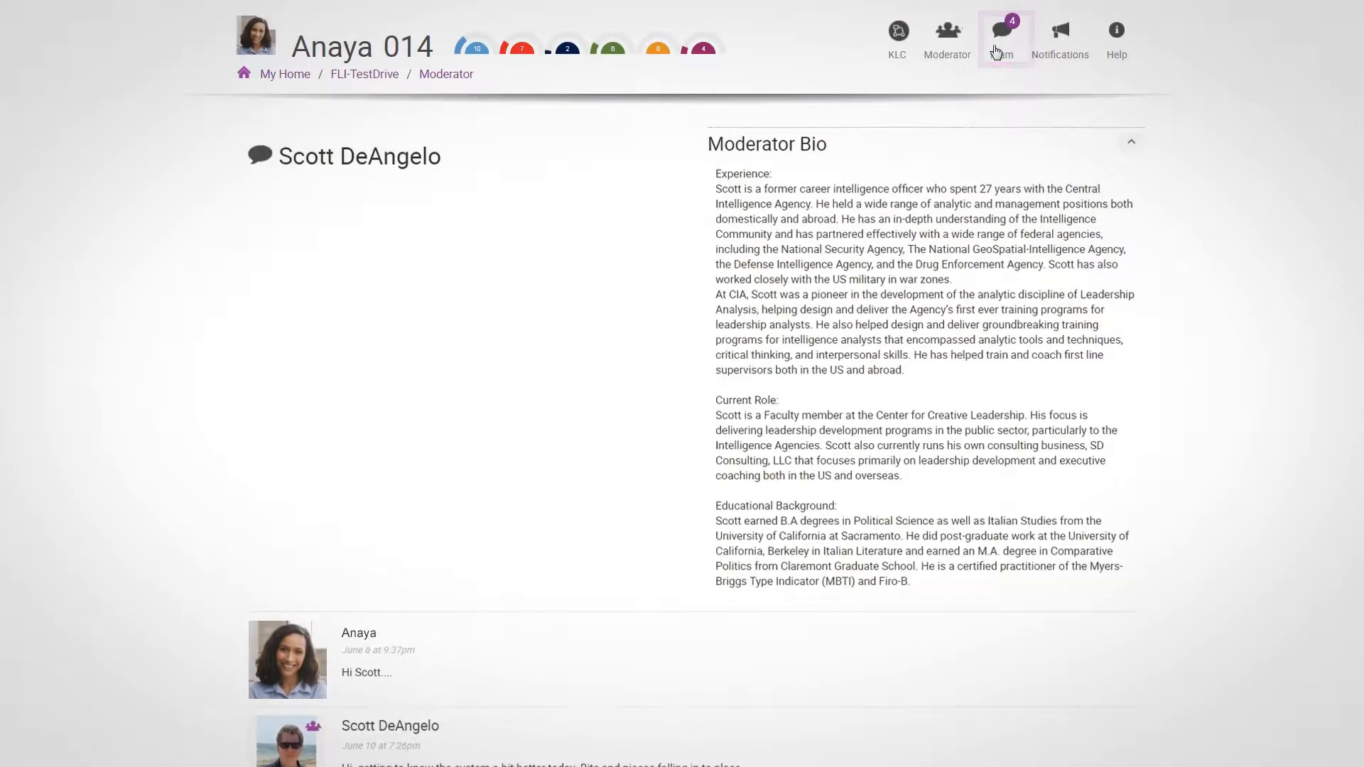
Browse the Team 184 message board, then open the Frontline Leader Impact notifications page
{"action": "left_click", "coordinate": [1000, 35]}
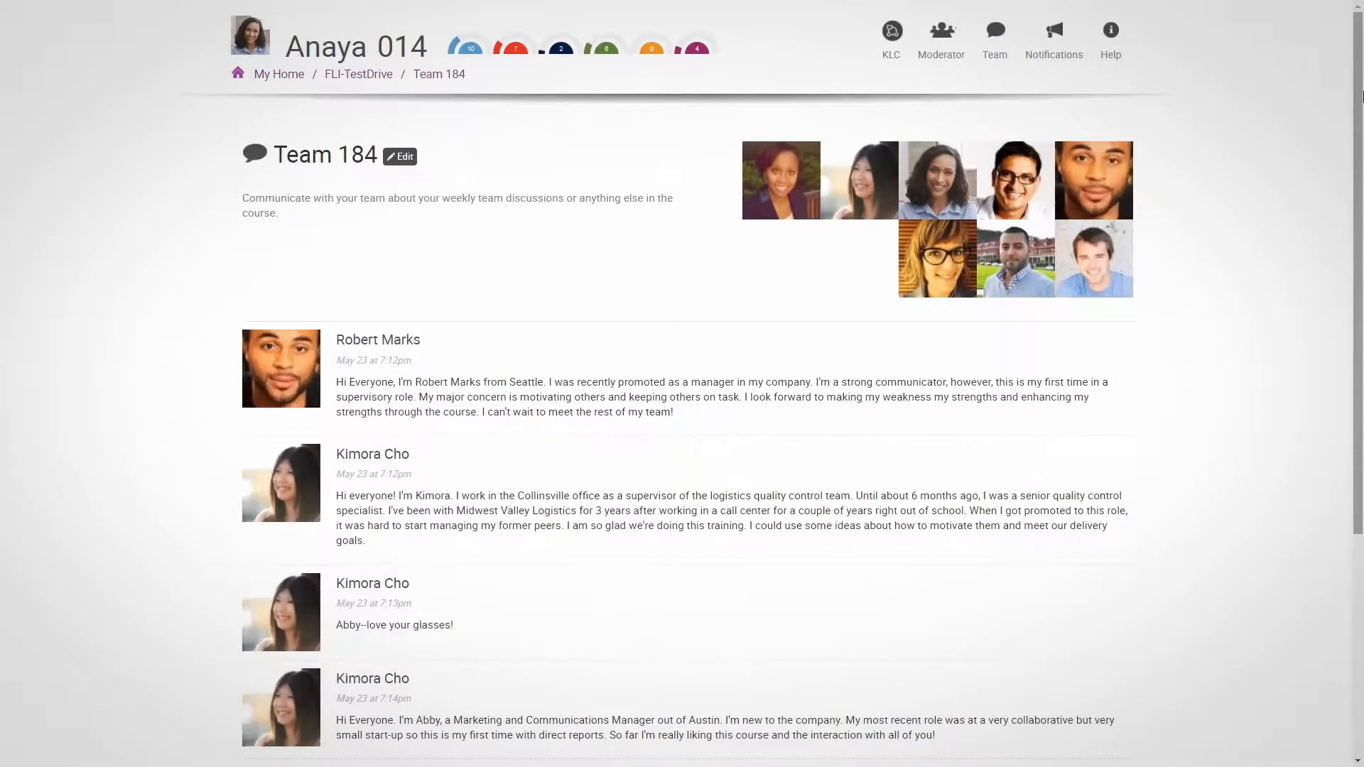
{"action": "scroll", "scroll_direction": "down", "scroll_amount": 3}
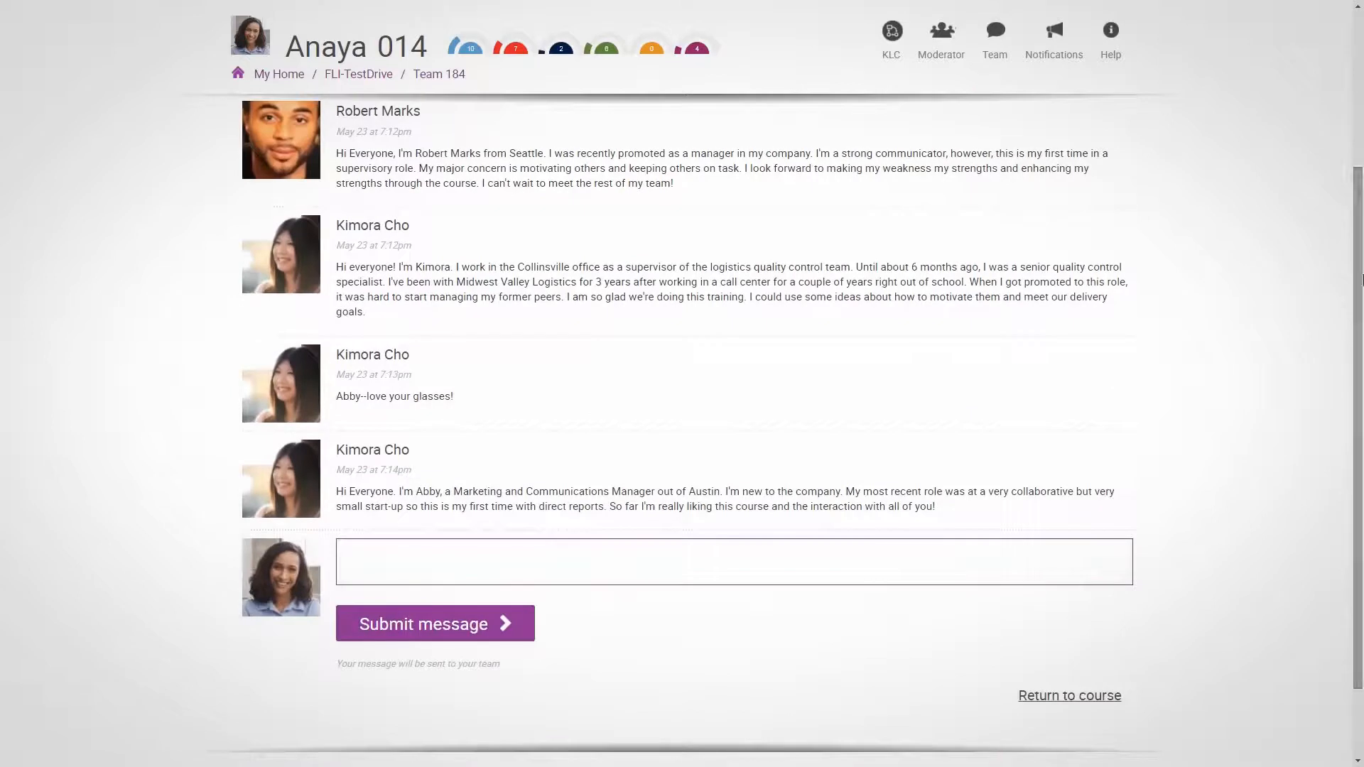
{"action": "left_click", "coordinate": [1053, 39]}
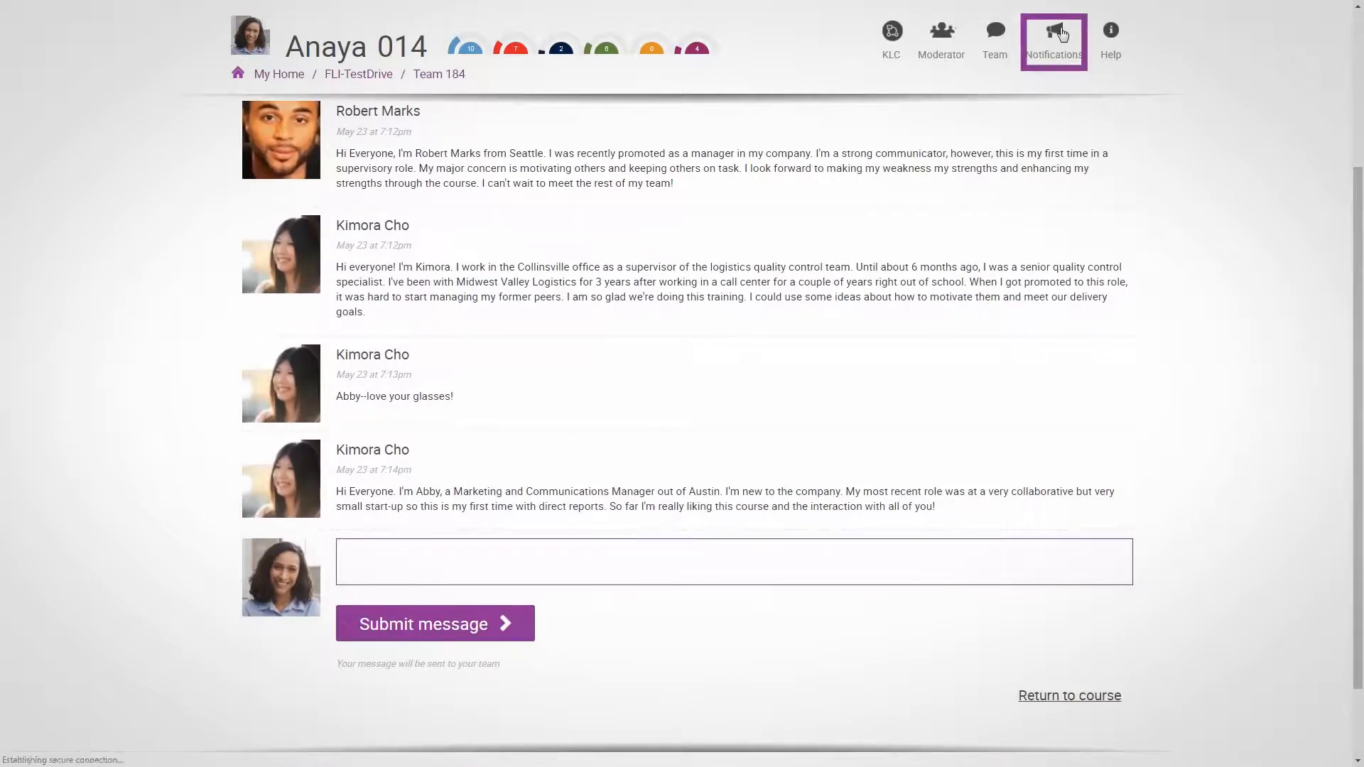
{"action": "left_click", "coordinate": [1053, 39]}
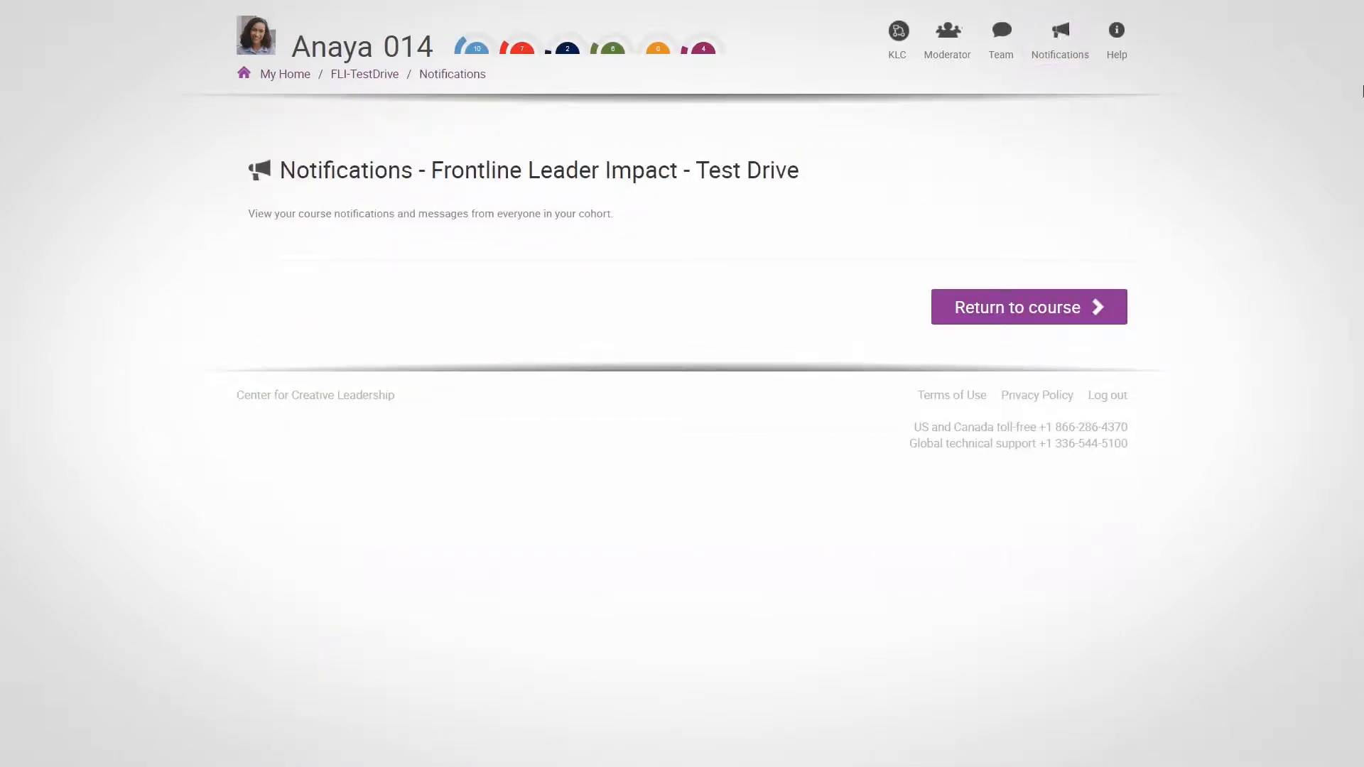